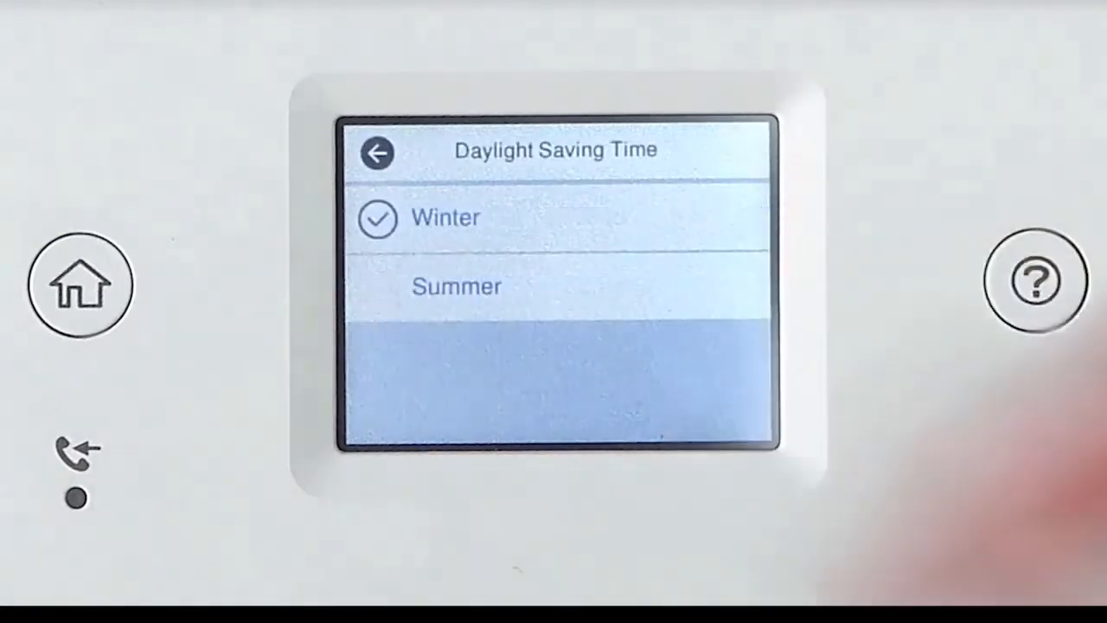
- Set Daylight Saving Time to Winter and enter the date with the time at 12:00 AM
click(456, 287)
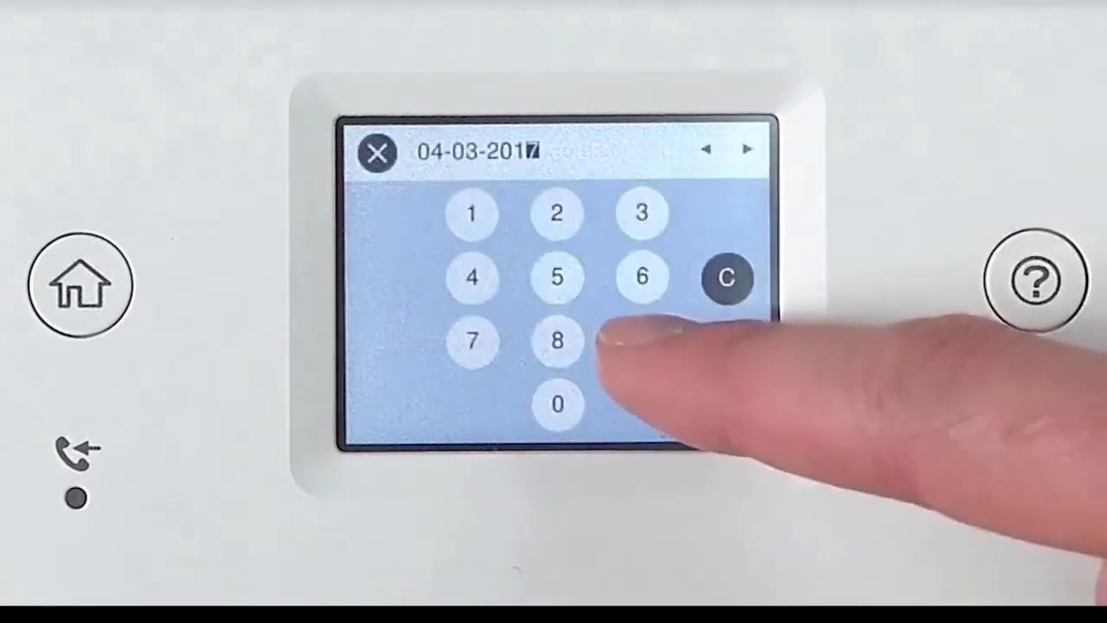
click(744, 149)
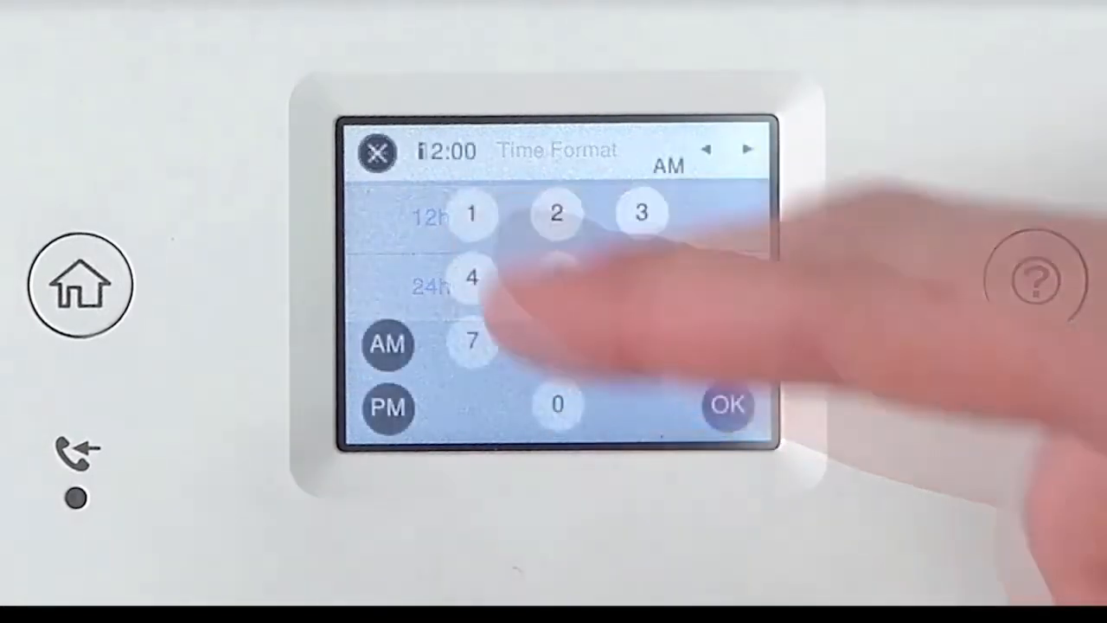
click(727, 405)
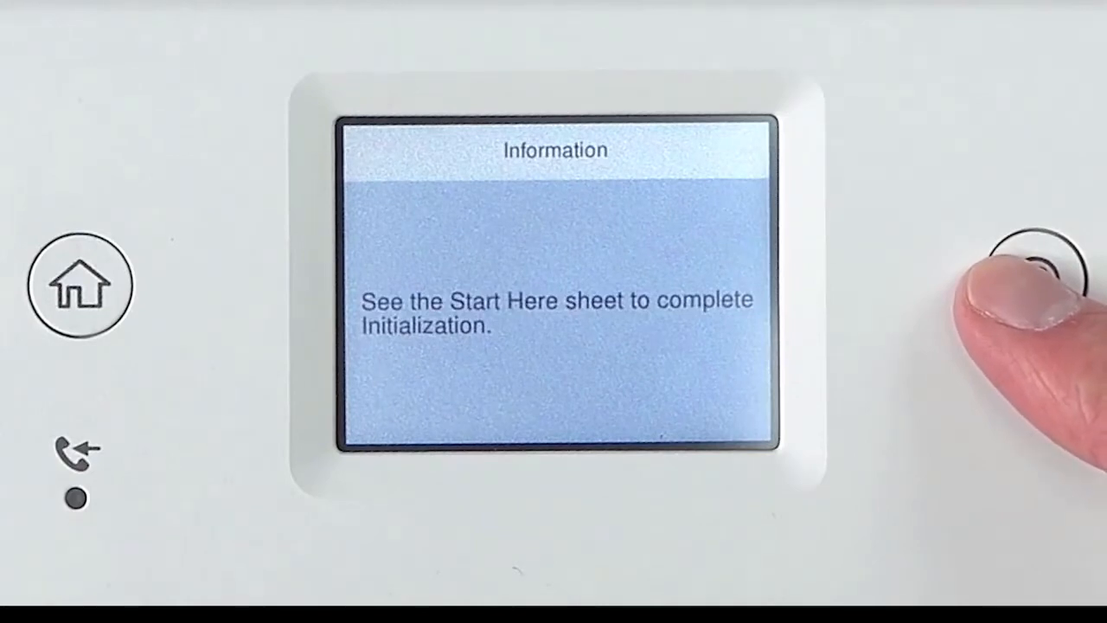
- Start ink charging and confirm the ink tanks are filled to complete initialization
click(1035, 281)
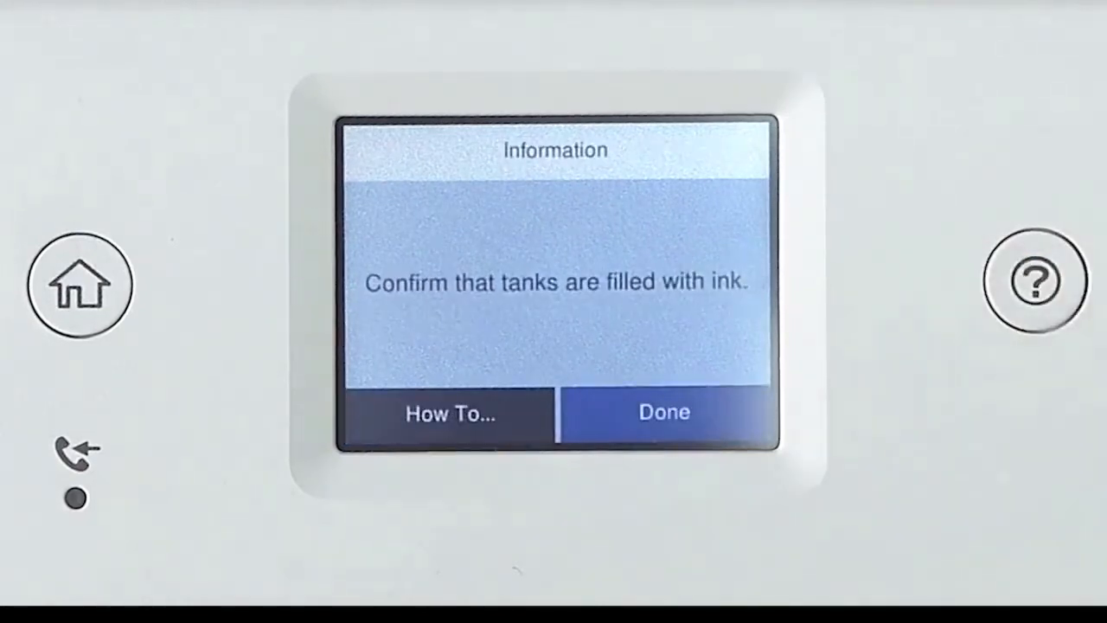
click(664, 412)
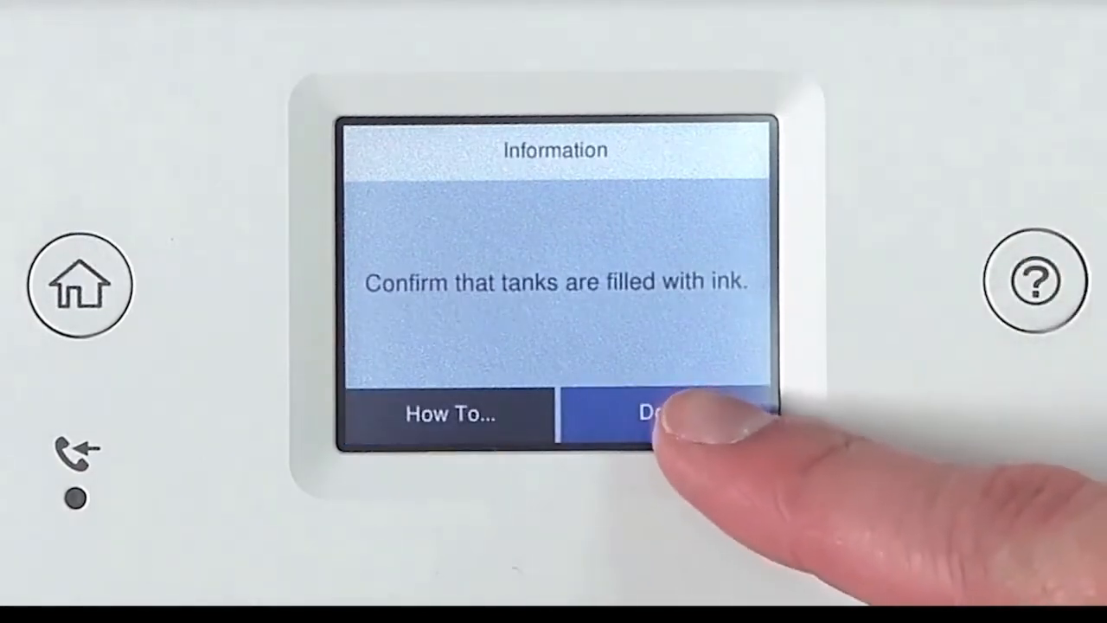
click(666, 414)
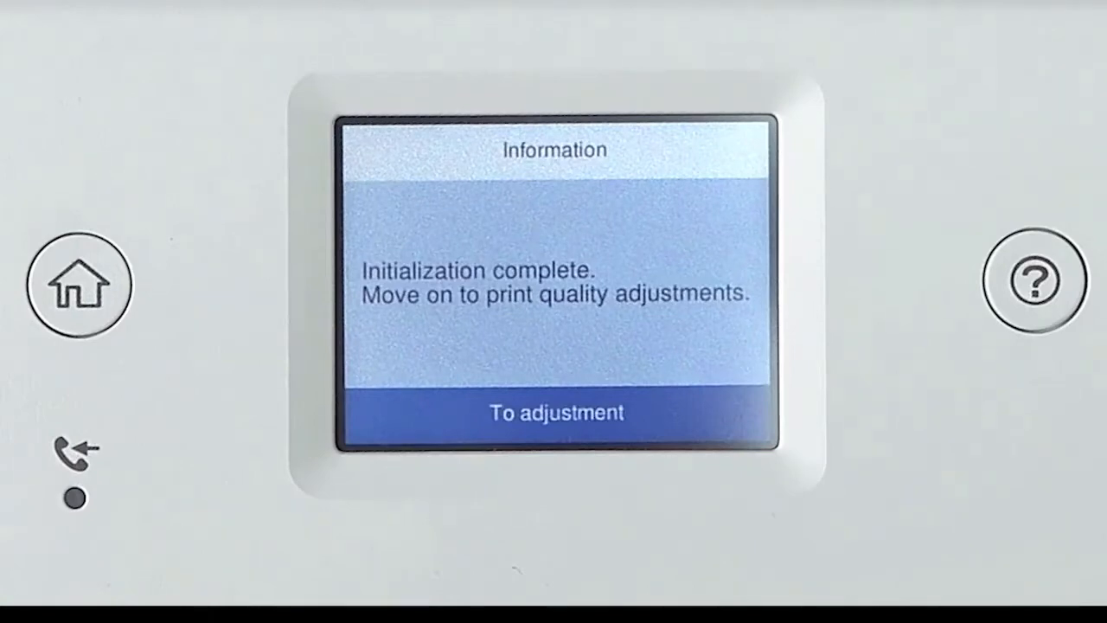
- Proceed to print quality adjustment and start the printer alignment
click(554, 412)
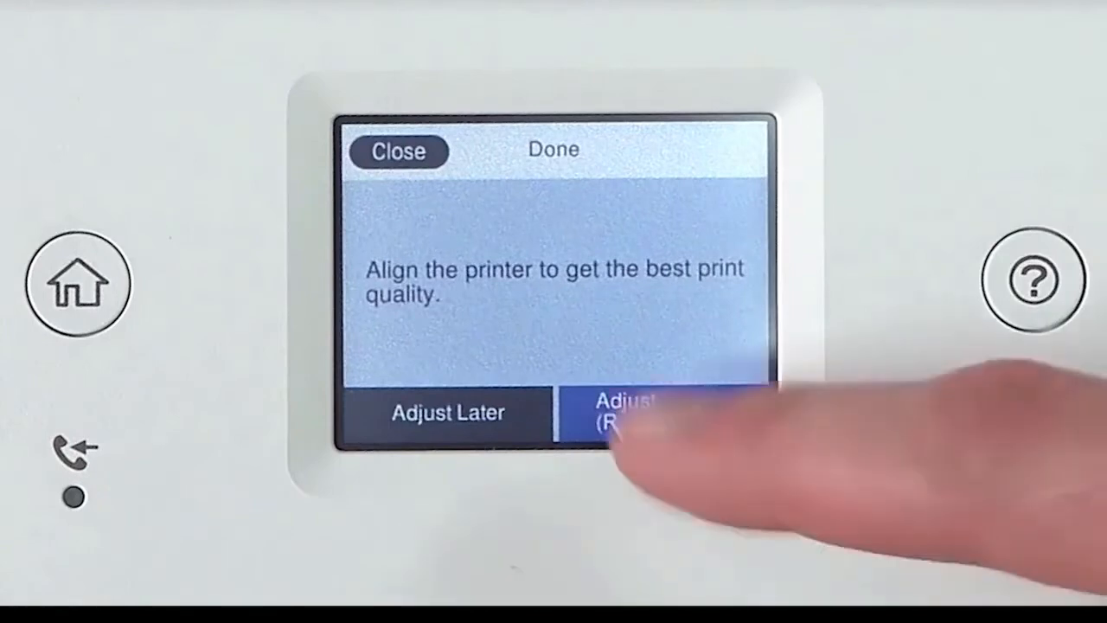
click(661, 412)
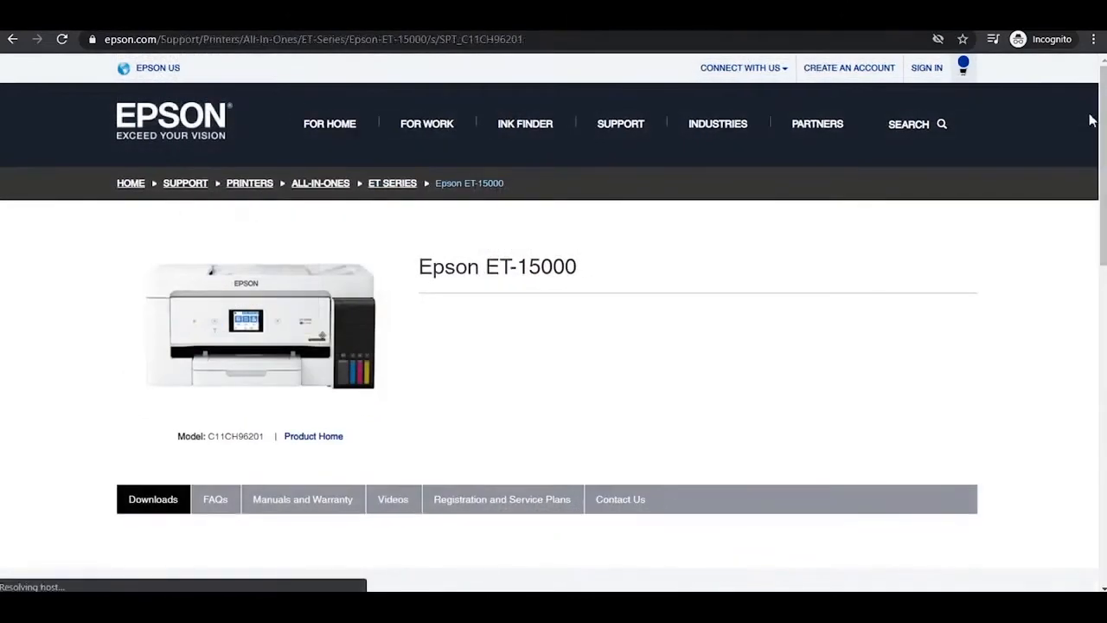
- Download the Drivers and Utilities Combo Package Installer from the ET-15000 support page
scroll(down, 3)
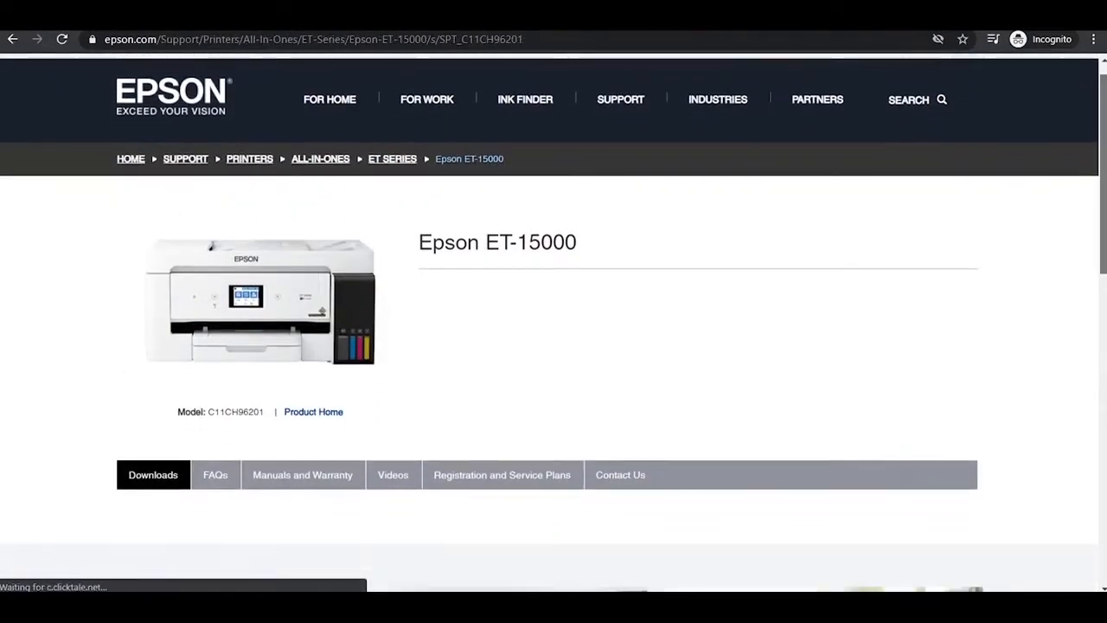
scroll(down, 3)
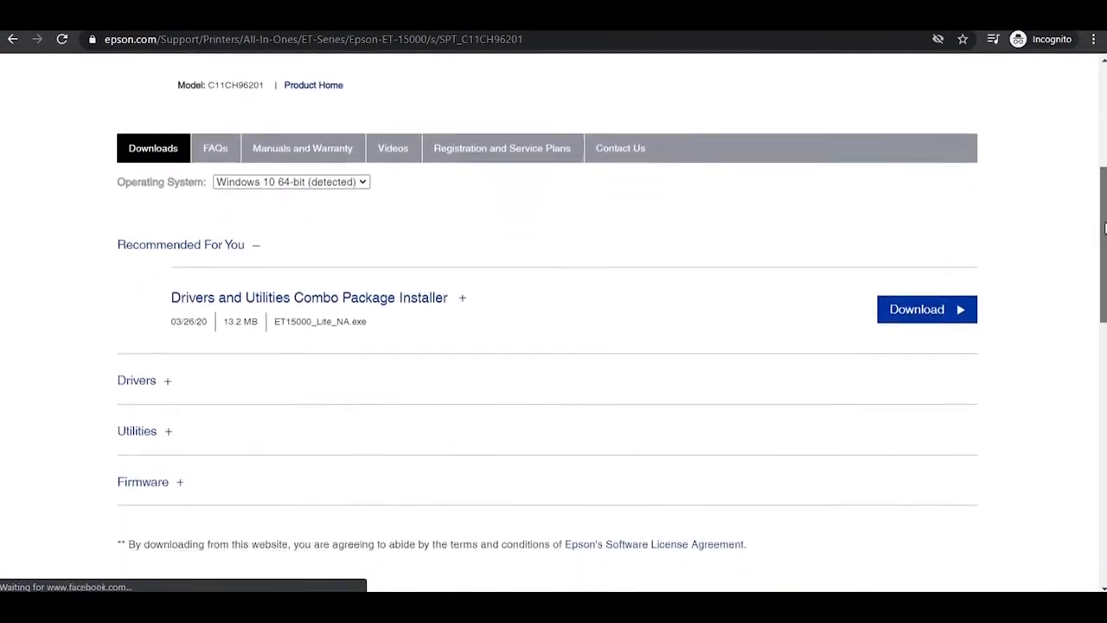
scroll(down, 3)
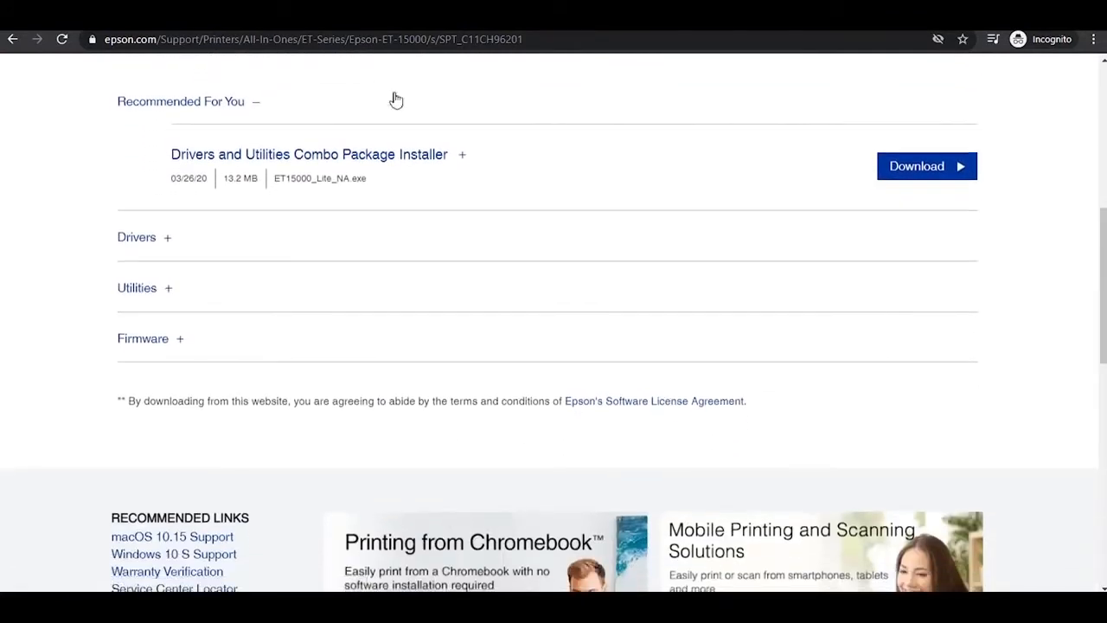
mouse_move(508, 177)
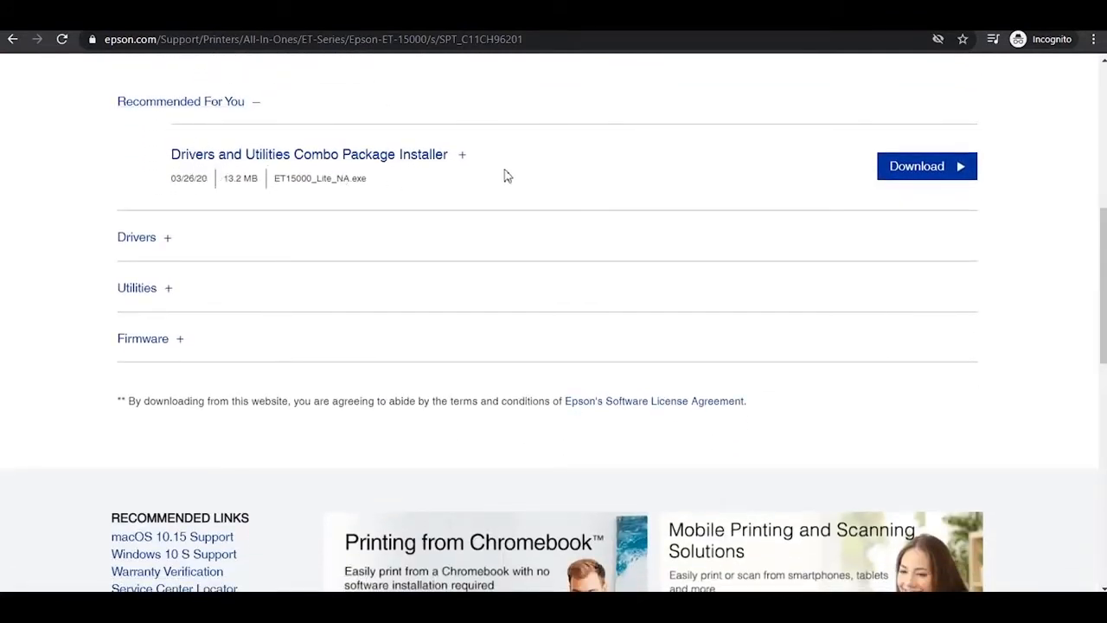
click(927, 166)
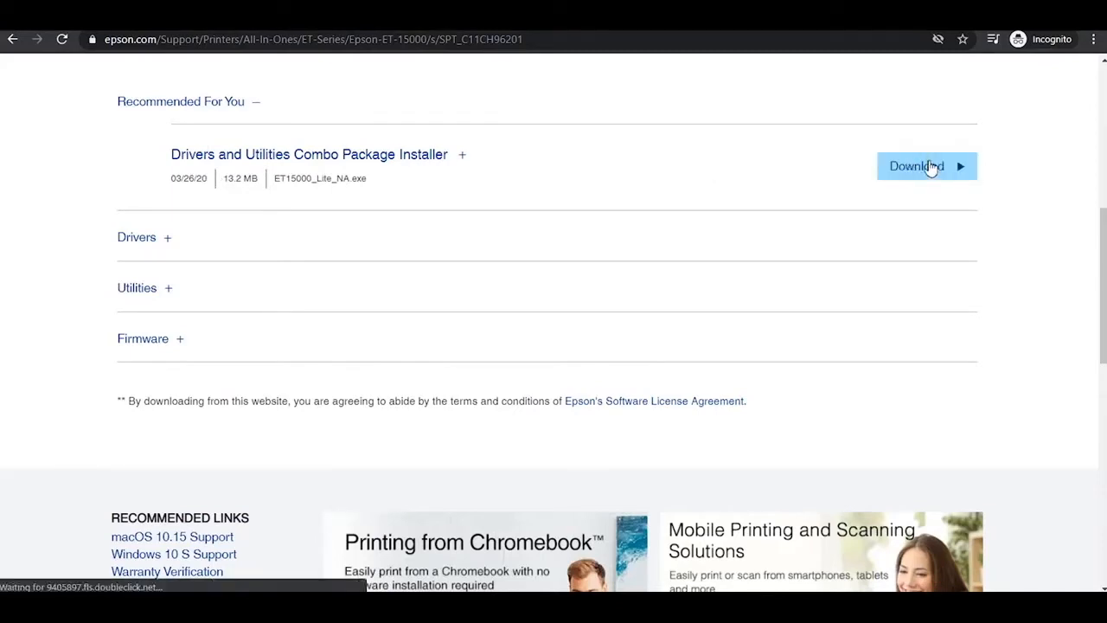
click(917, 166)
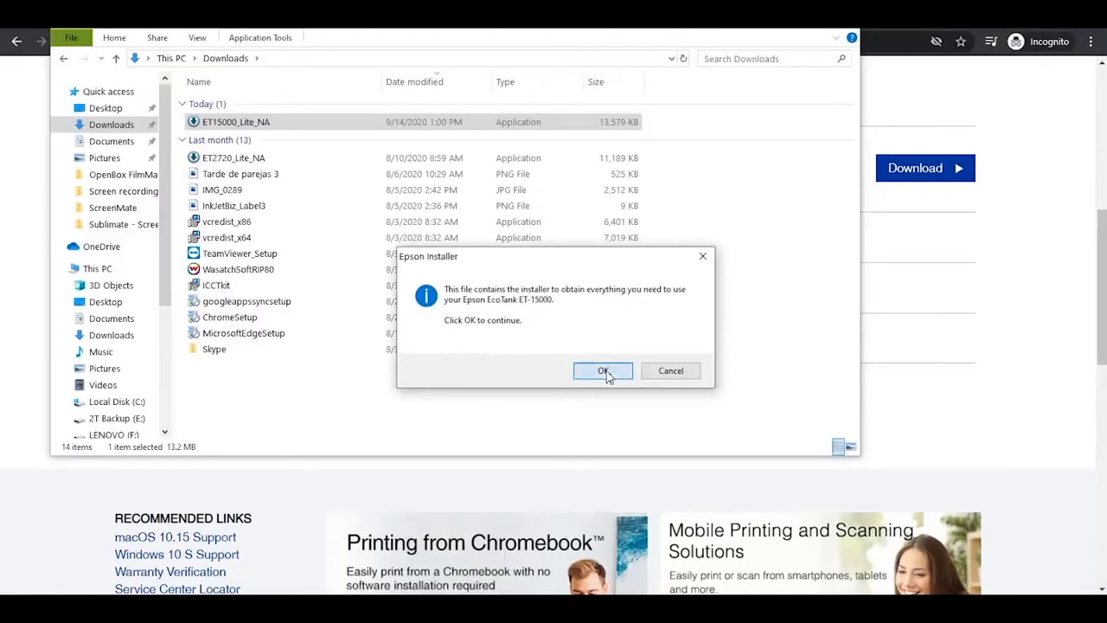
- Accept the license and keep only Epson drivers and utilities selected, without ScanSmart or User's Guide
click(602, 370)
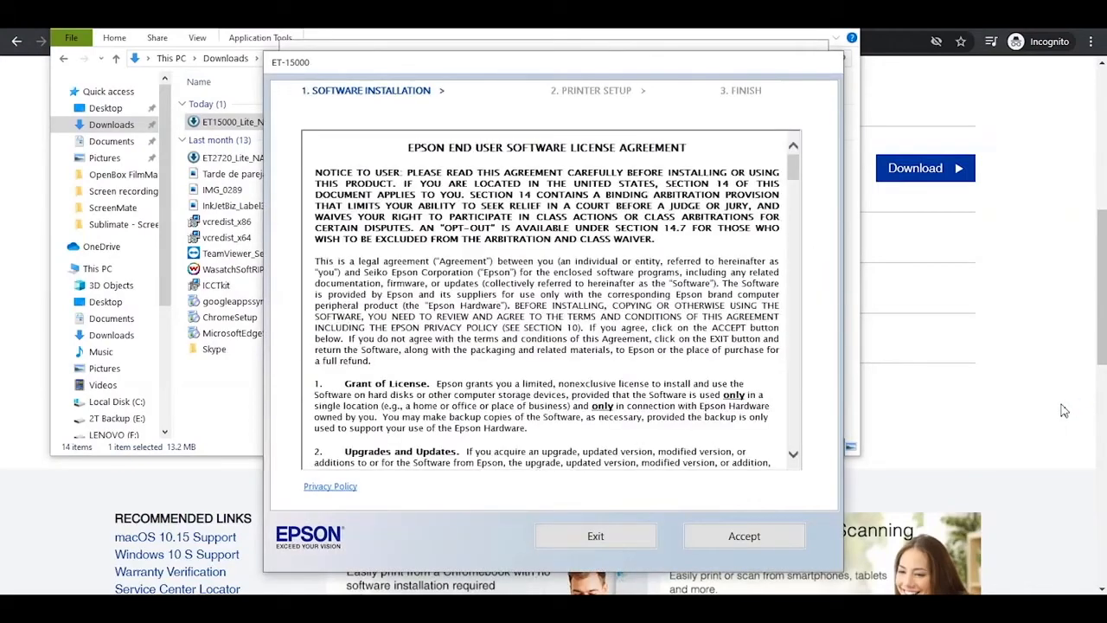
click(744, 537)
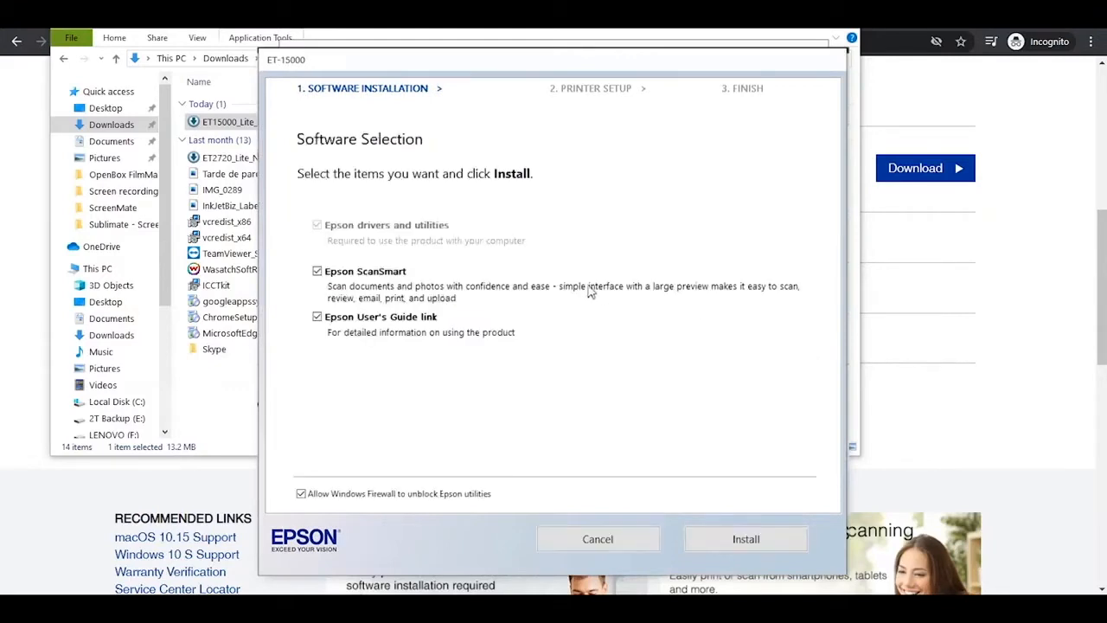
click(317, 270)
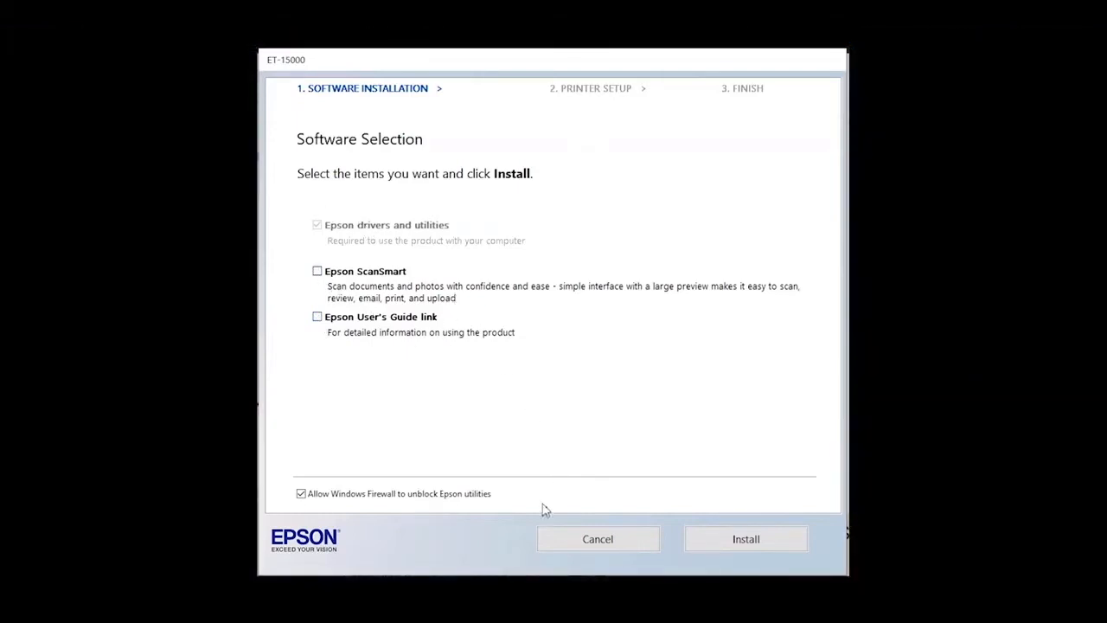
mouse_move(474, 506)
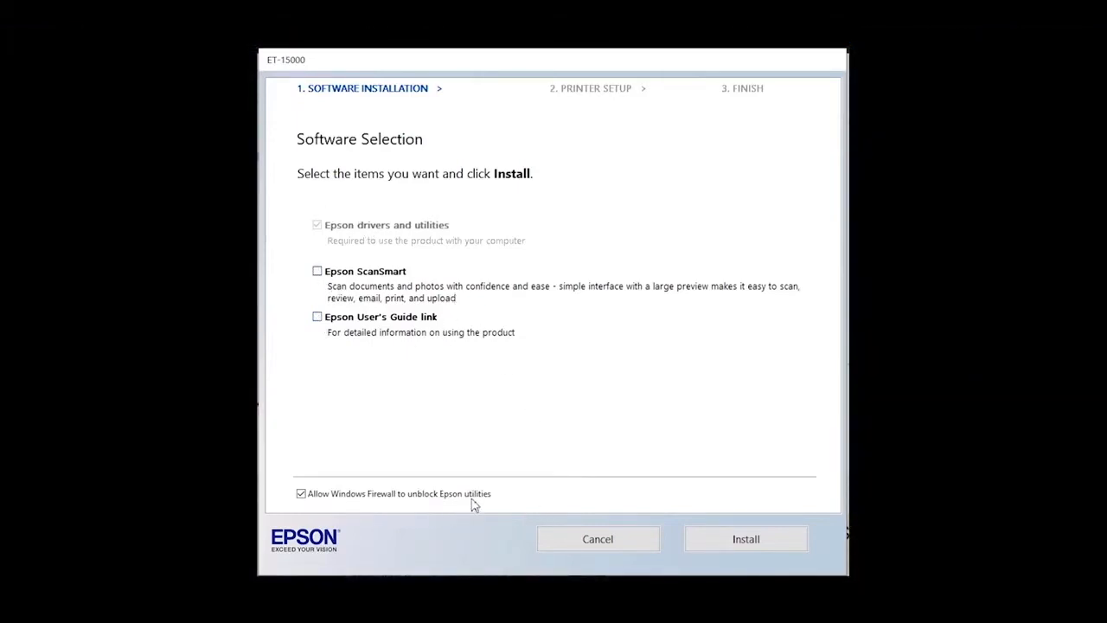
- Install the selected software and continue once the printer is turned on
click(745, 538)
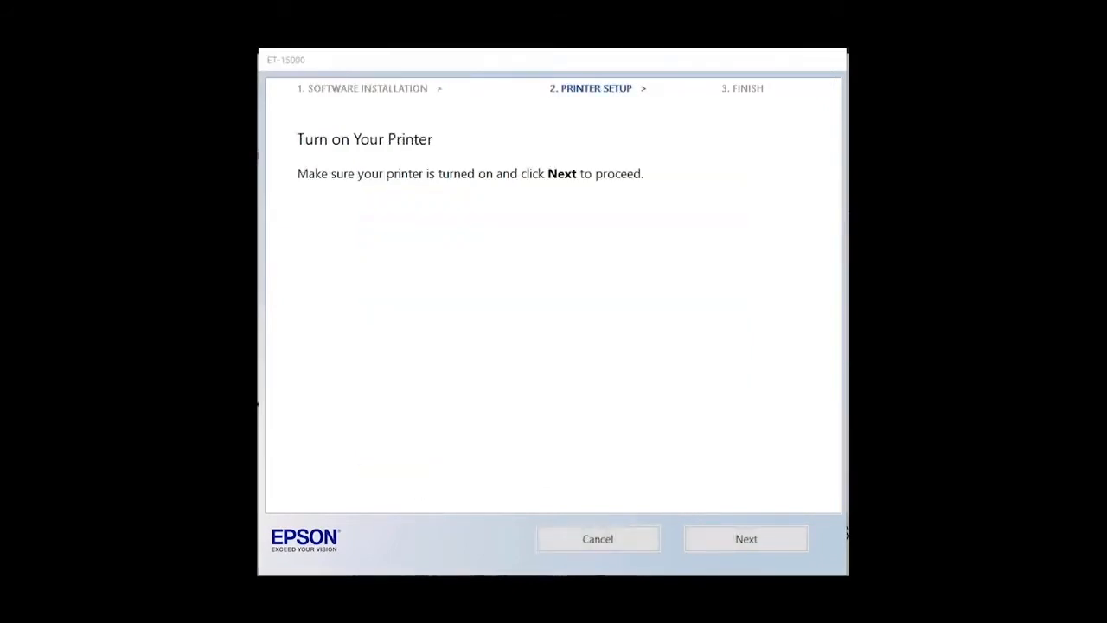
click(746, 538)
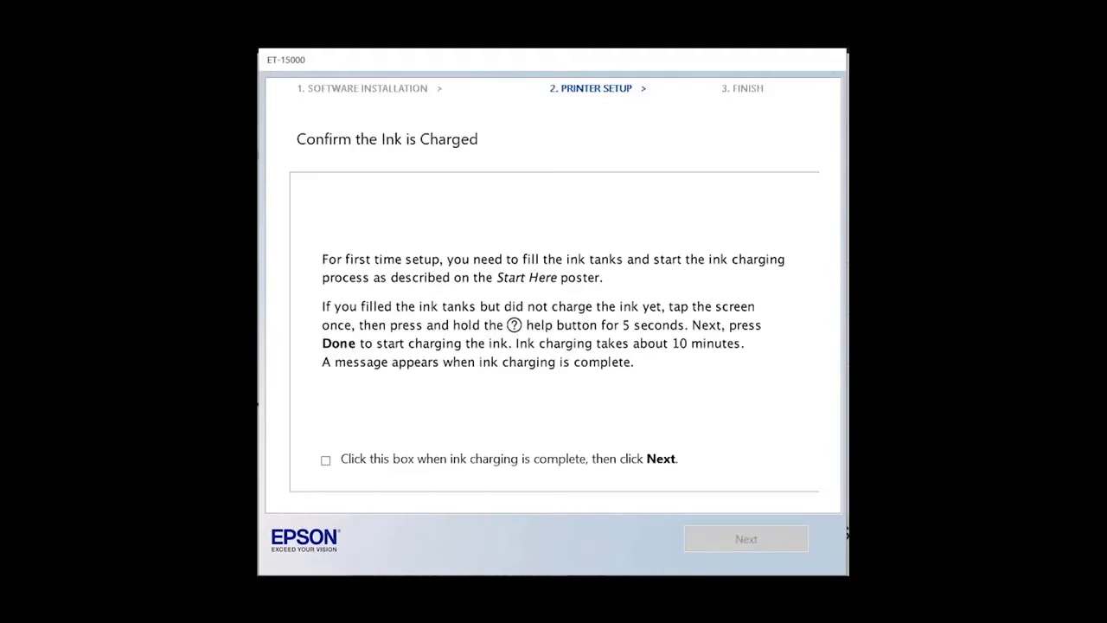
mouse_move(336, 509)
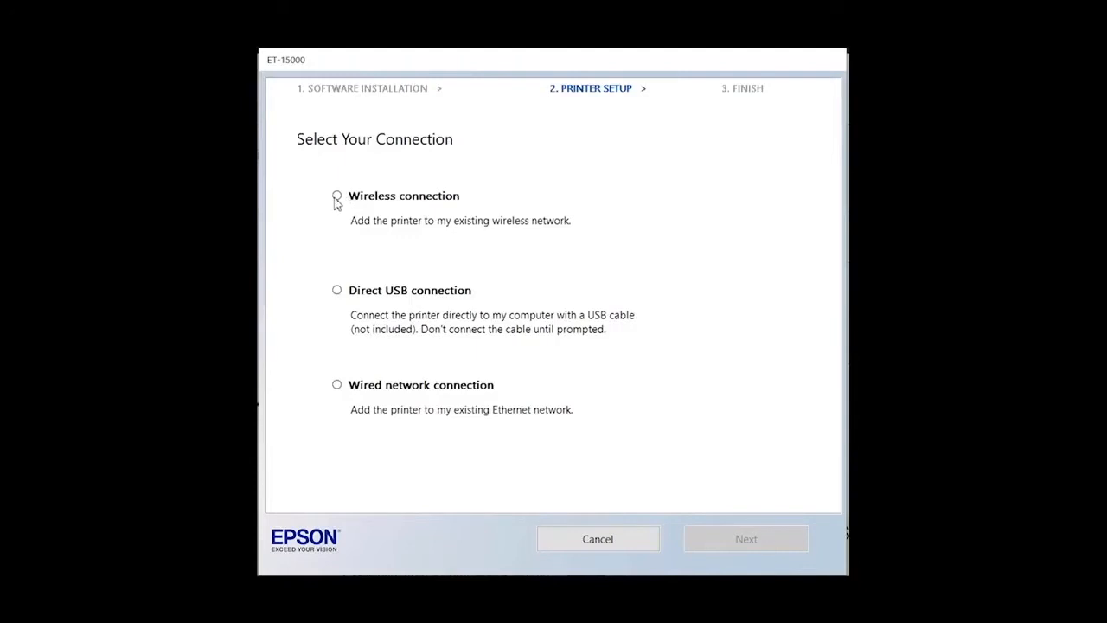
- Choose a wireless connection for the printer and continue
click(335, 196)
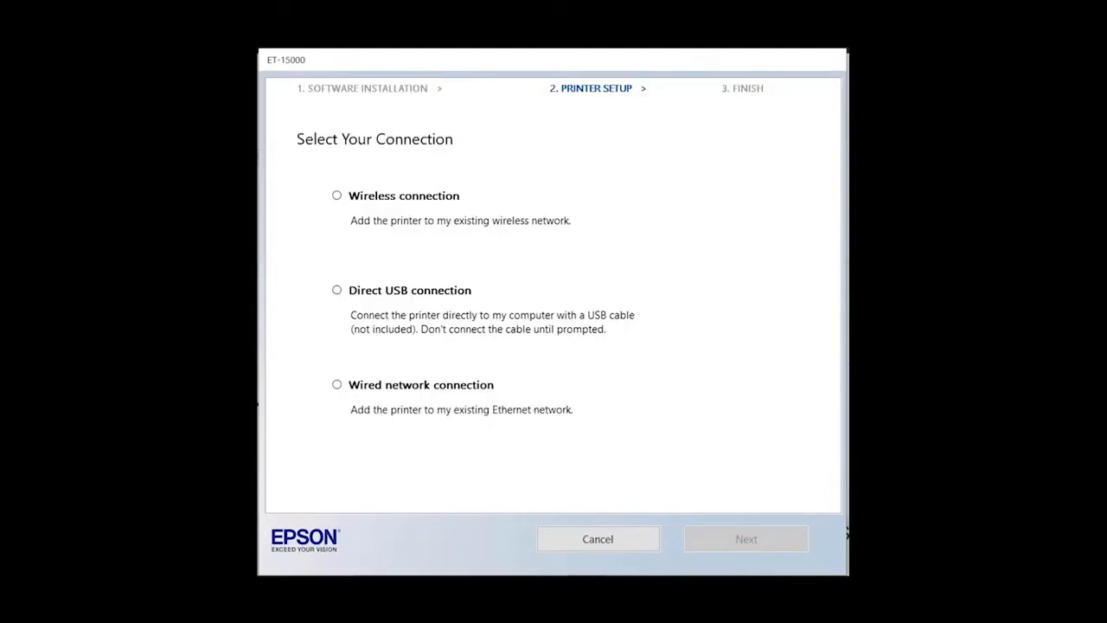
mouse_move(597, 244)
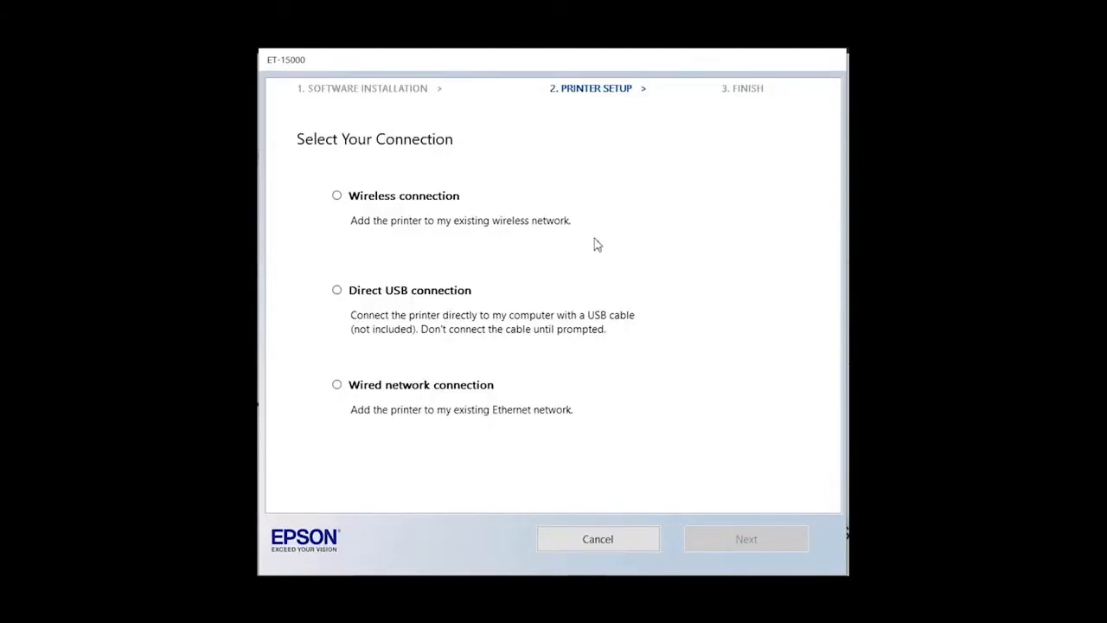
click(336, 195)
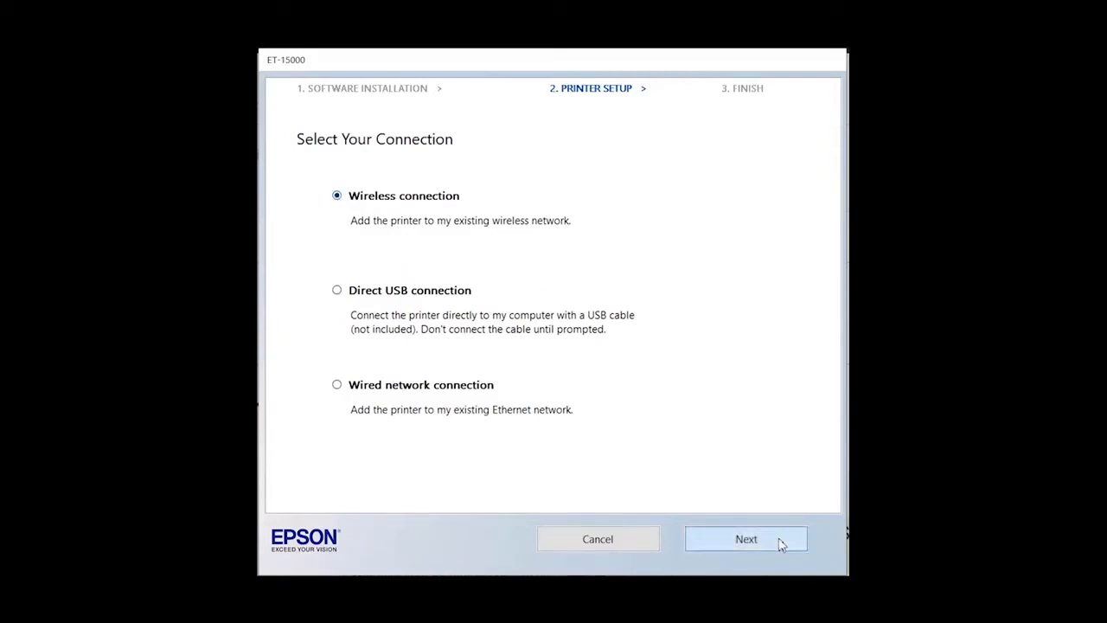
click(746, 538)
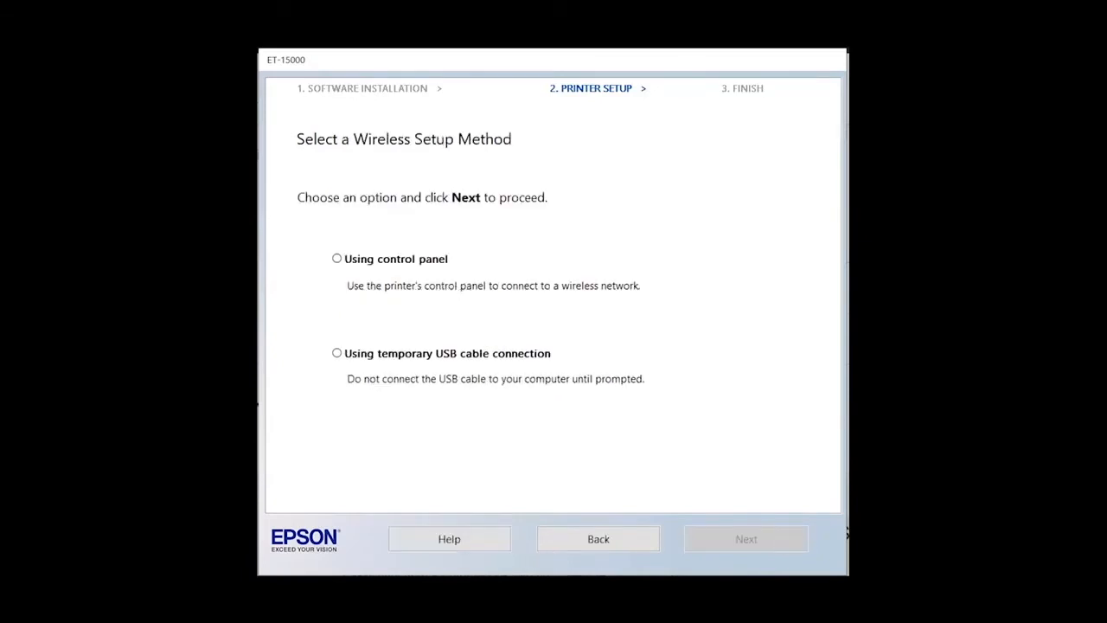
mouse_move(385, 249)
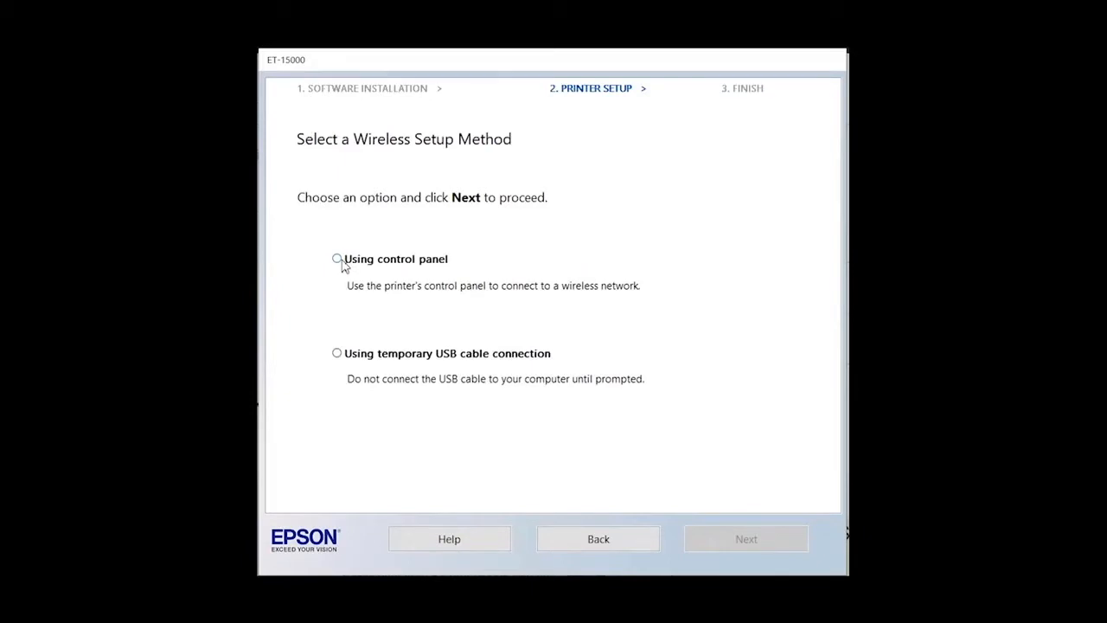
- Select Wi-Fi setup using the printer's control panel and pass the network information notice
click(335, 260)
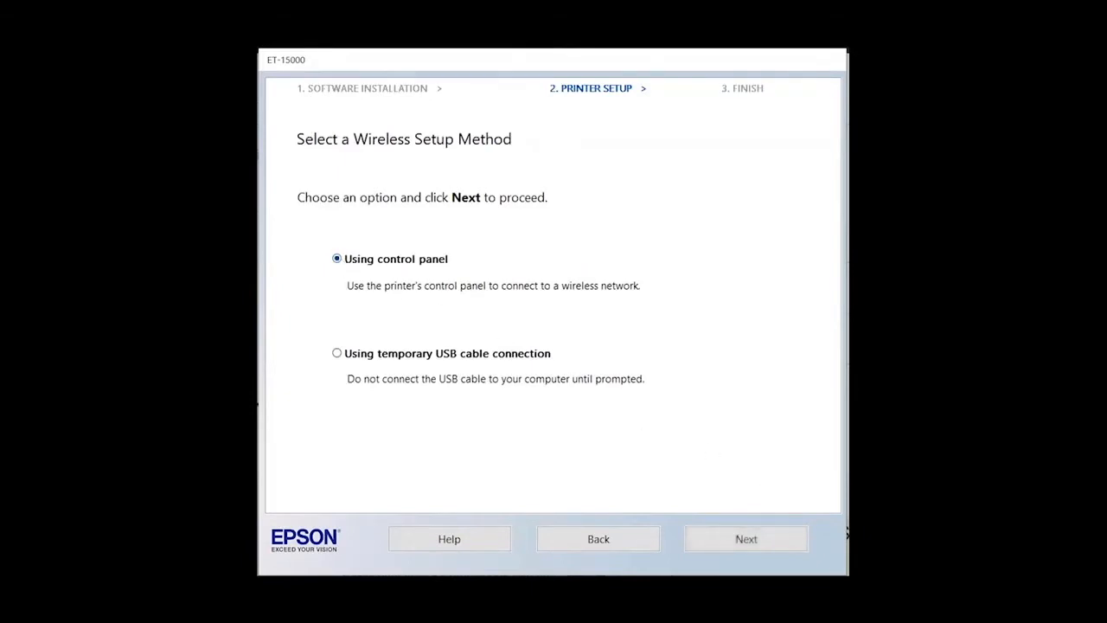
mouse_move(746, 538)
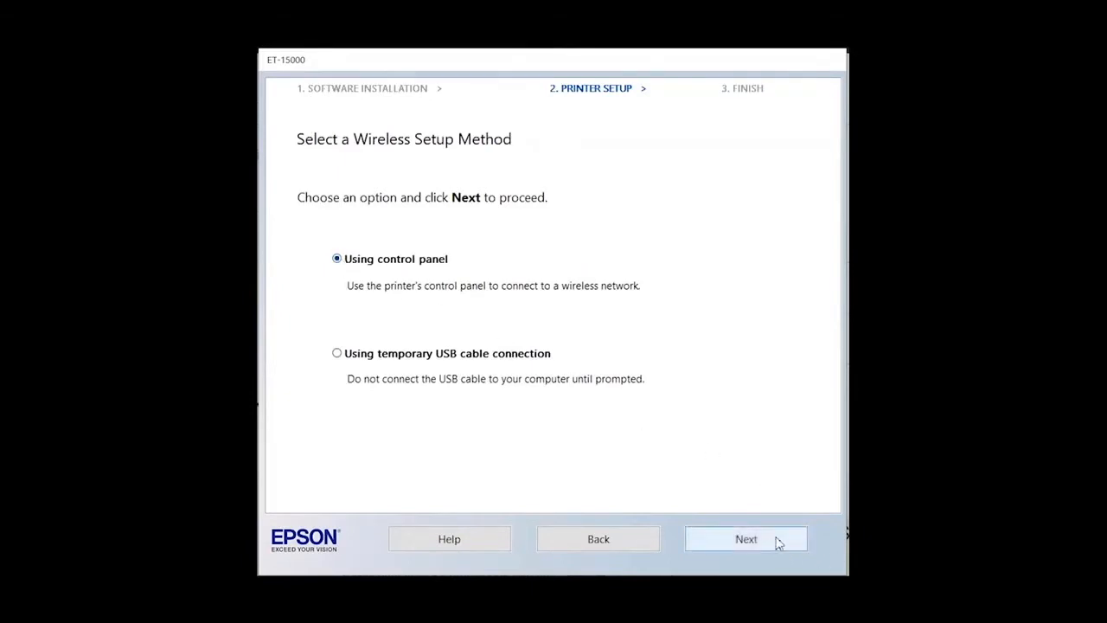
click(746, 539)
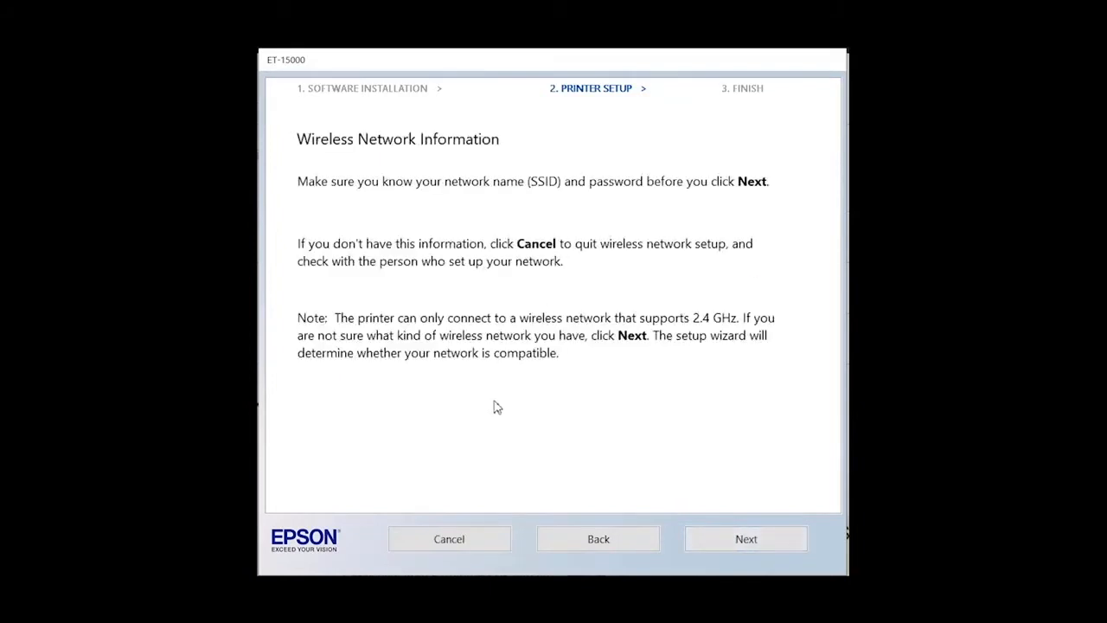
click(746, 540)
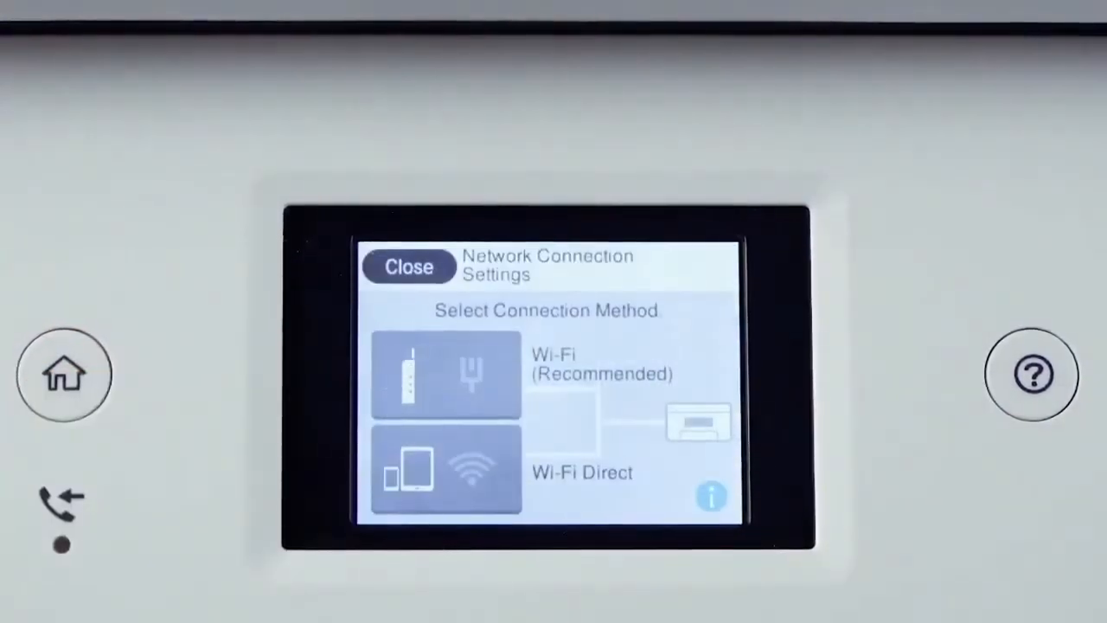
- Start the Wi-Fi Setup Wizard on the printer and choose to enter the network manually
click(446, 374)
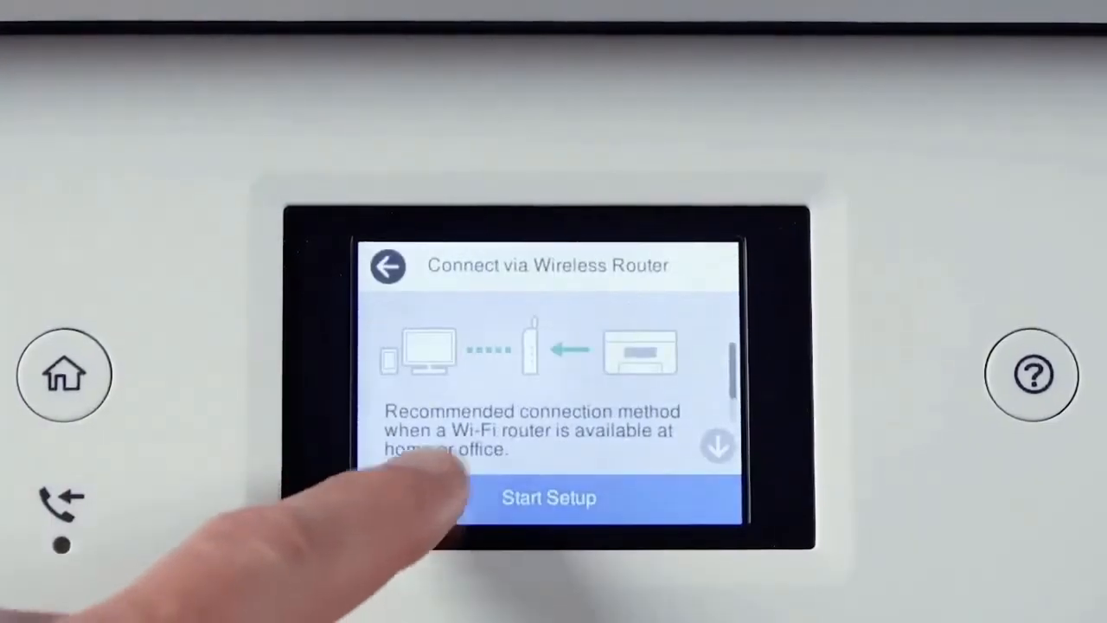
click(551, 498)
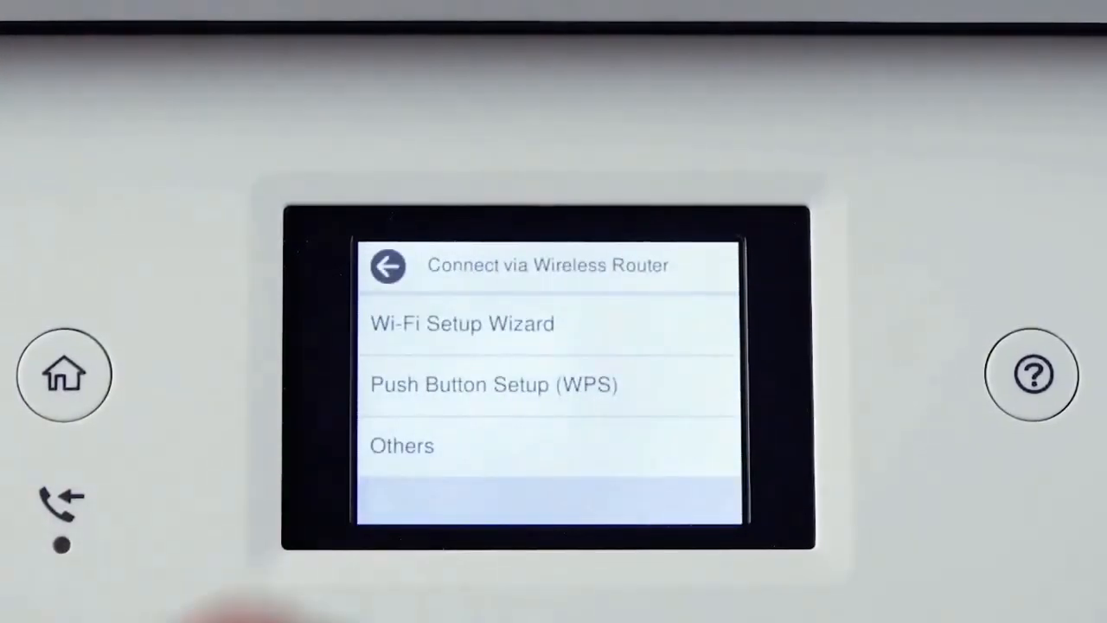
click(462, 323)
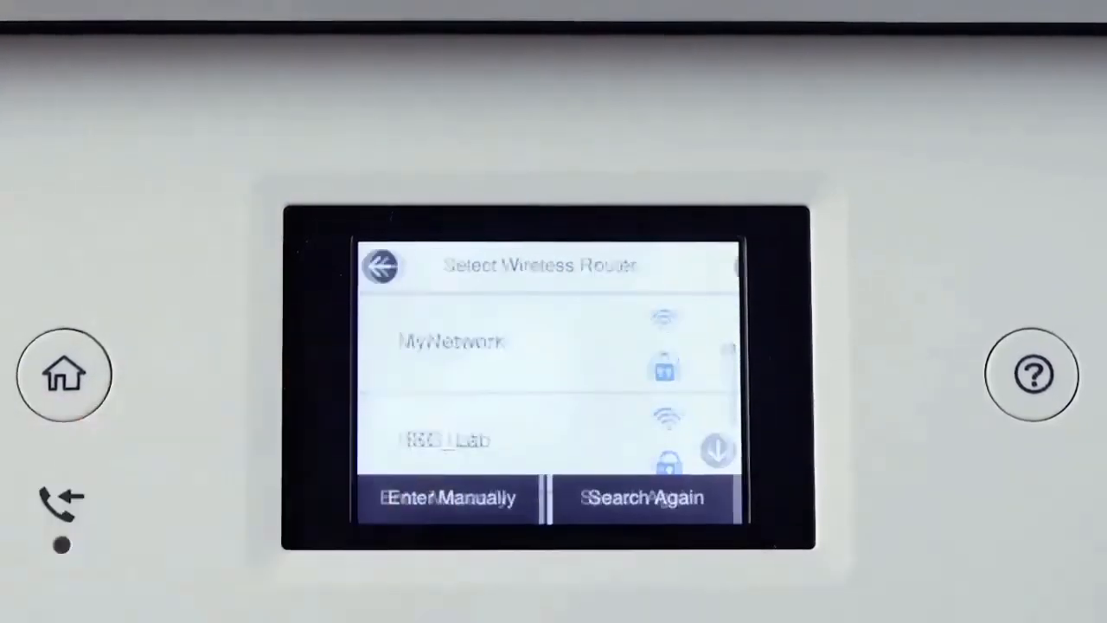
click(450, 498)
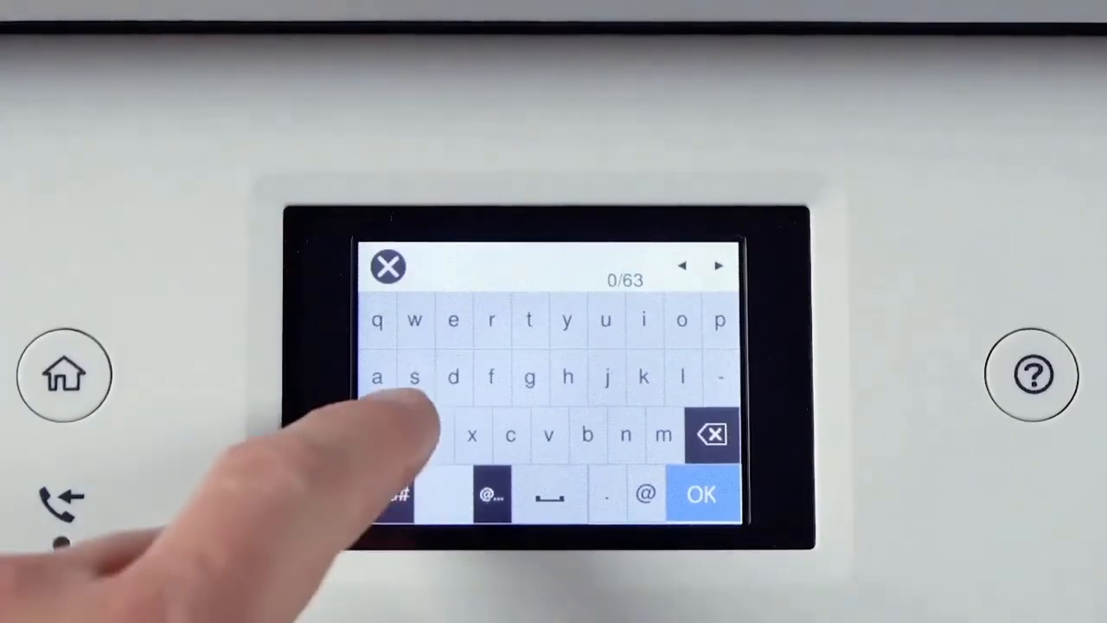
- Enter the MyNetwork password on the on-screen keyboard, removing a stray space, and confirm it
click(377, 378)
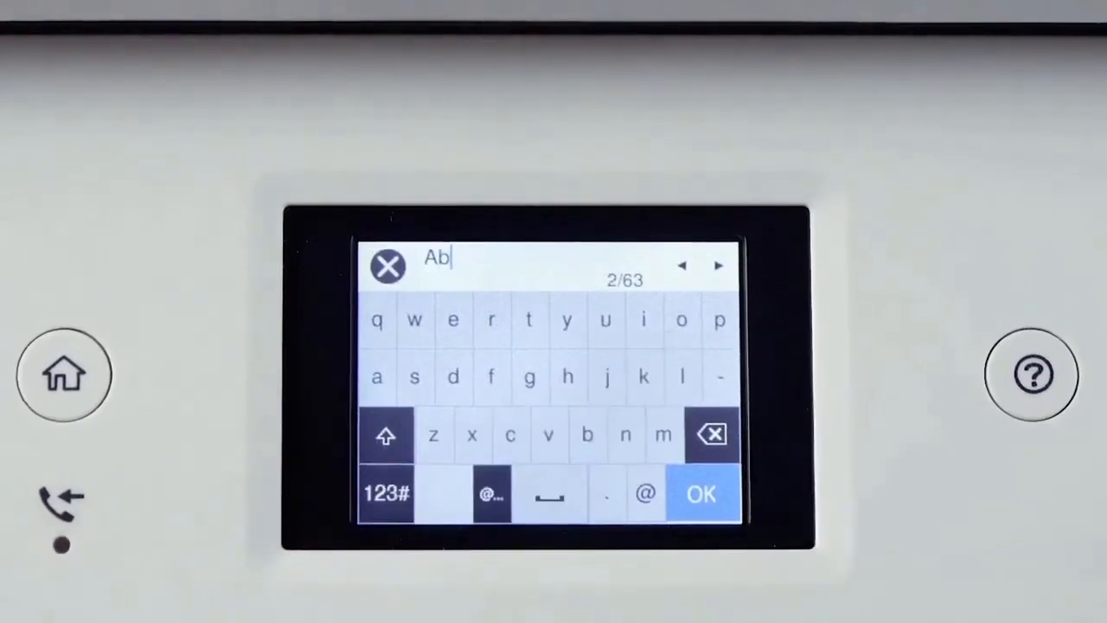
click(386, 493)
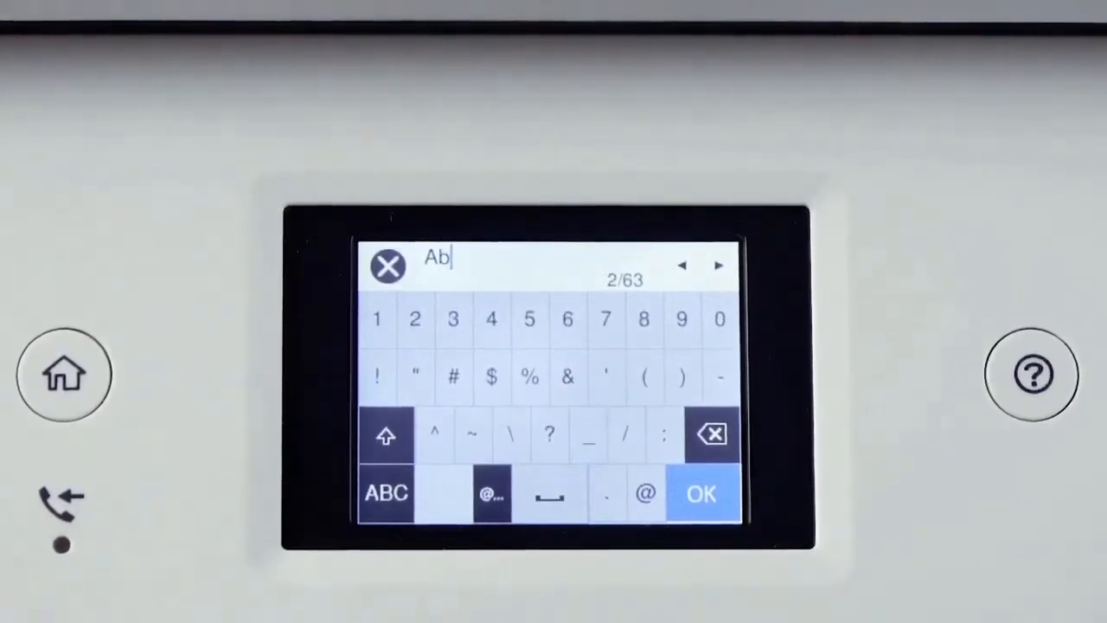
click(378, 318)
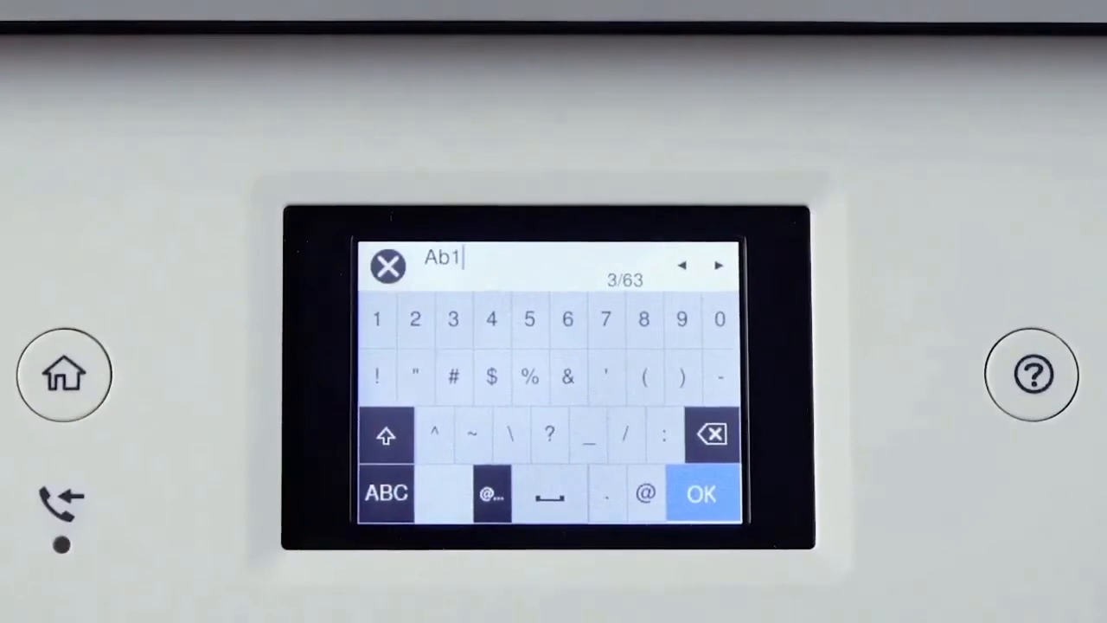
click(550, 495)
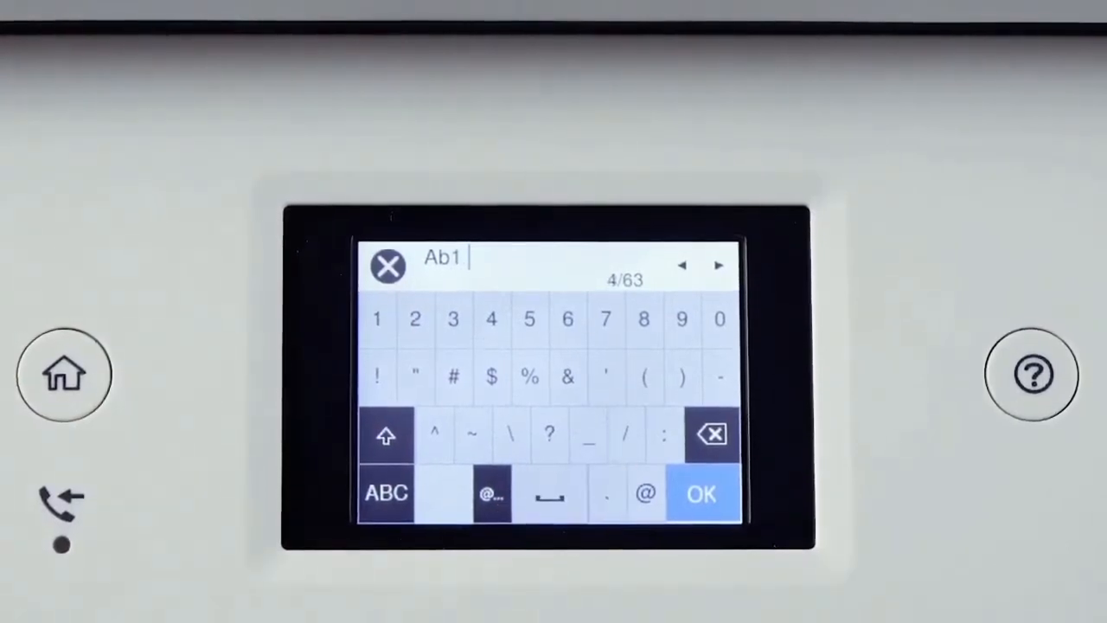
click(711, 432)
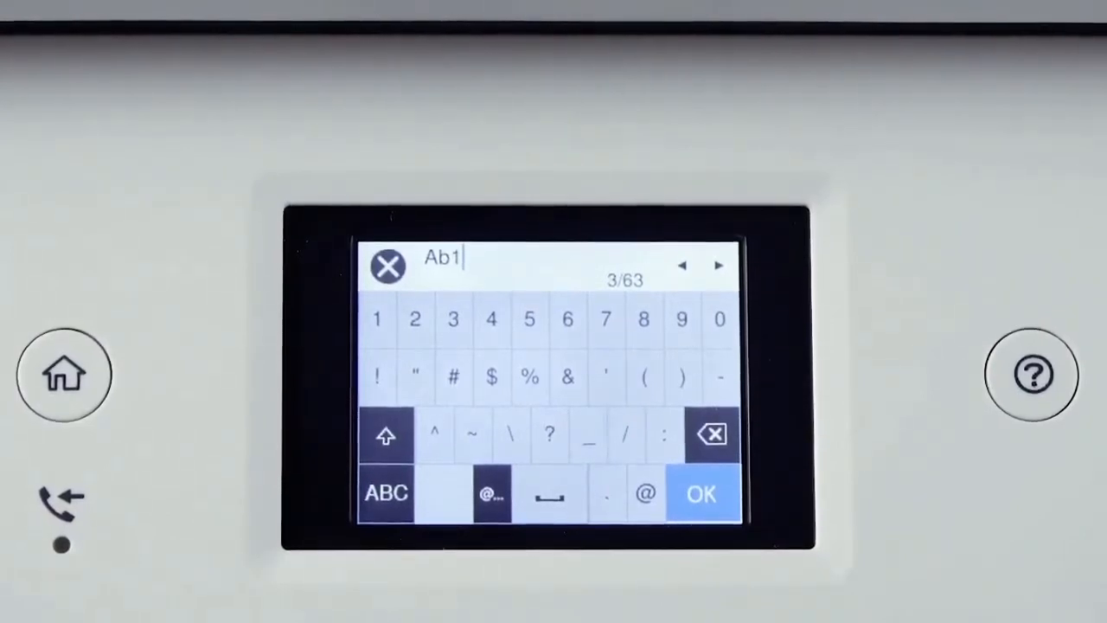
click(701, 493)
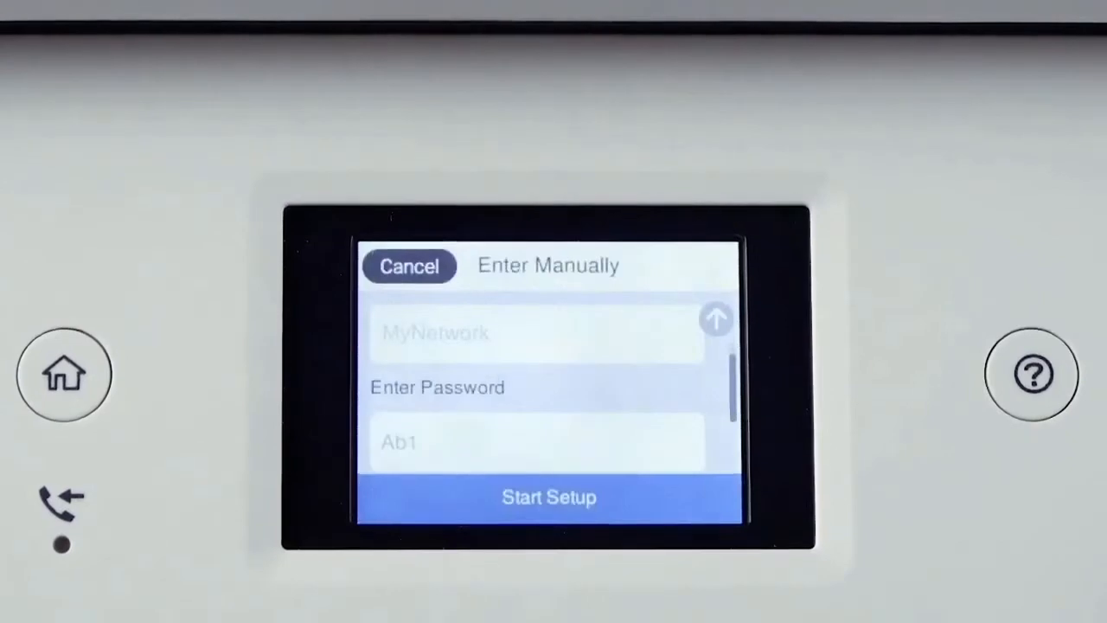
- Run wireless setup, confirm the printer was found, and begin the network installation
click(551, 497)
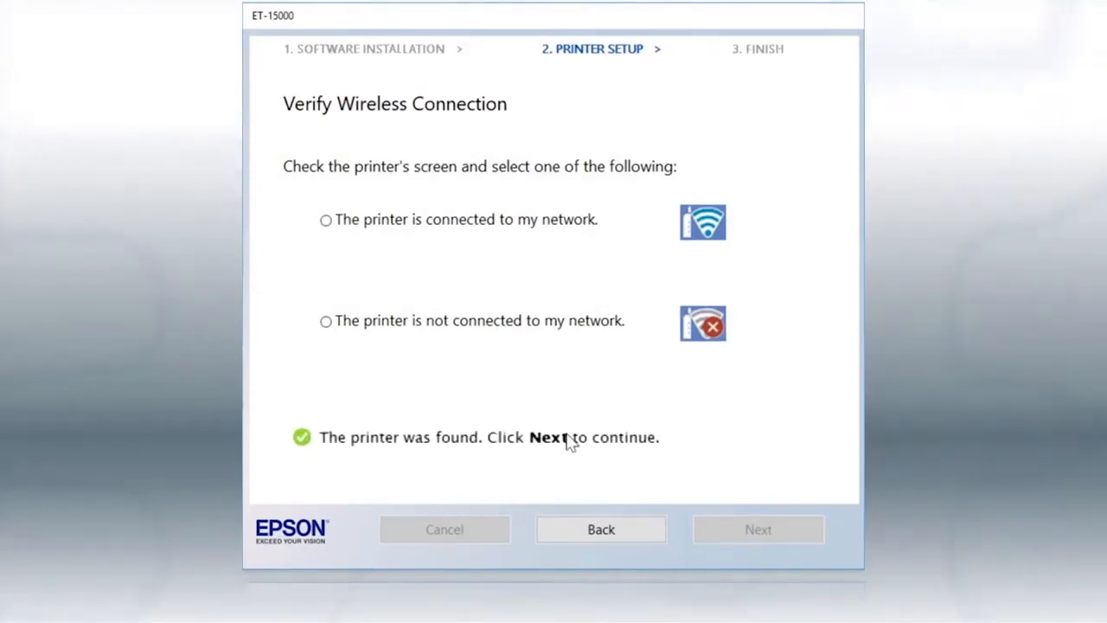
mouse_move(647, 457)
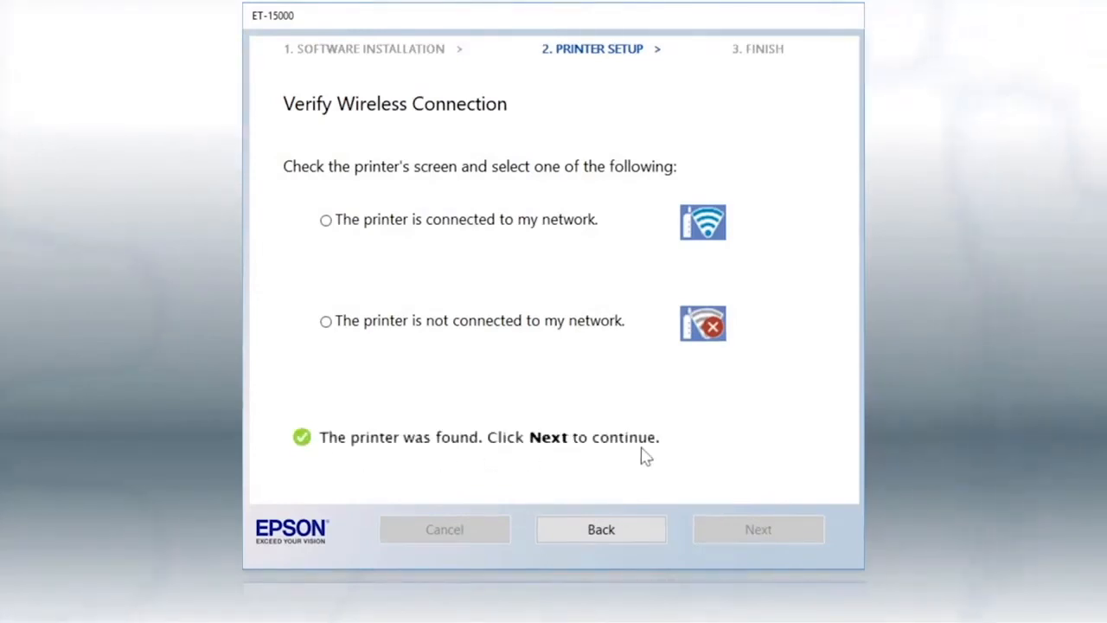
mouse_move(570, 456)
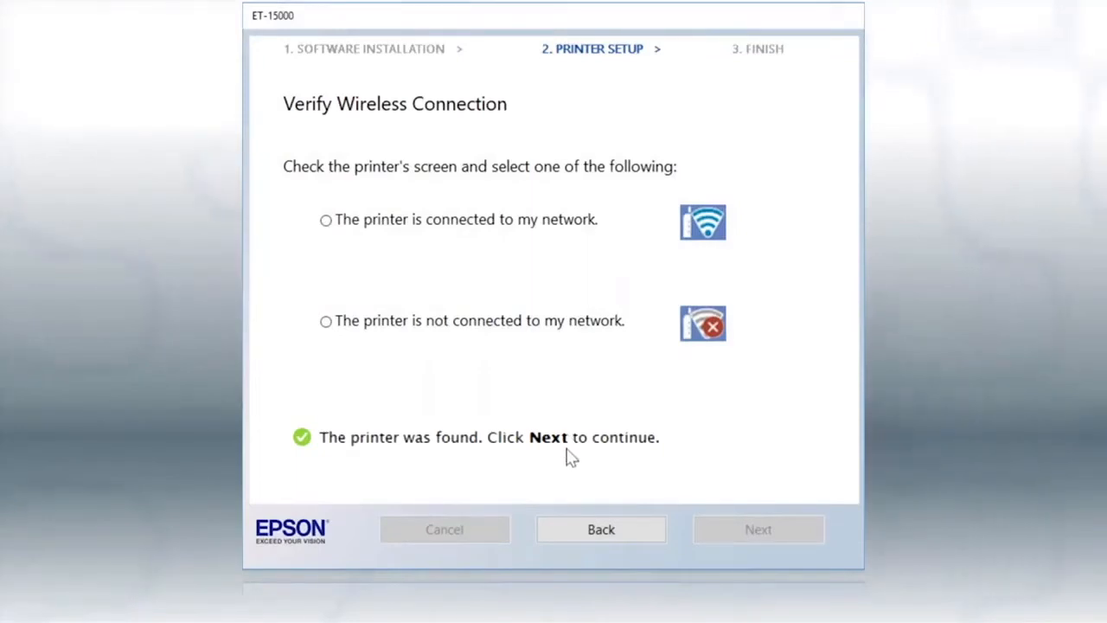
click(758, 529)
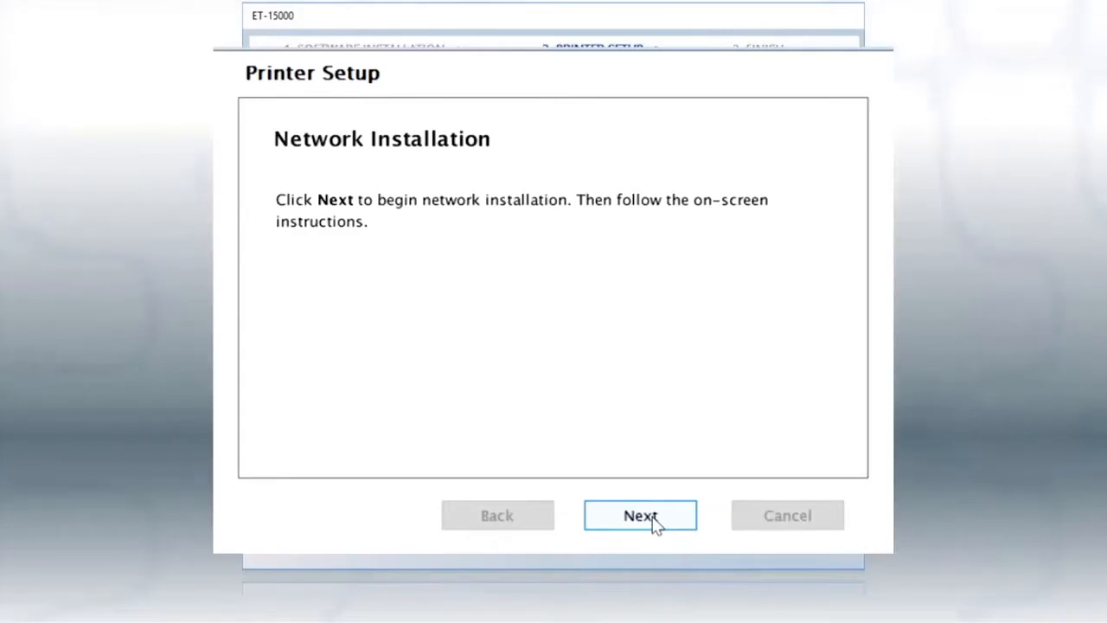
click(640, 515)
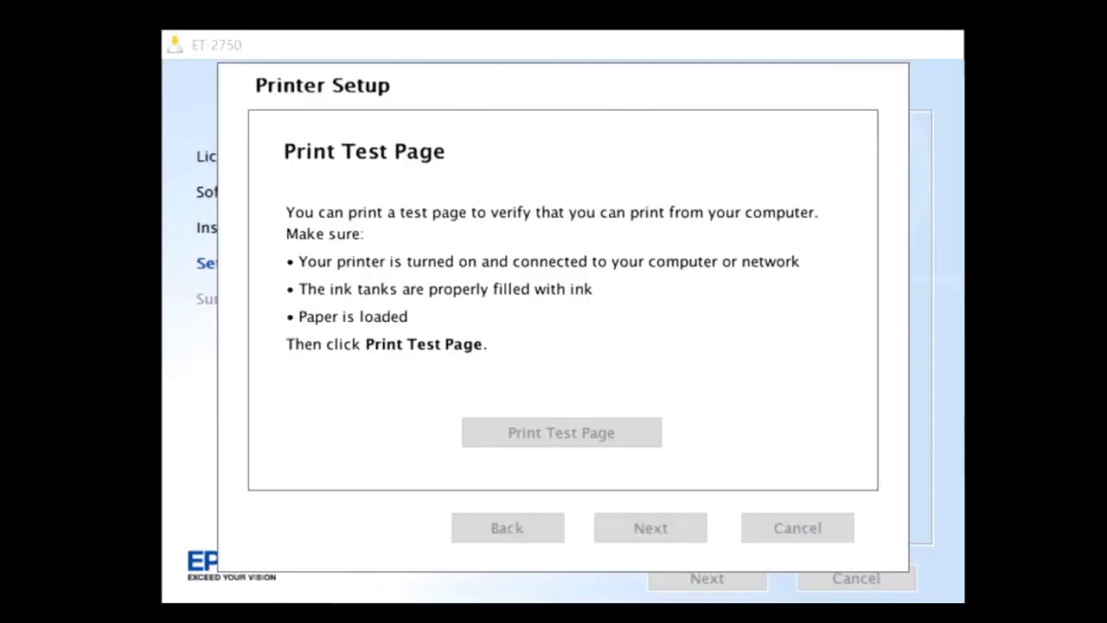
- Continue past the Print Test Page step to finish the installer
click(560, 433)
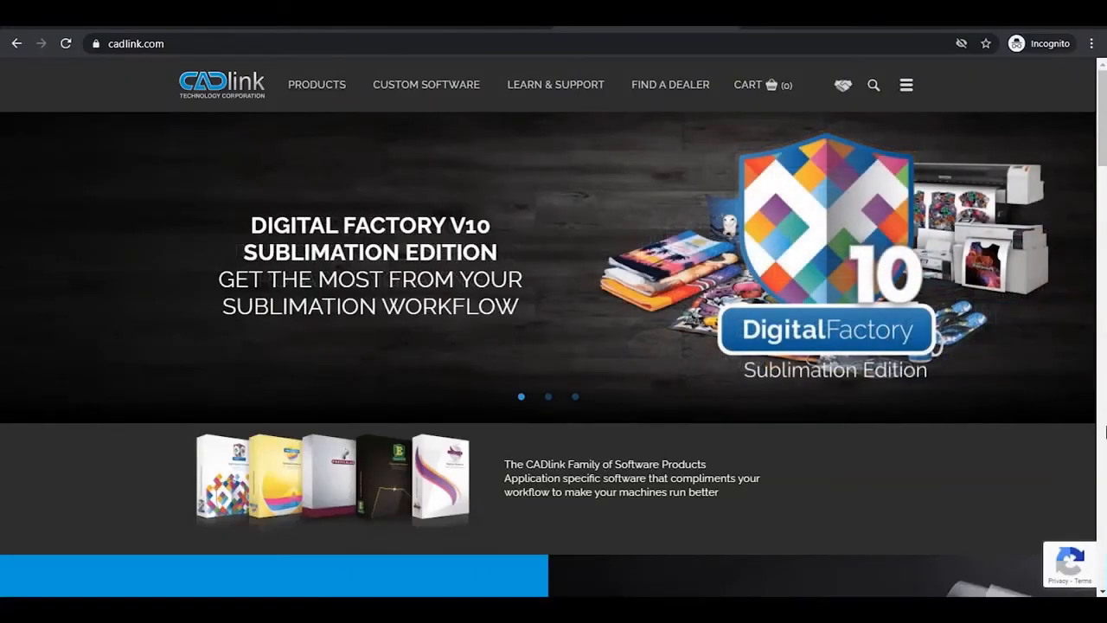
- Download the FilmMaker 10 free trial from the CADlink Products page and launch the installer
click(317, 83)
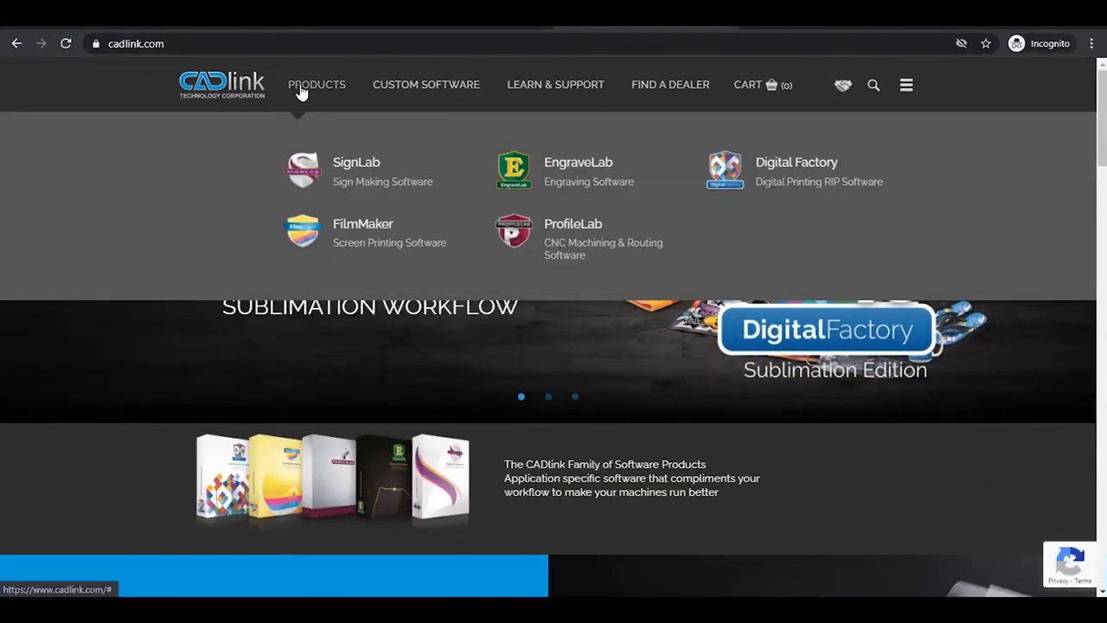
mouse_move(355, 228)
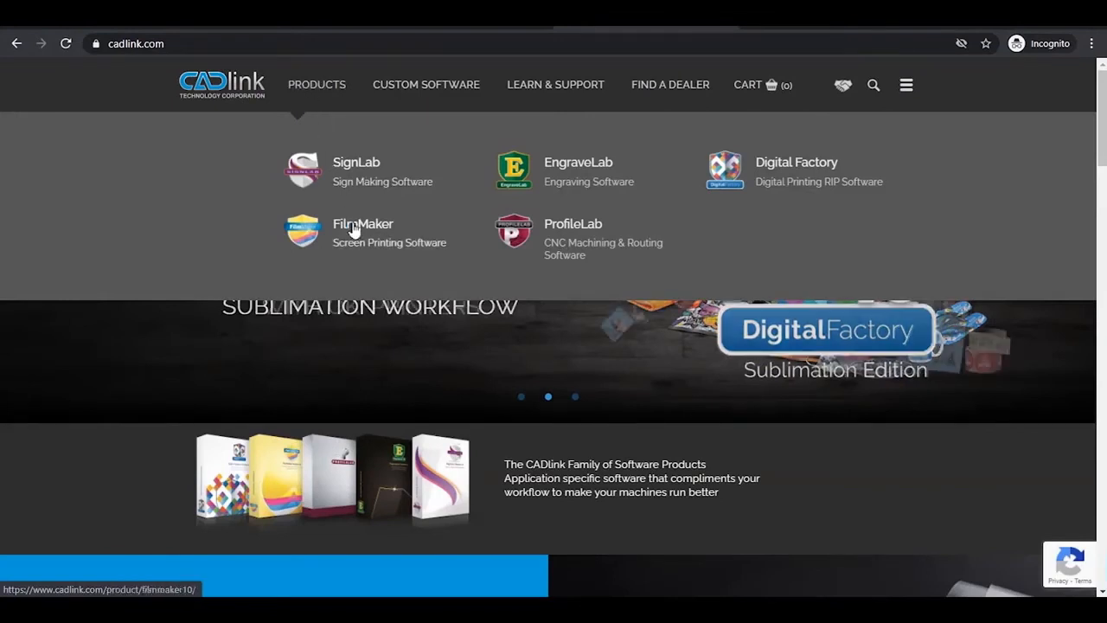
click(364, 223)
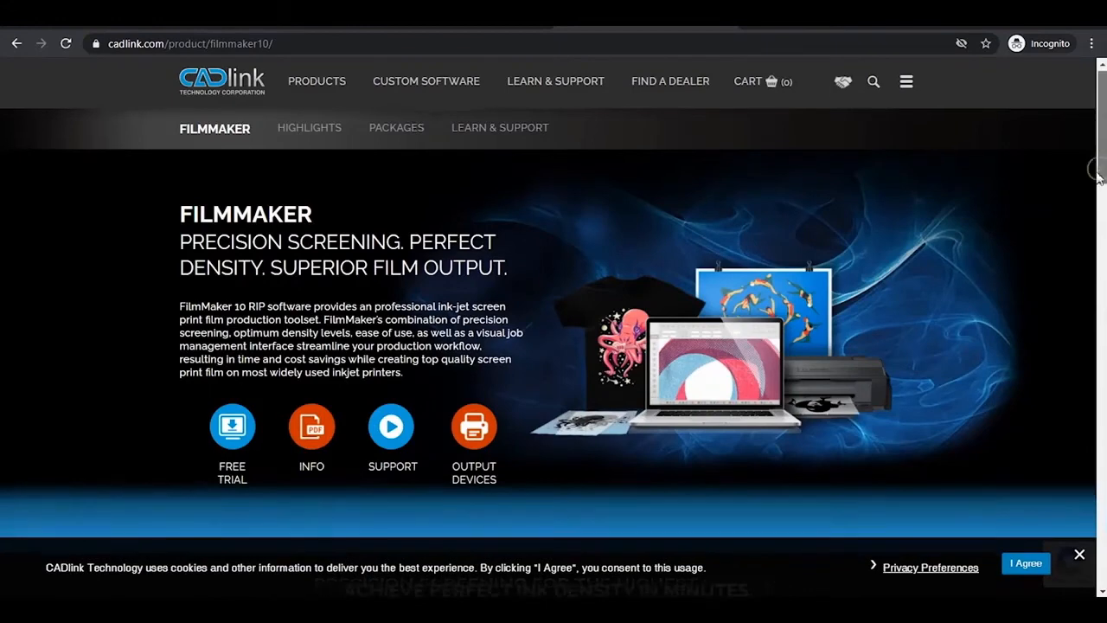
scroll(down, 3)
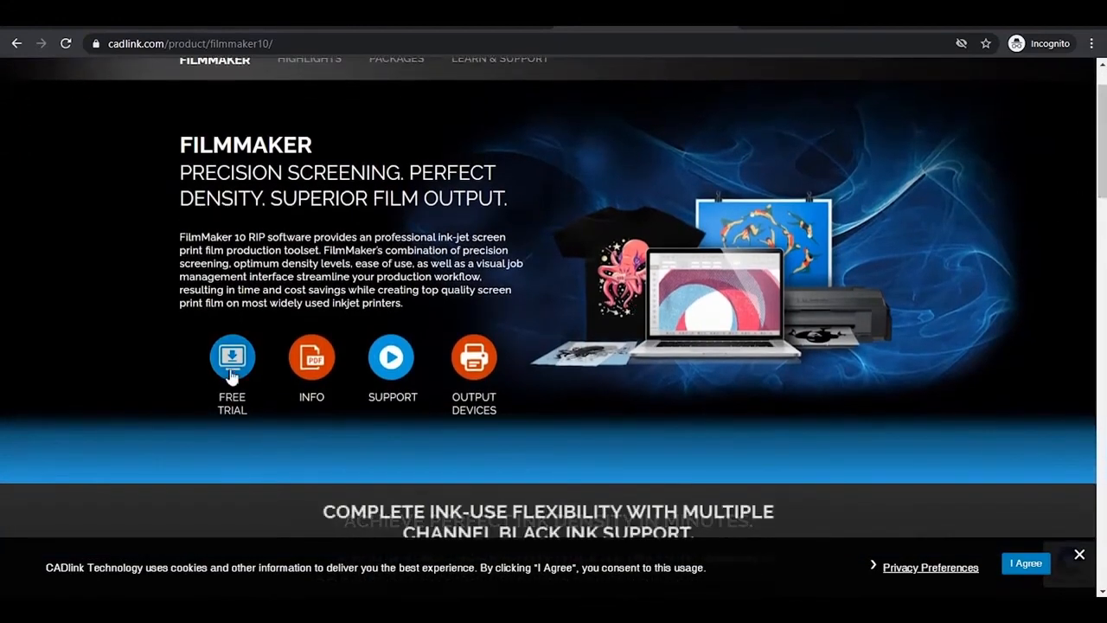
click(232, 356)
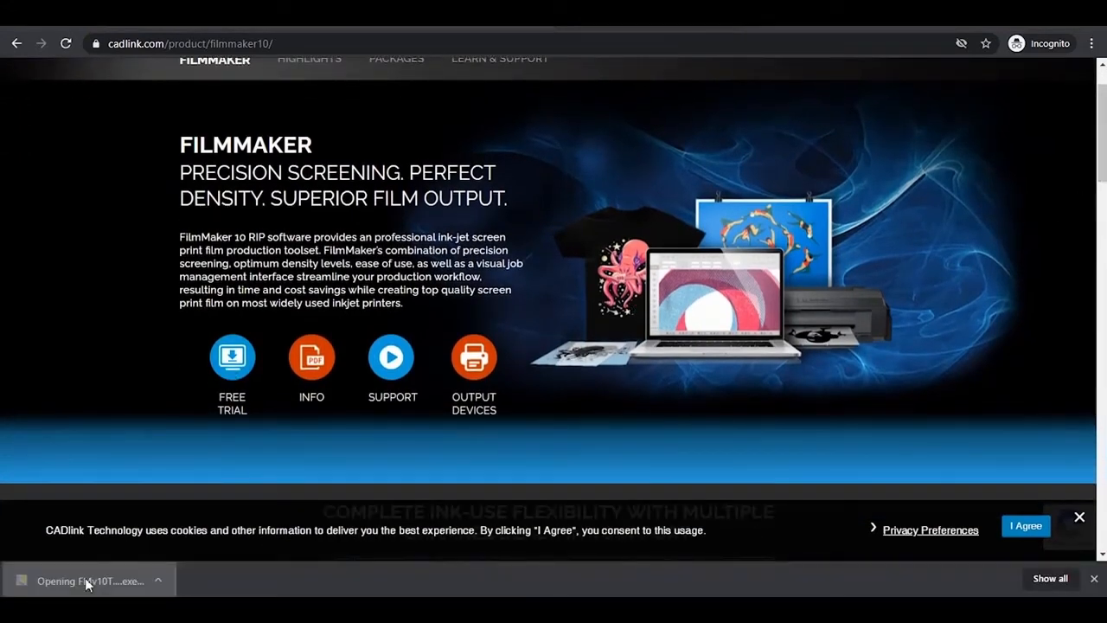
click(90, 580)
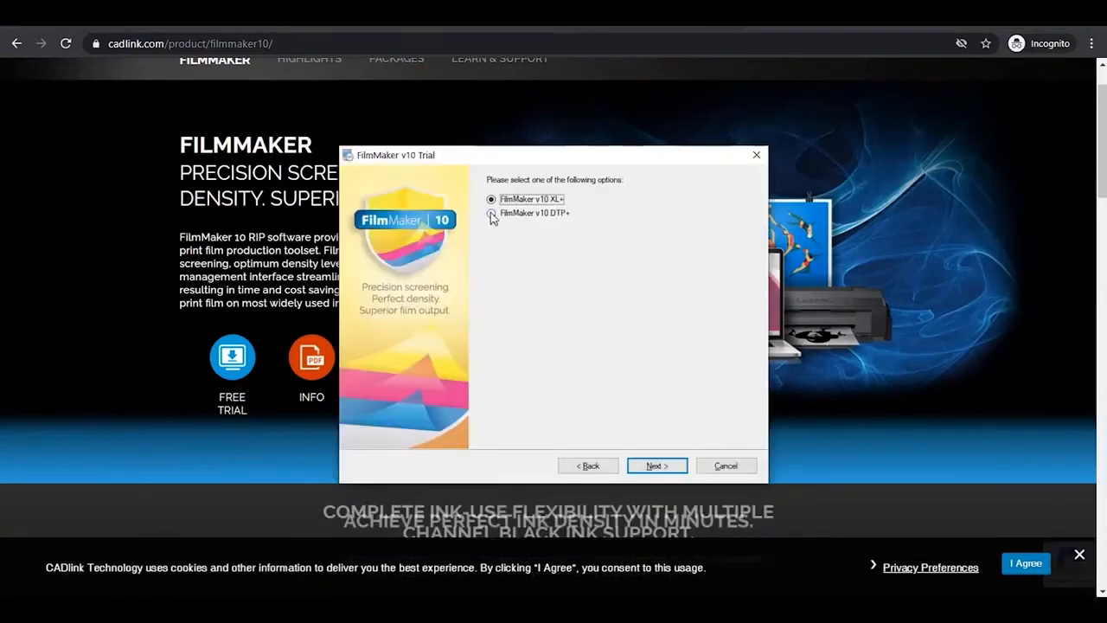
- Choose the FilmMaker v10 DTP+ edition and start its installation
click(492, 214)
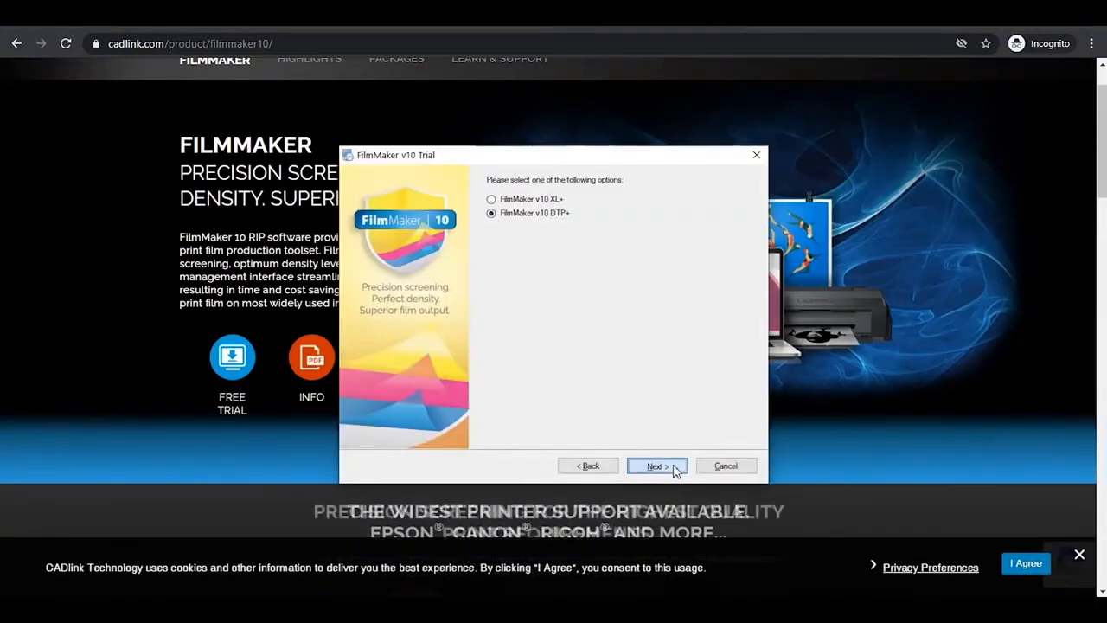
click(657, 465)
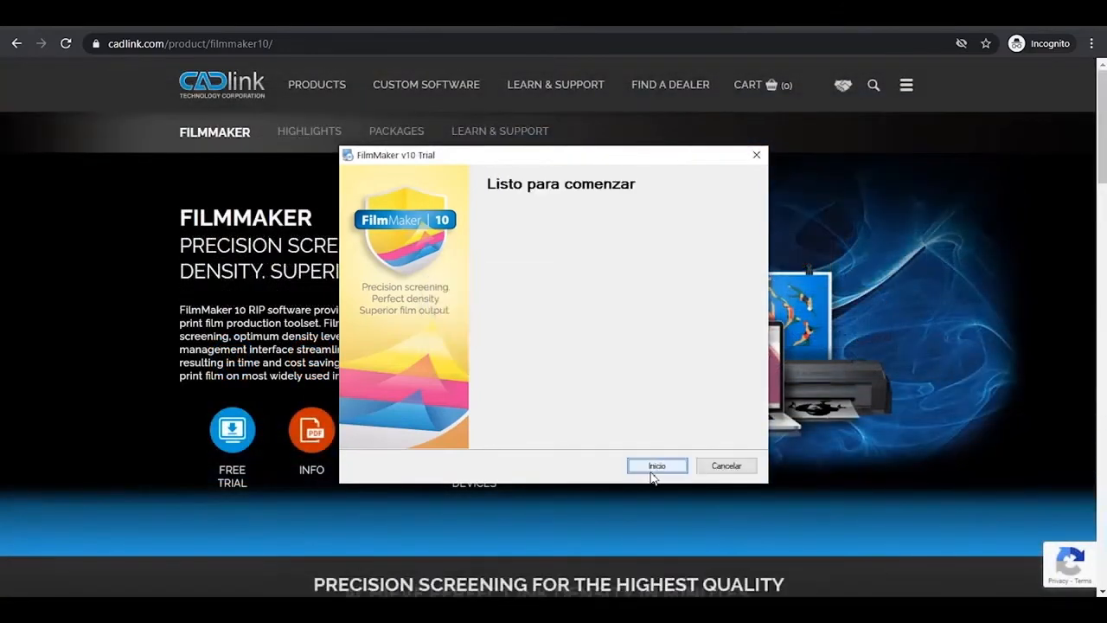
click(658, 466)
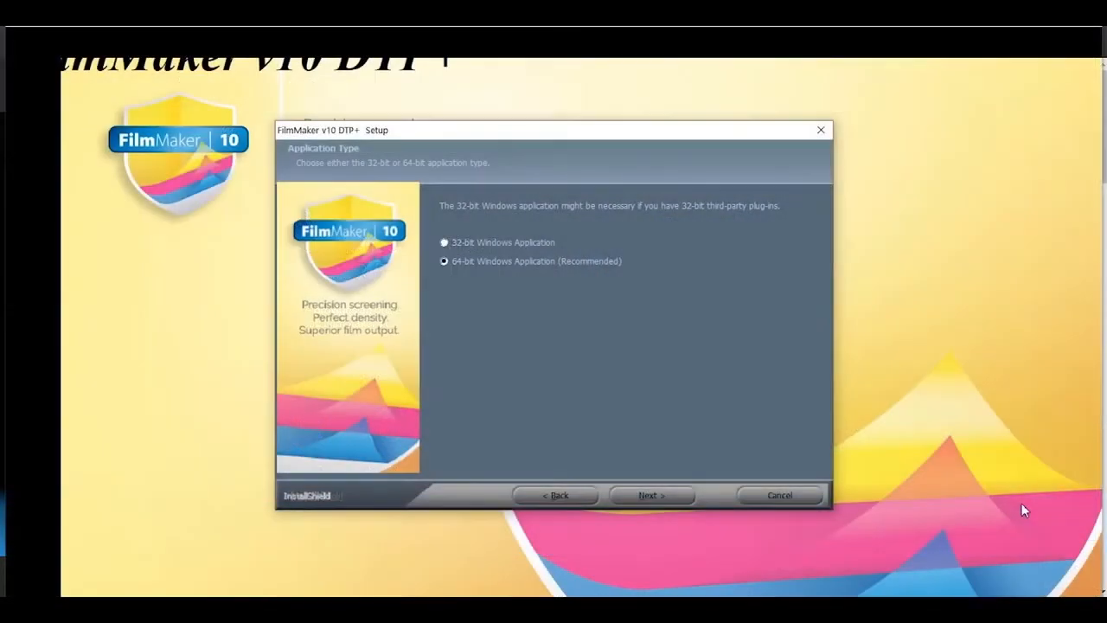
click(555, 495)
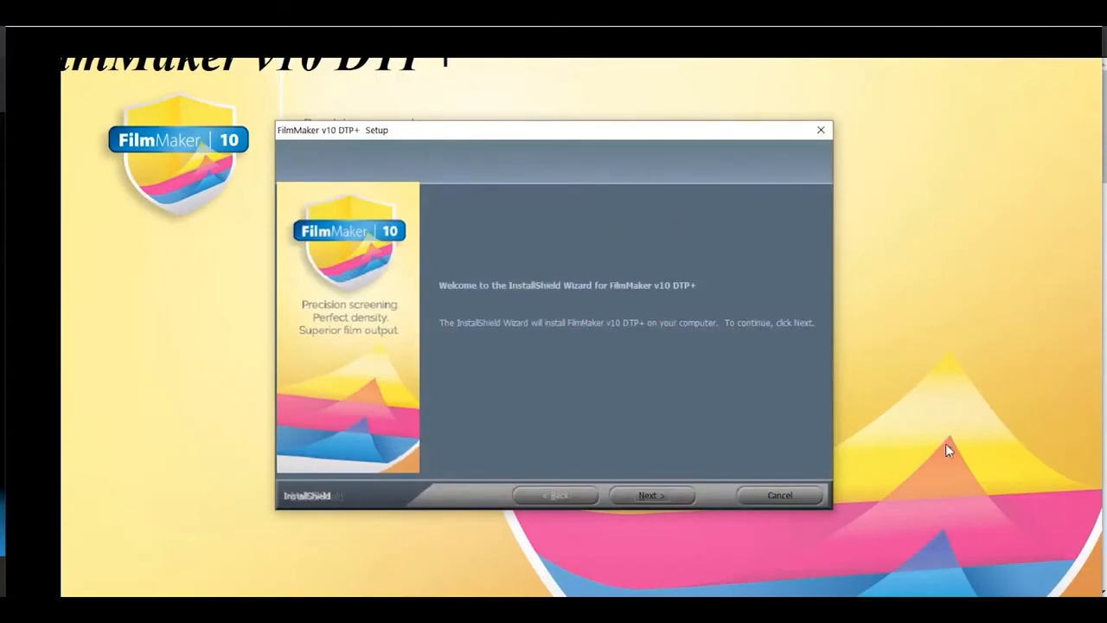
- Accept the licence, the default C:\FilmMaker v10 DTP destination and the default program folder
click(650, 495)
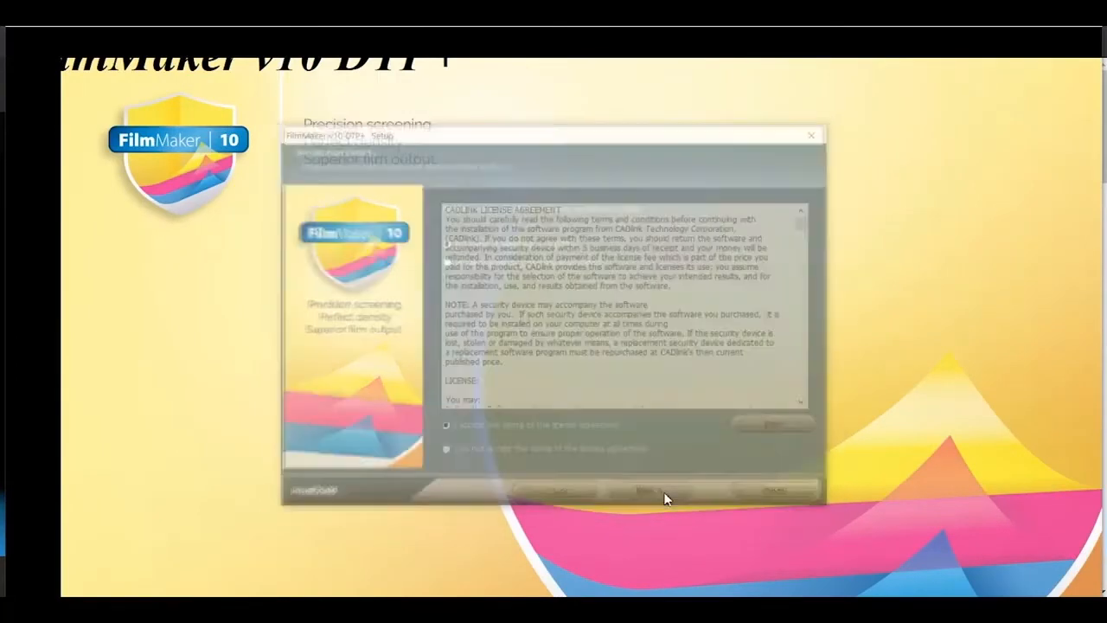
click(651, 495)
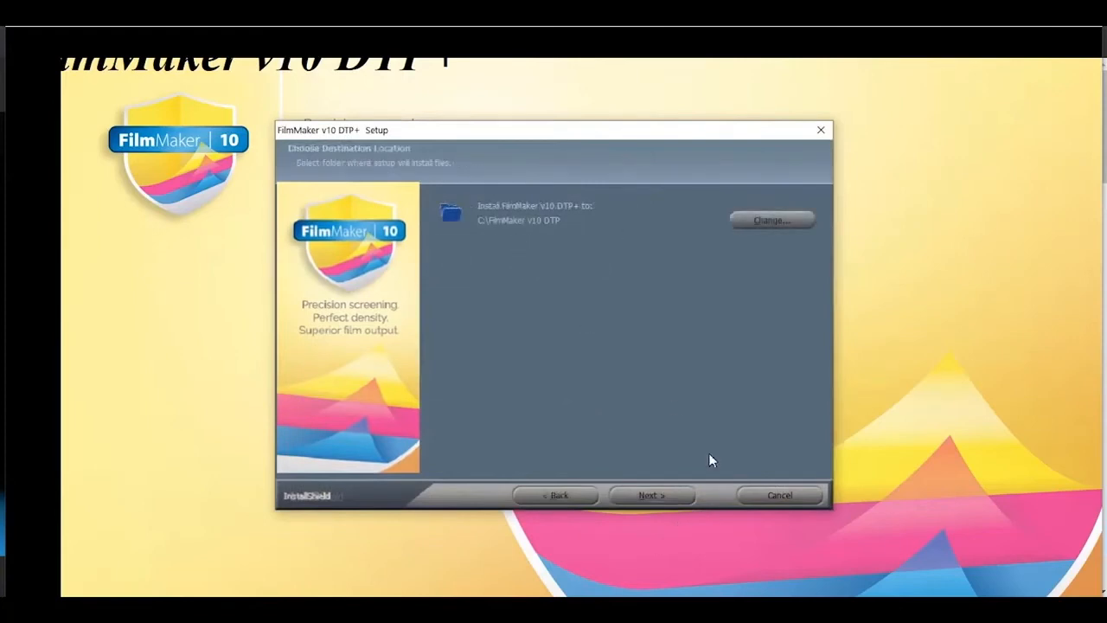
click(651, 494)
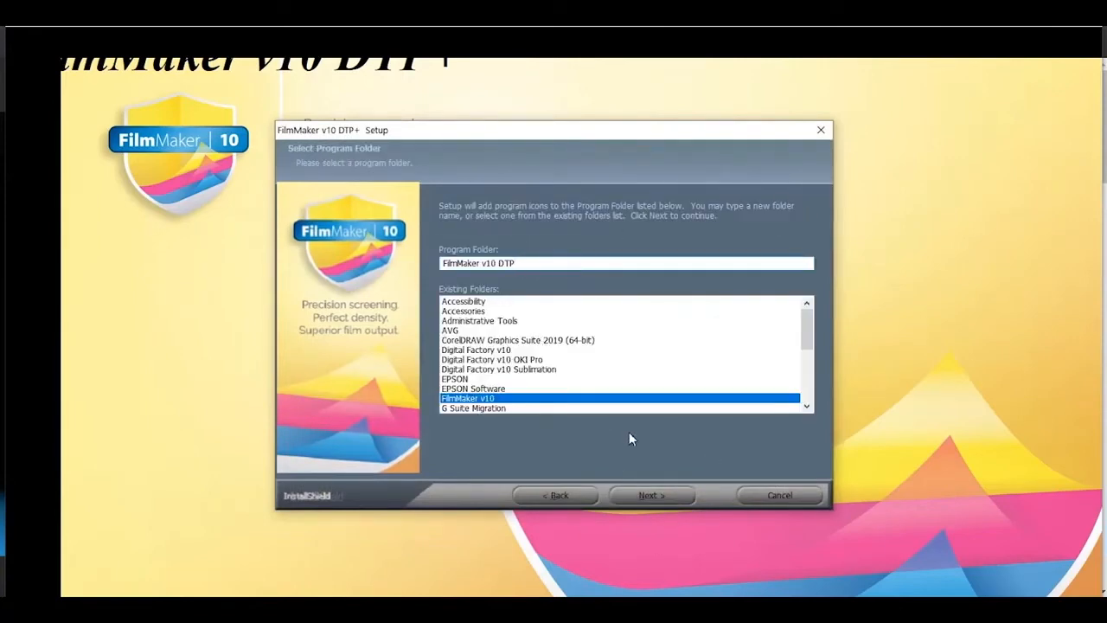
click(651, 494)
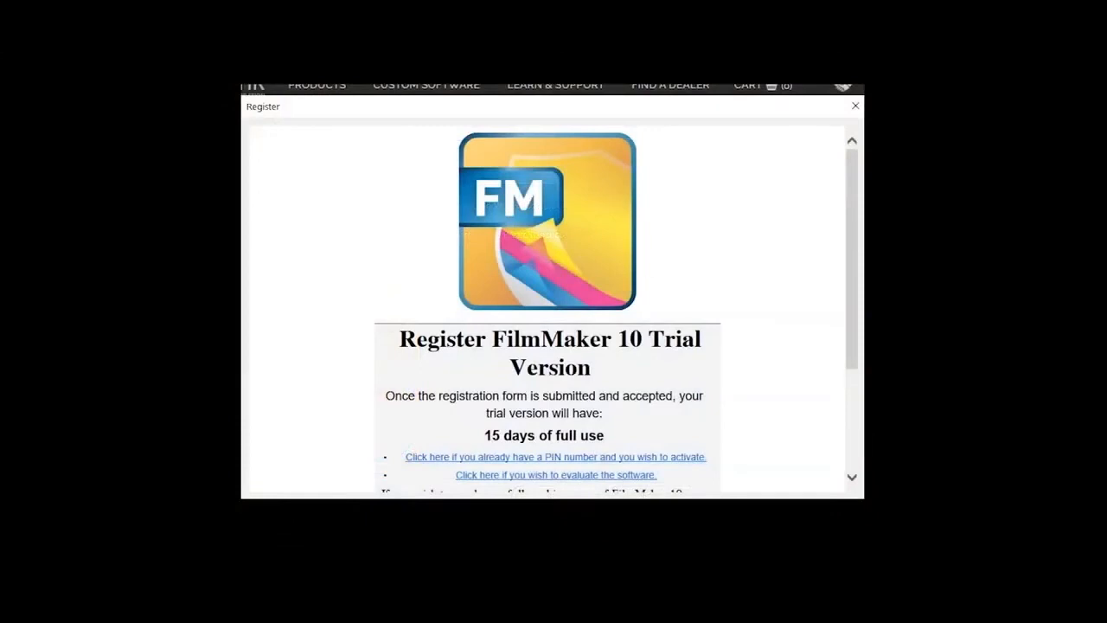
- Switch to the existing-PIN activation form and enter the activation PIN
scroll(down, 3)
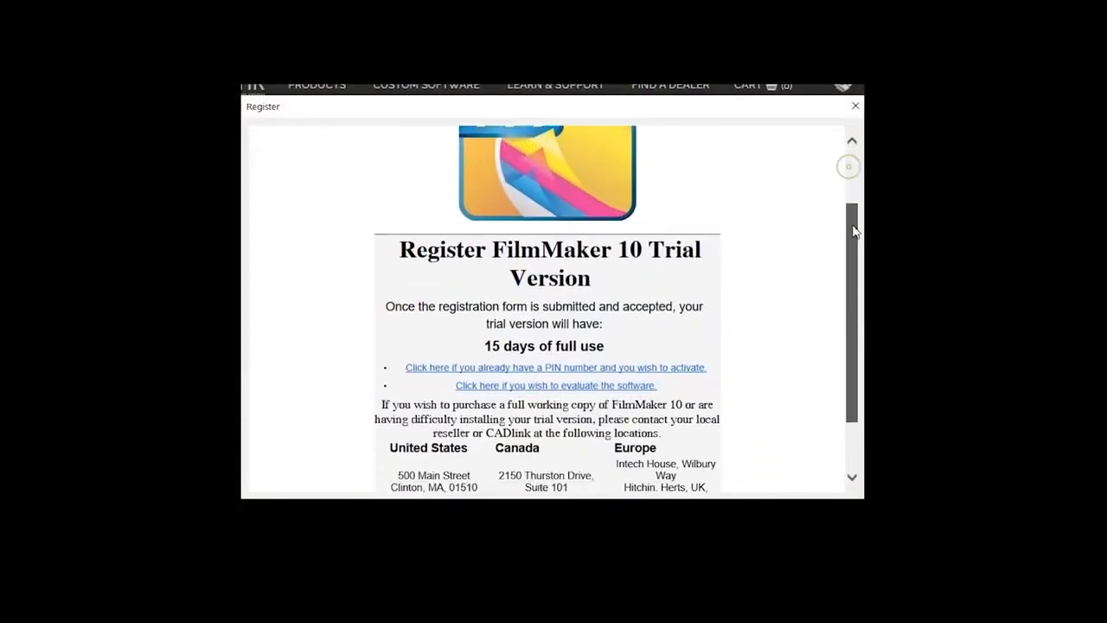
scroll(down, 3)
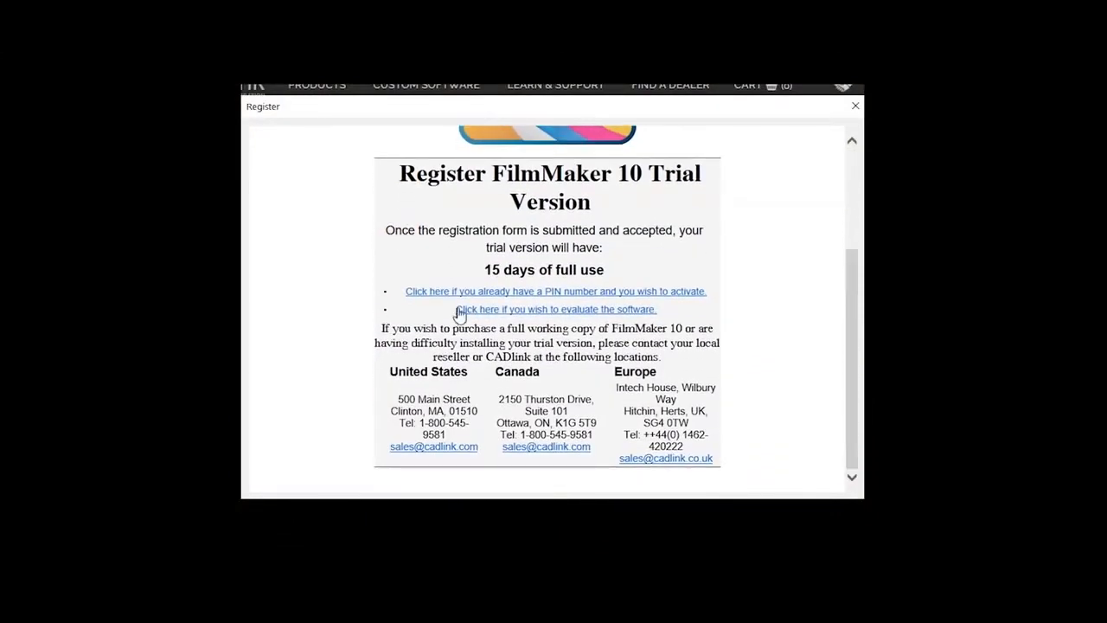
mouse_move(685, 301)
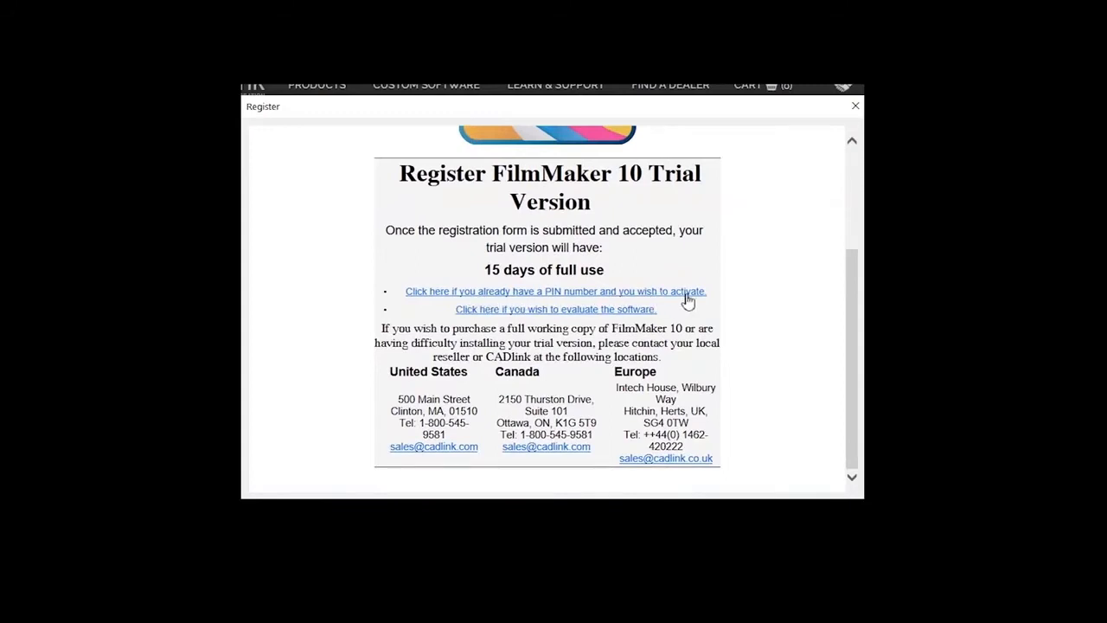
click(556, 291)
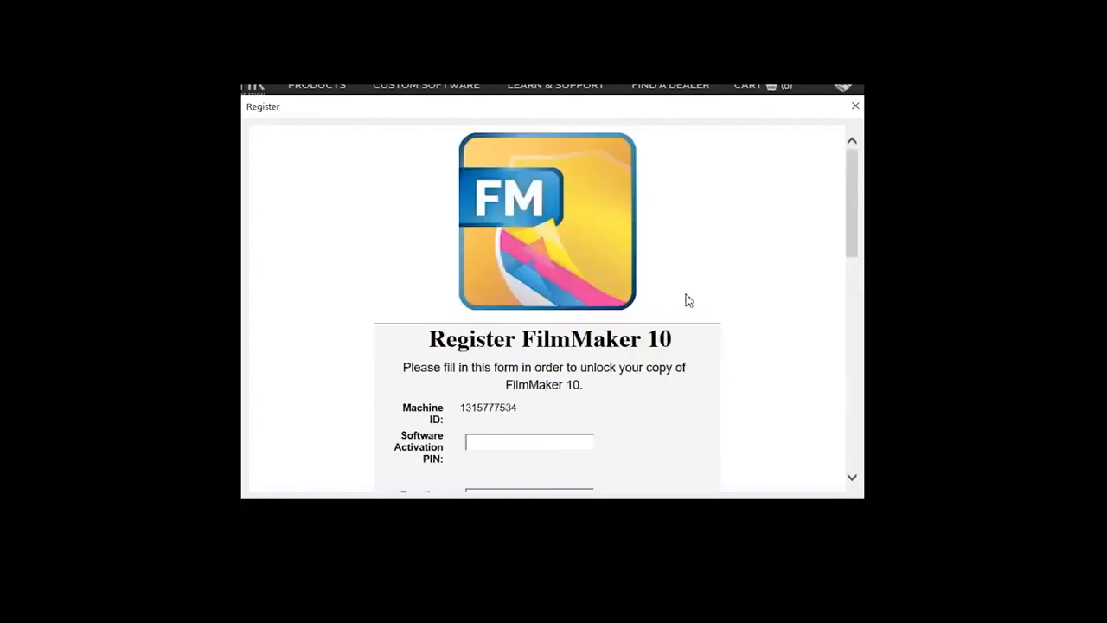
scroll(down, 3)
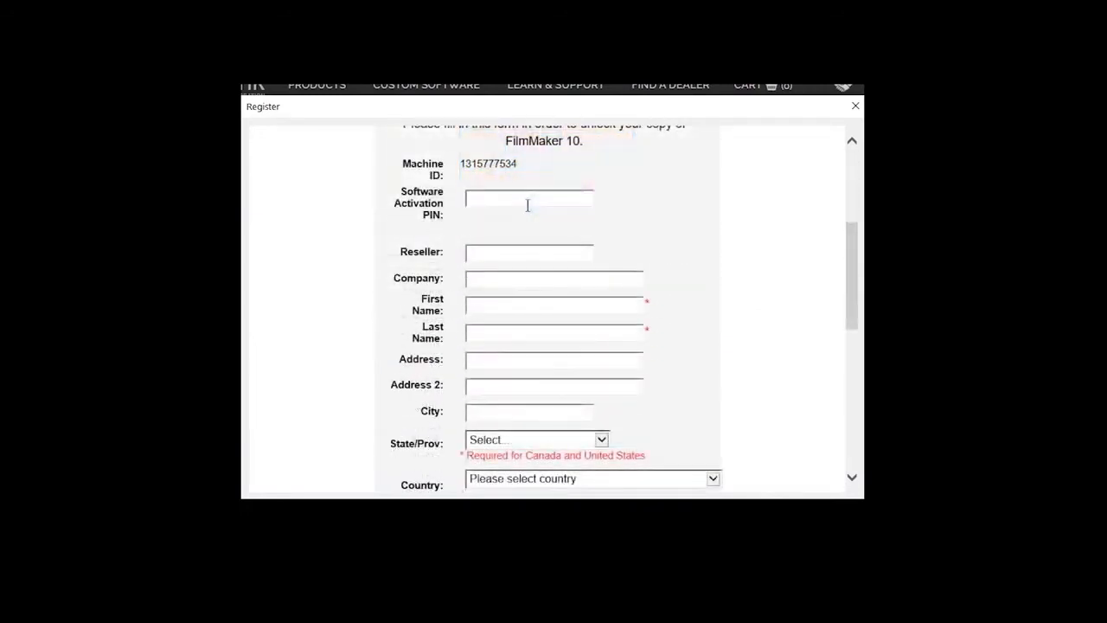
text(345789900)
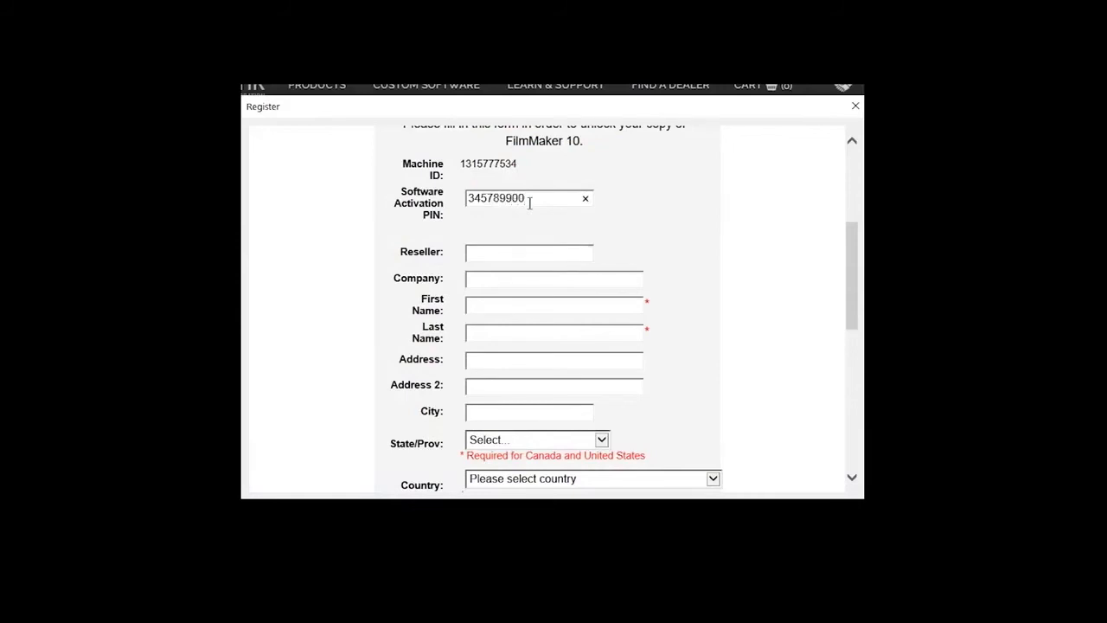
- Fill in the reseller and company details and start choosing the state/province
click(536, 439)
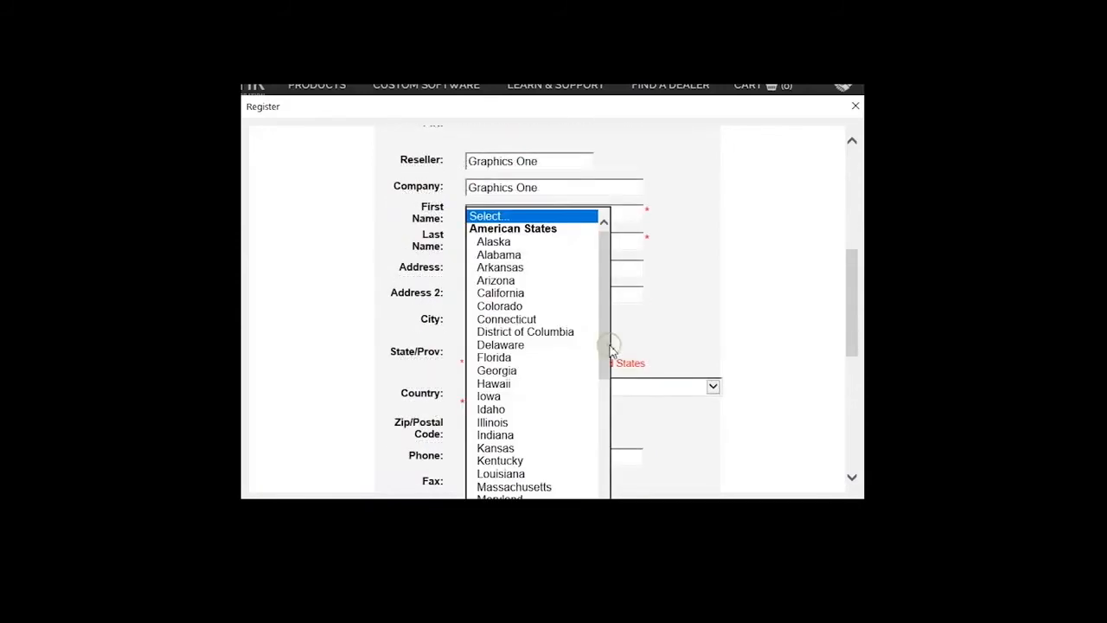
click(500, 292)
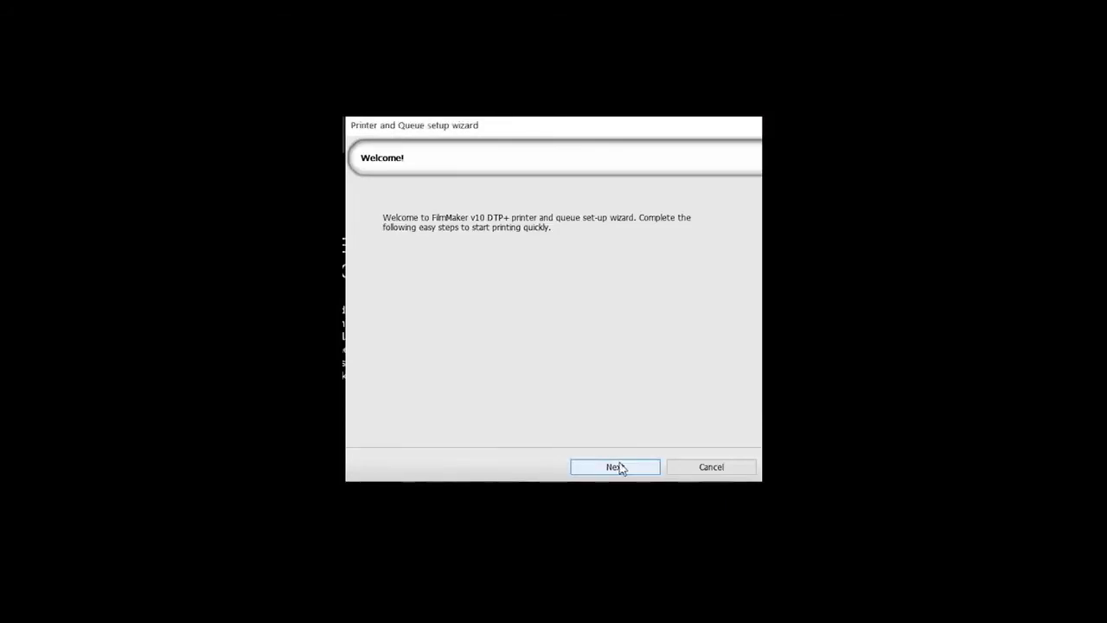
- Start a Film Separations queue and pick the EPSON ET-15000 Series from the installed printers
click(614, 468)
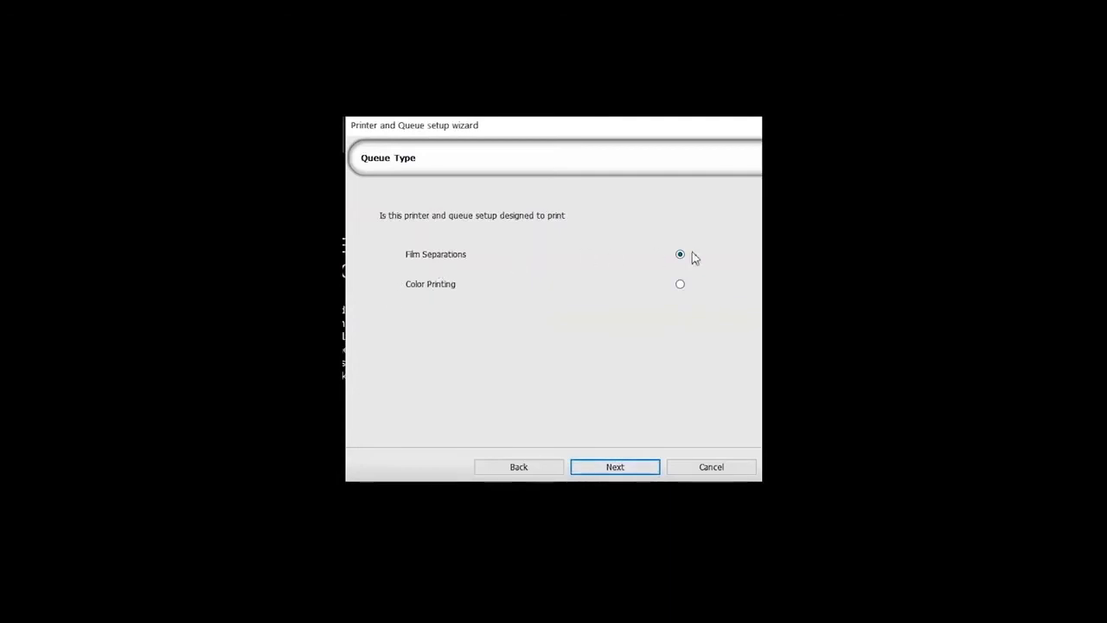
click(614, 468)
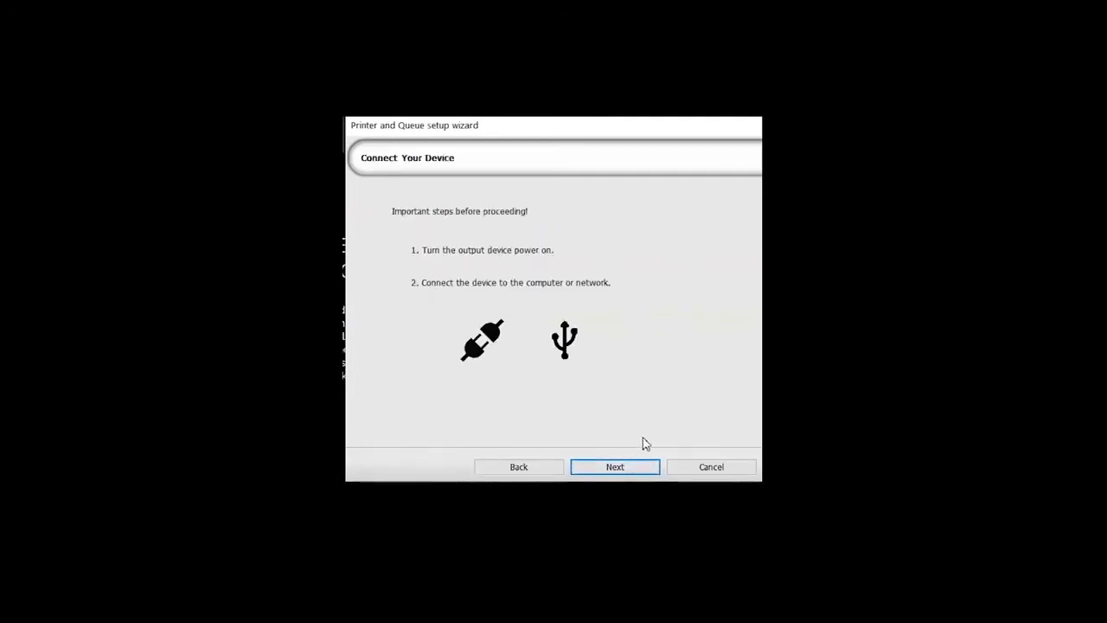
click(614, 467)
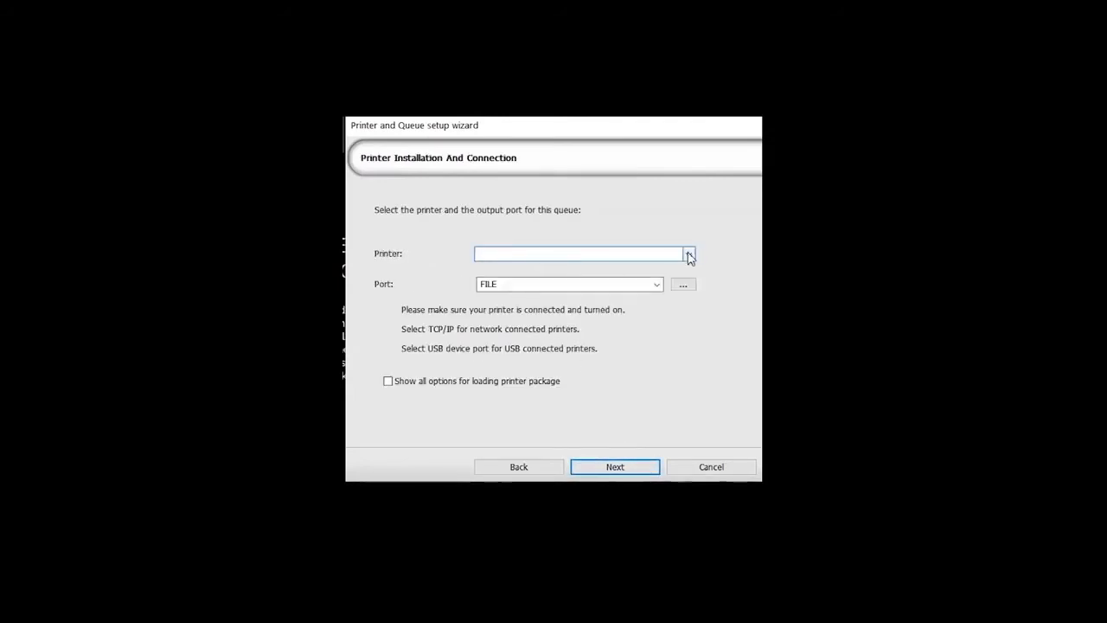
click(689, 252)
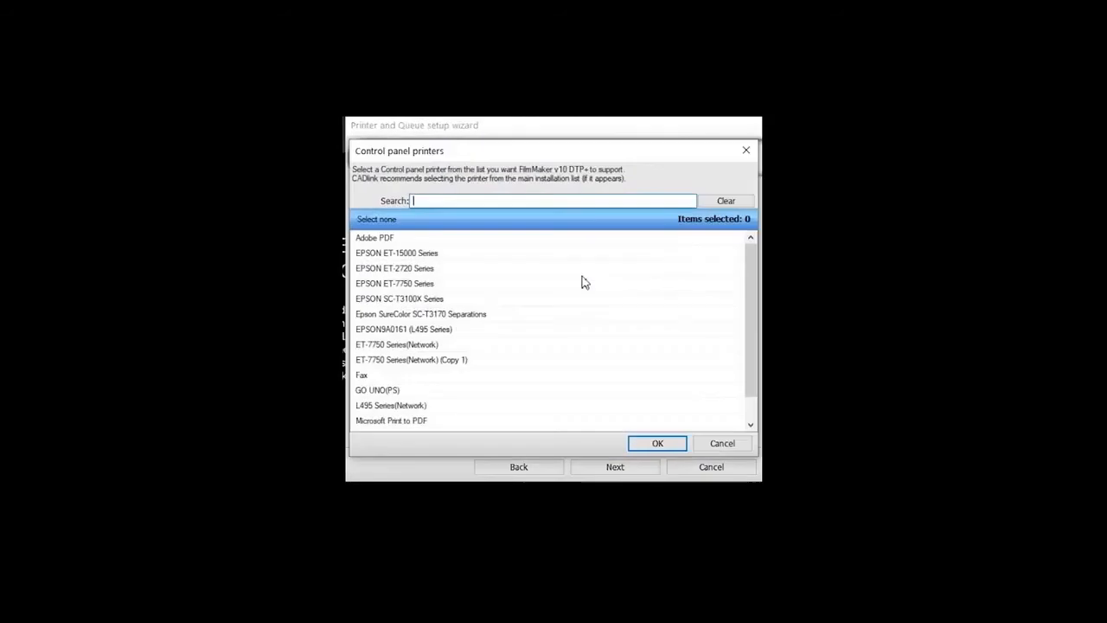
click(396, 253)
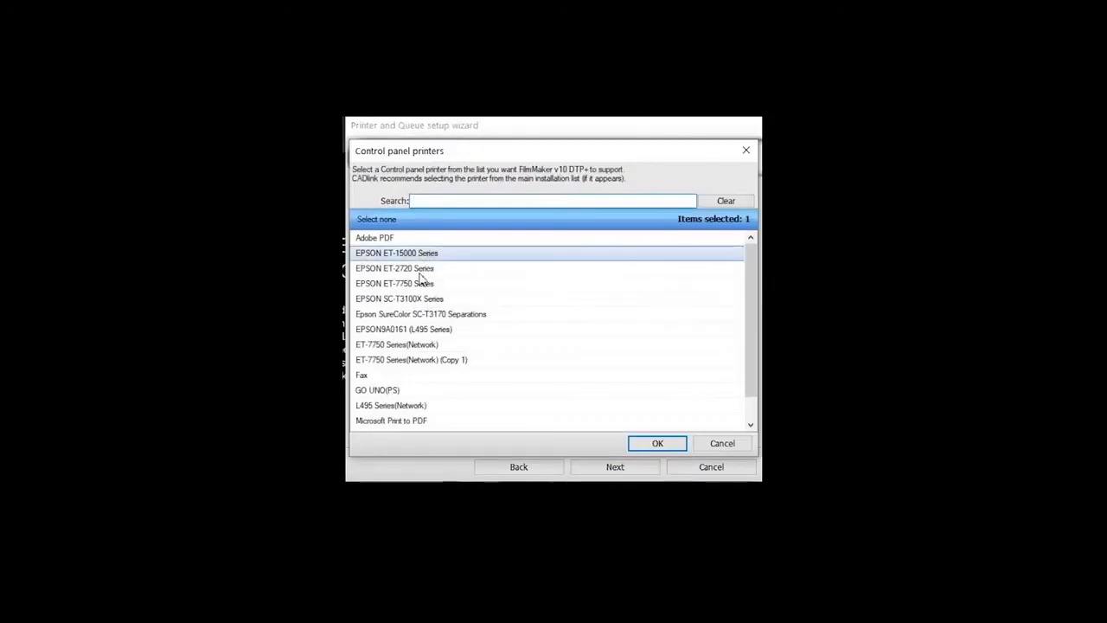
click(657, 443)
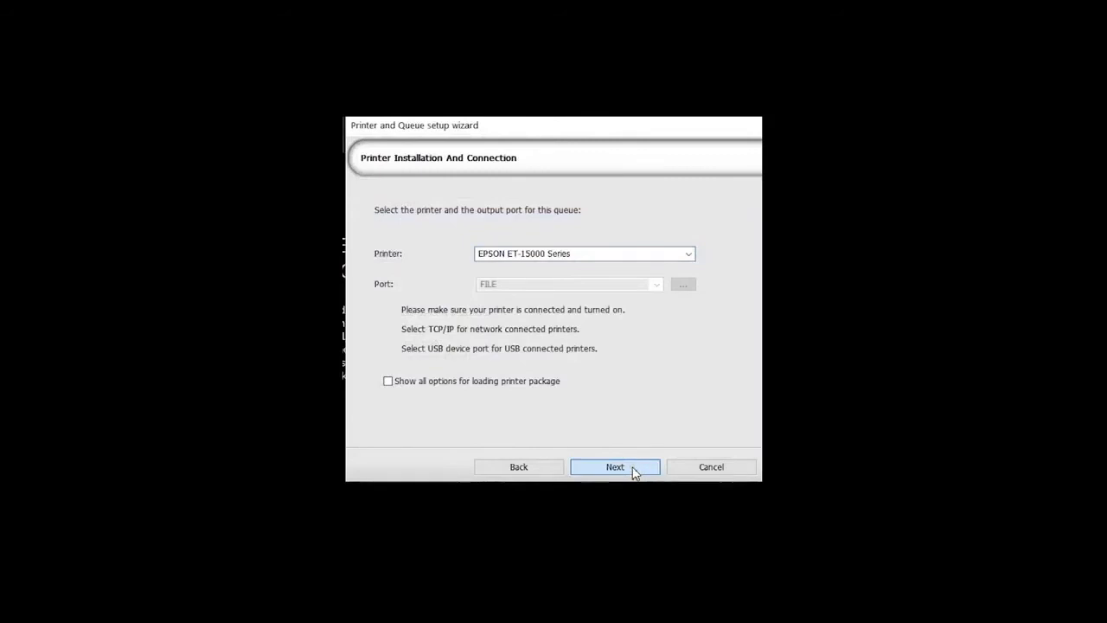
- Set resolution to 1200x1200, keep default halftone settings and queue name, and save the queue
click(614, 467)
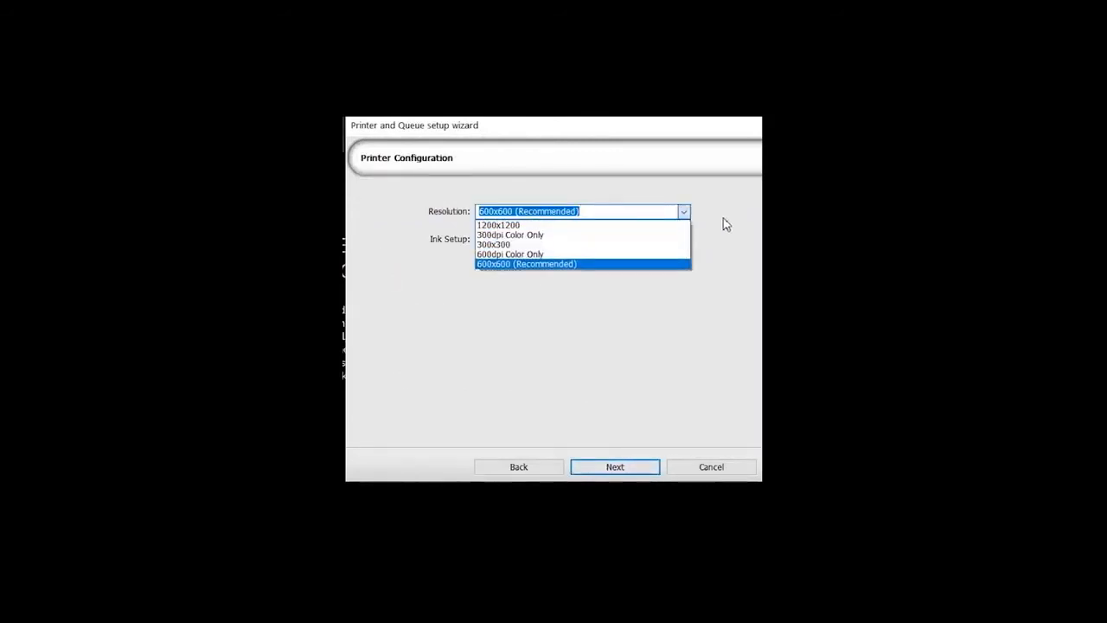
click(498, 225)
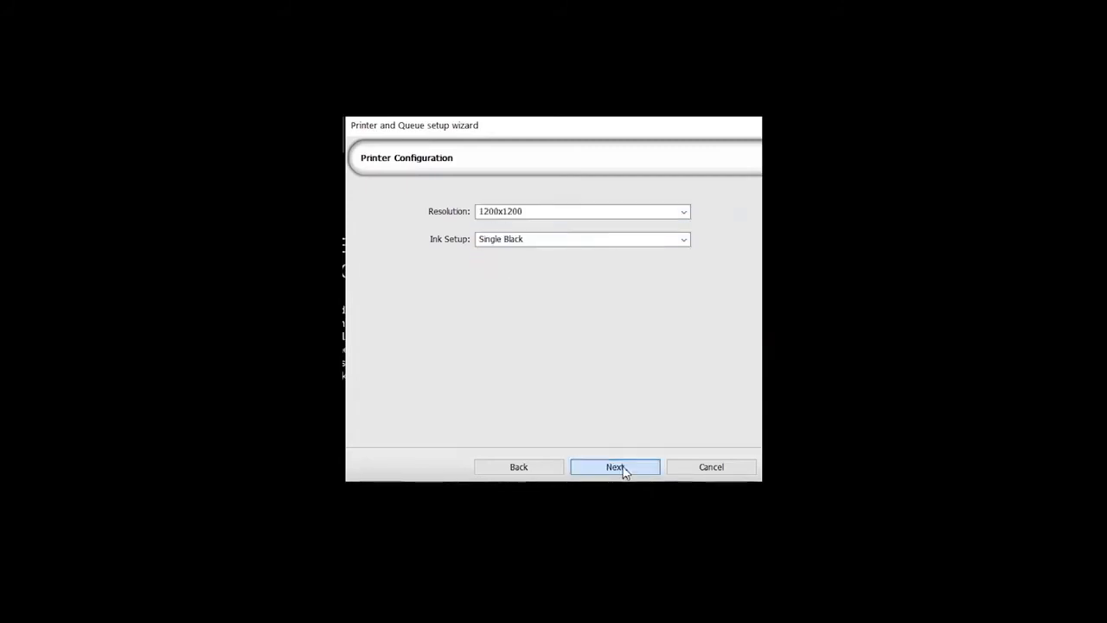
click(616, 467)
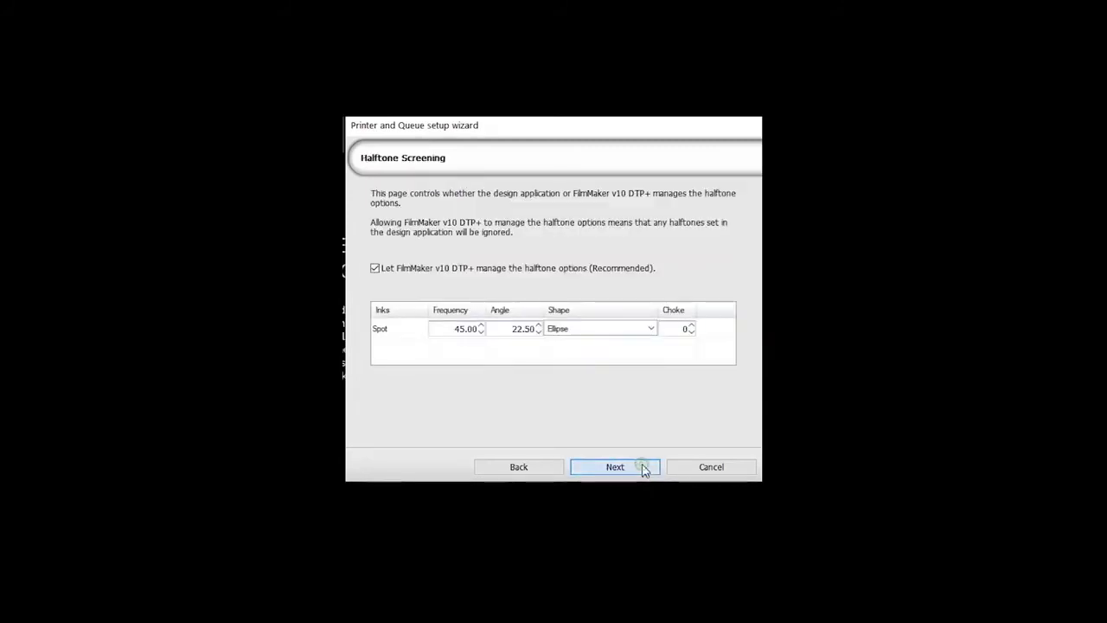
click(616, 467)
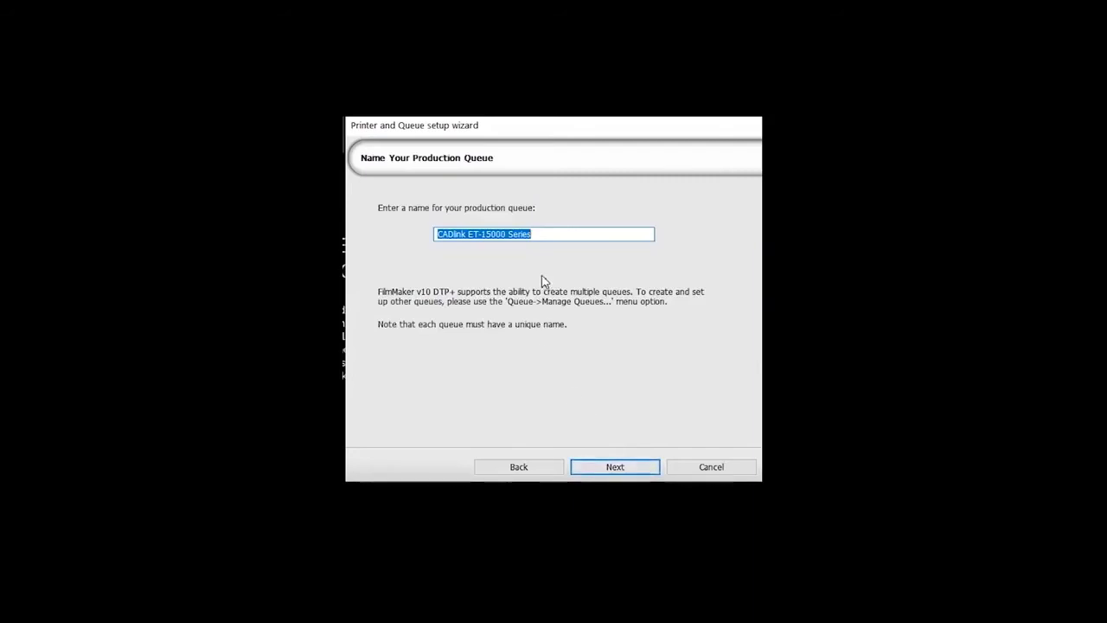
click(614, 467)
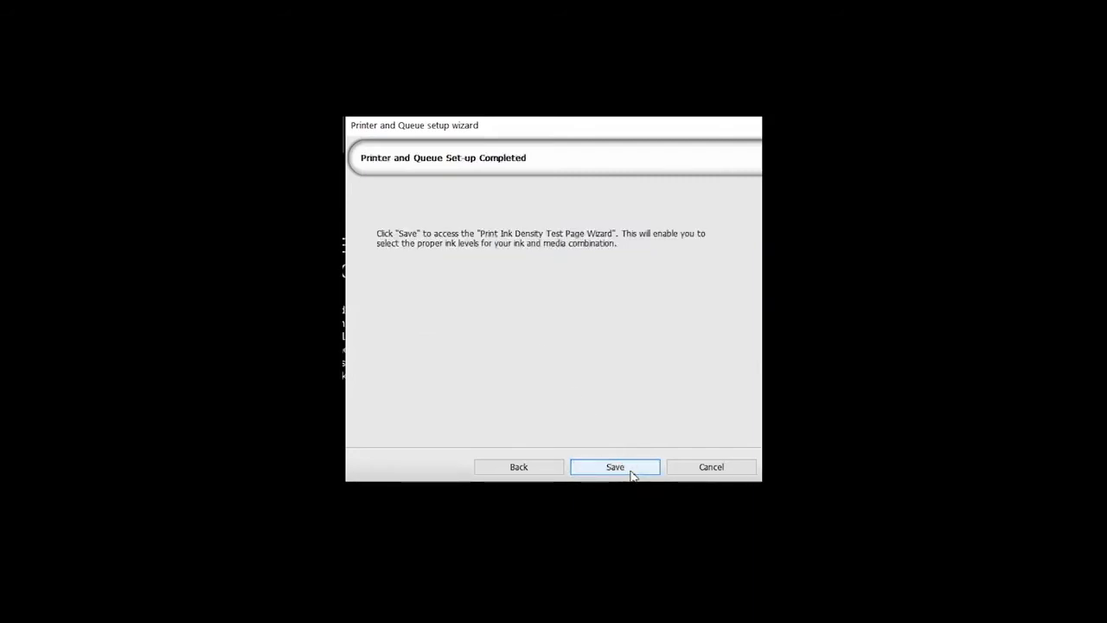
click(614, 467)
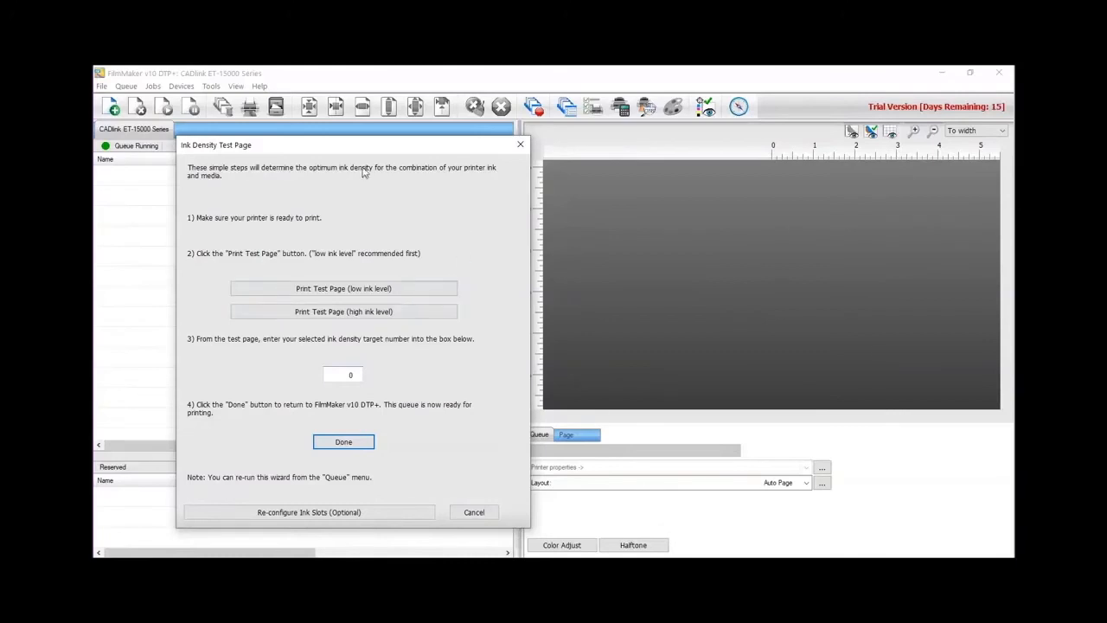
mouse_move(587, 243)
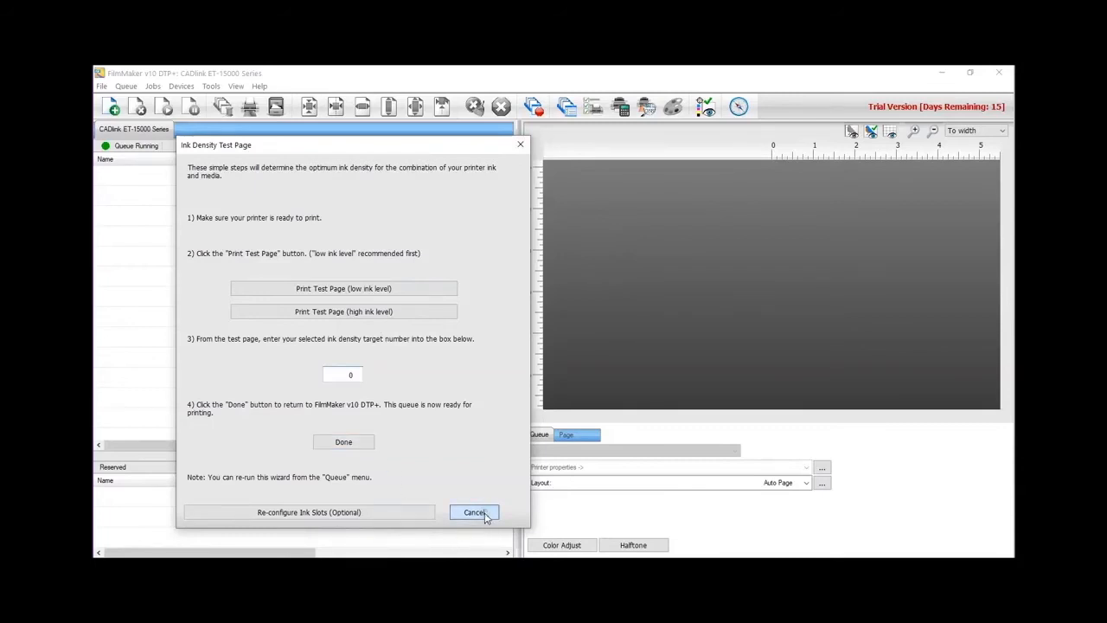
- Cancel the Ink Density Test Page wizard without printing a test page
click(474, 512)
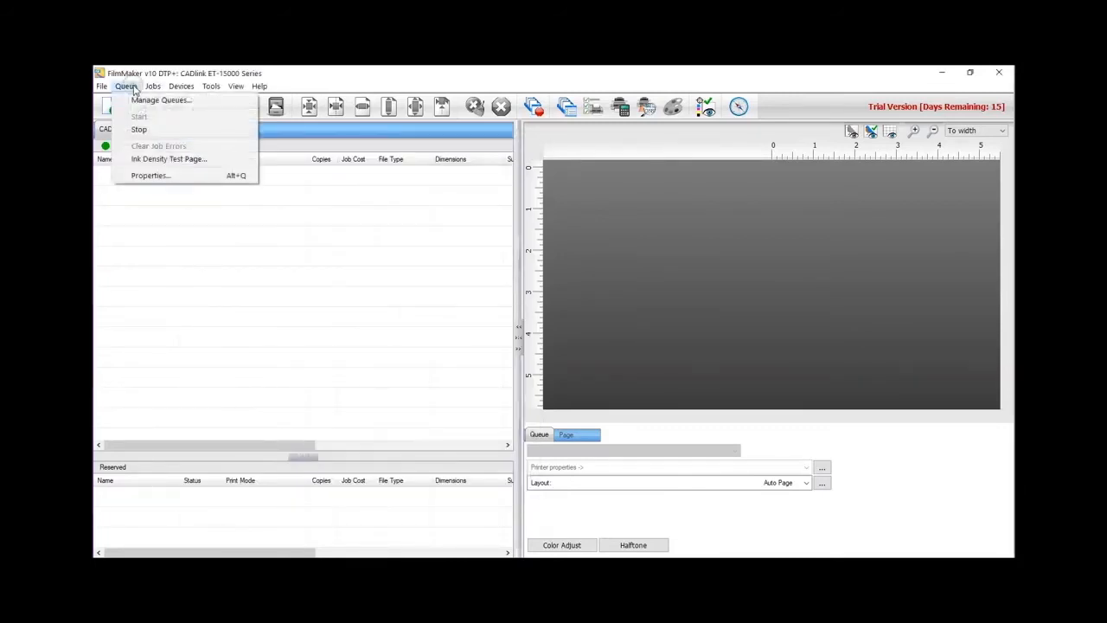
mouse_move(151, 177)
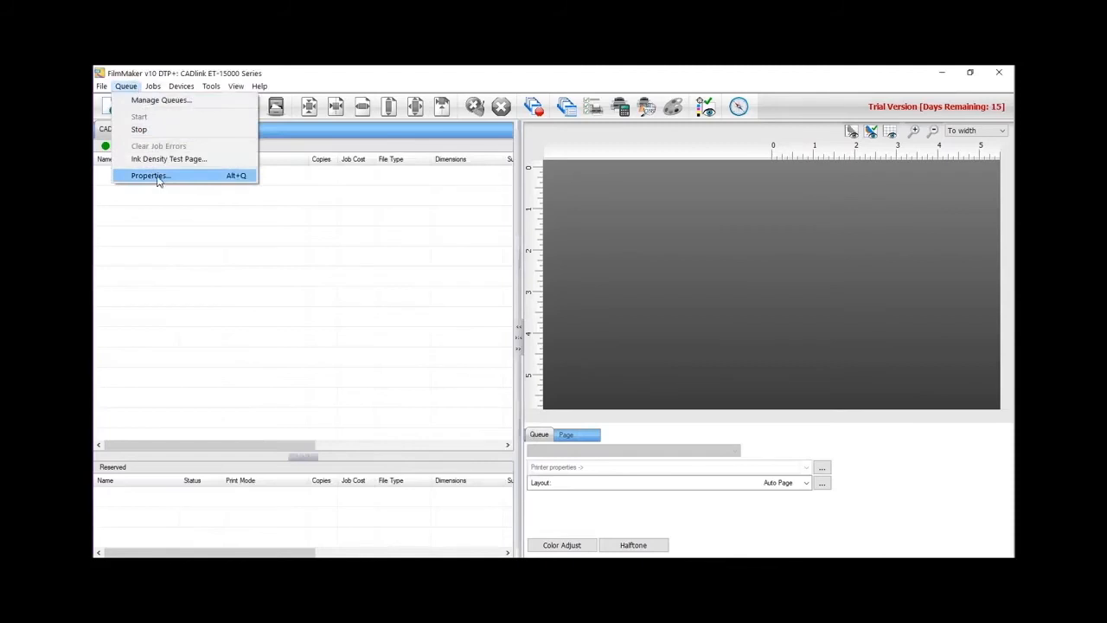
- In Queue Properties Media Setup, set the driver's paper source to the Paper Tray
click(149, 176)
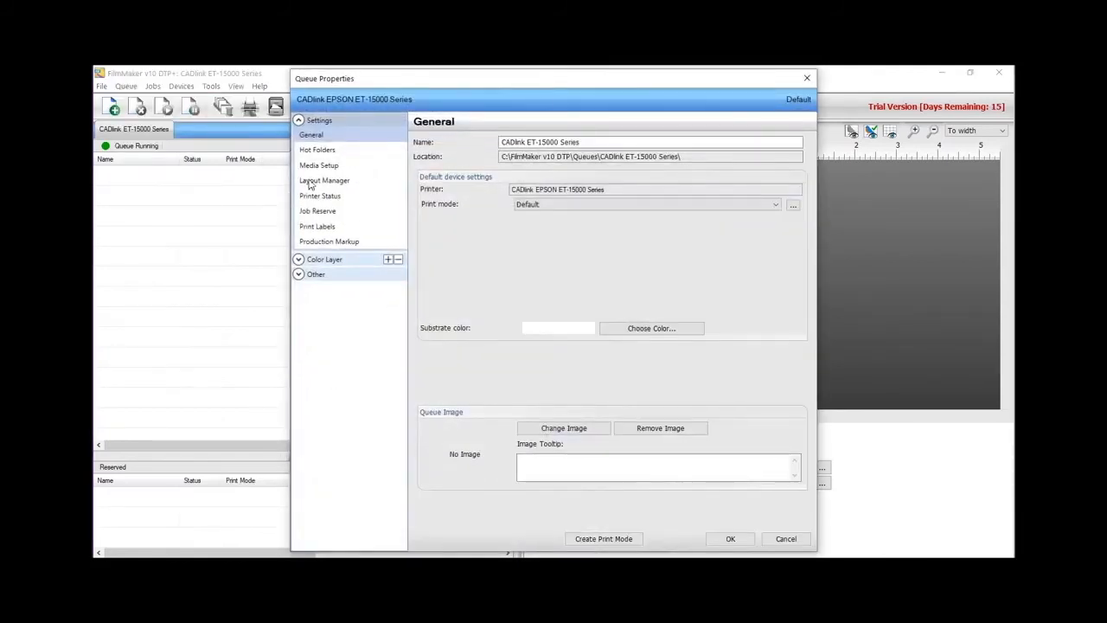
click(318, 166)
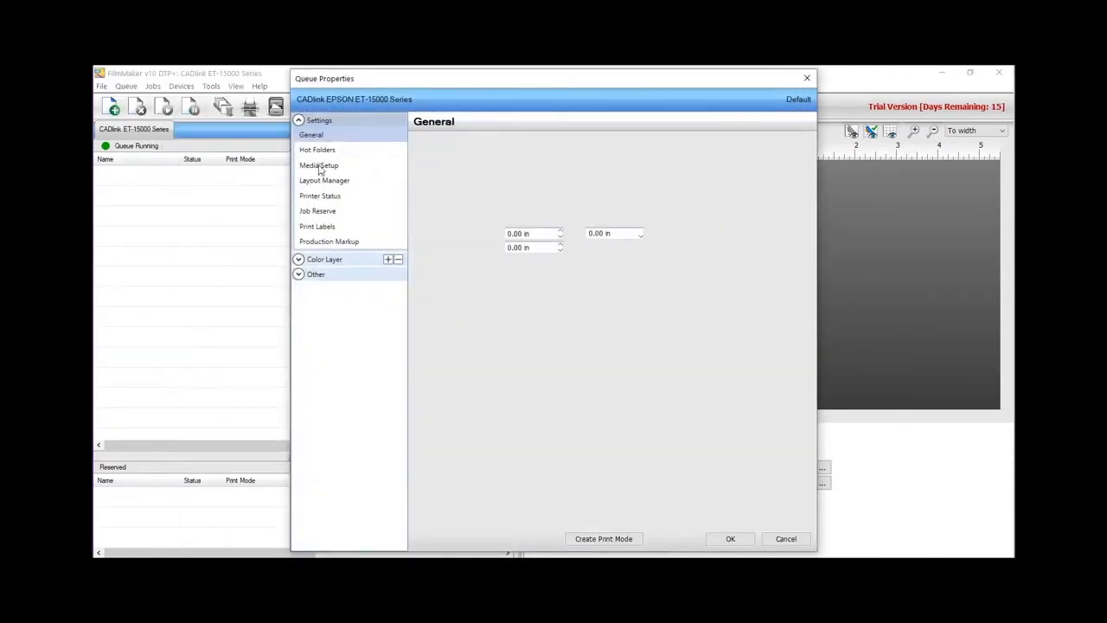
click(318, 166)
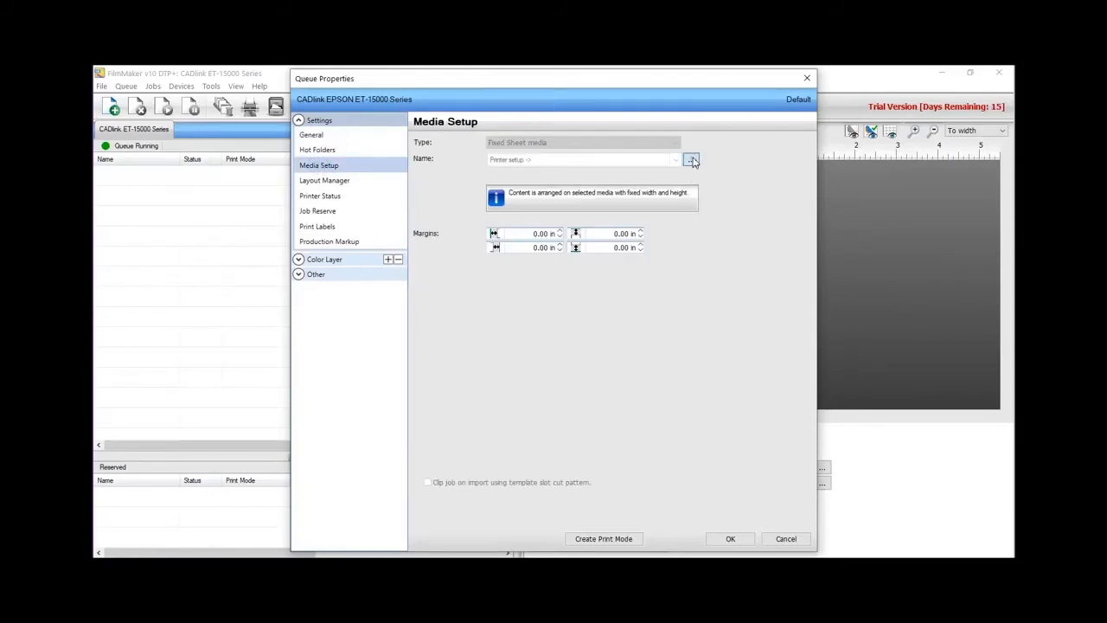
click(692, 159)
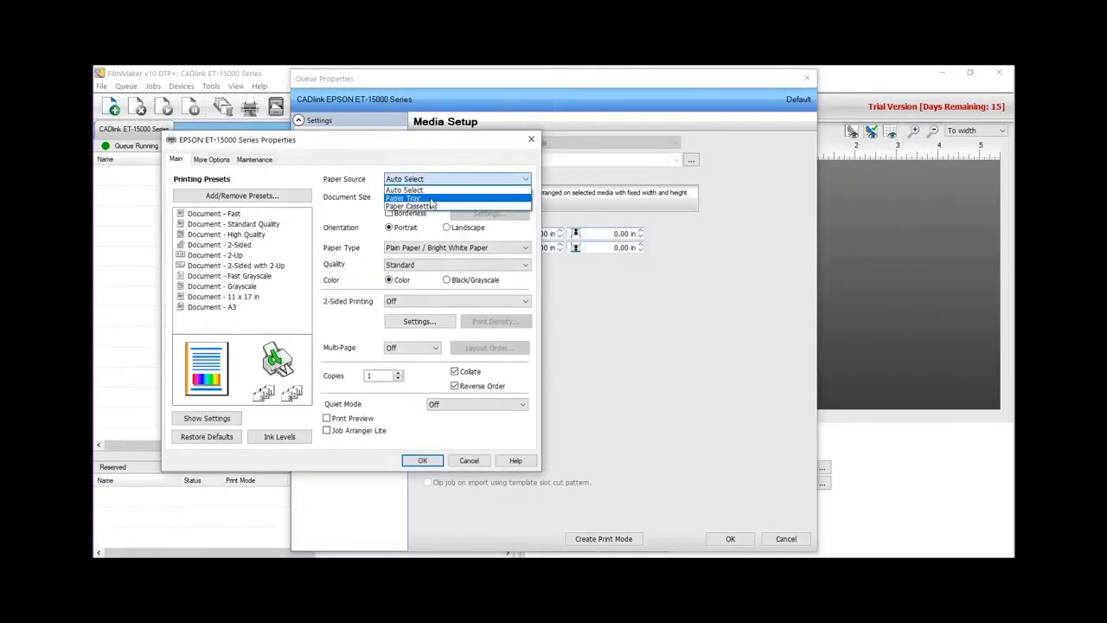
click(402, 198)
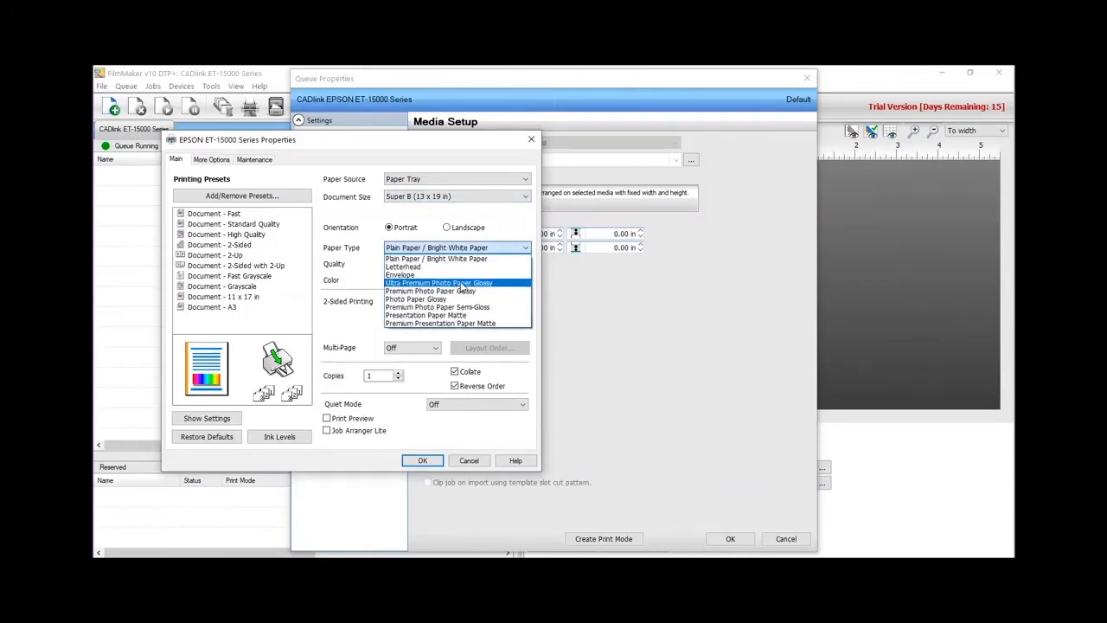
- Choose Ultra Premium Photo Paper Glossy at High quality and save the queue properties
click(439, 284)
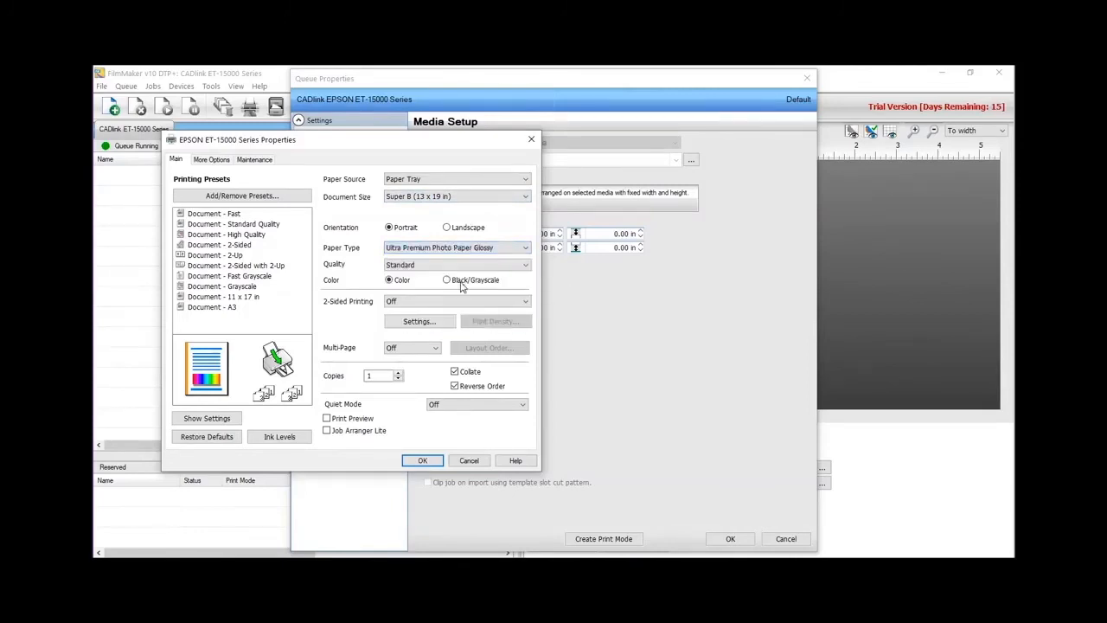
click(457, 263)
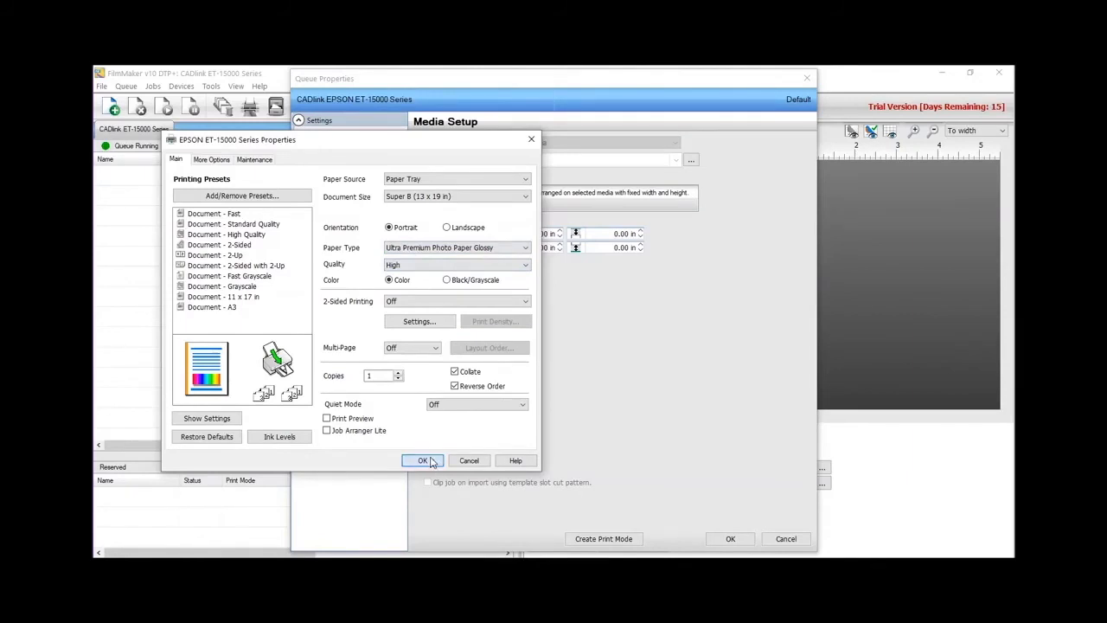
click(422, 461)
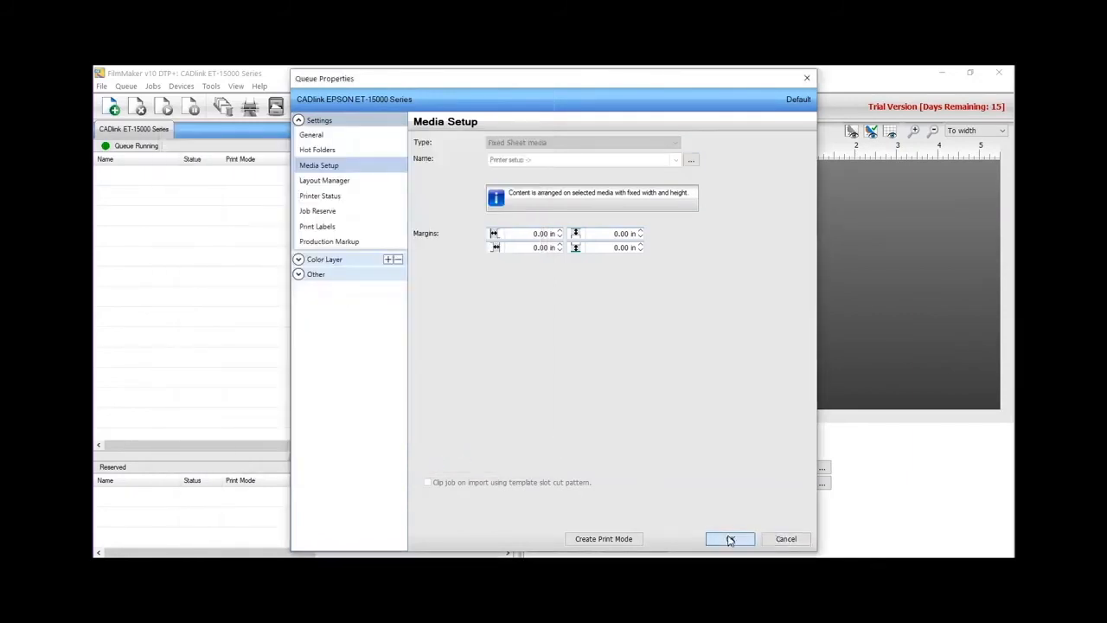
click(730, 538)
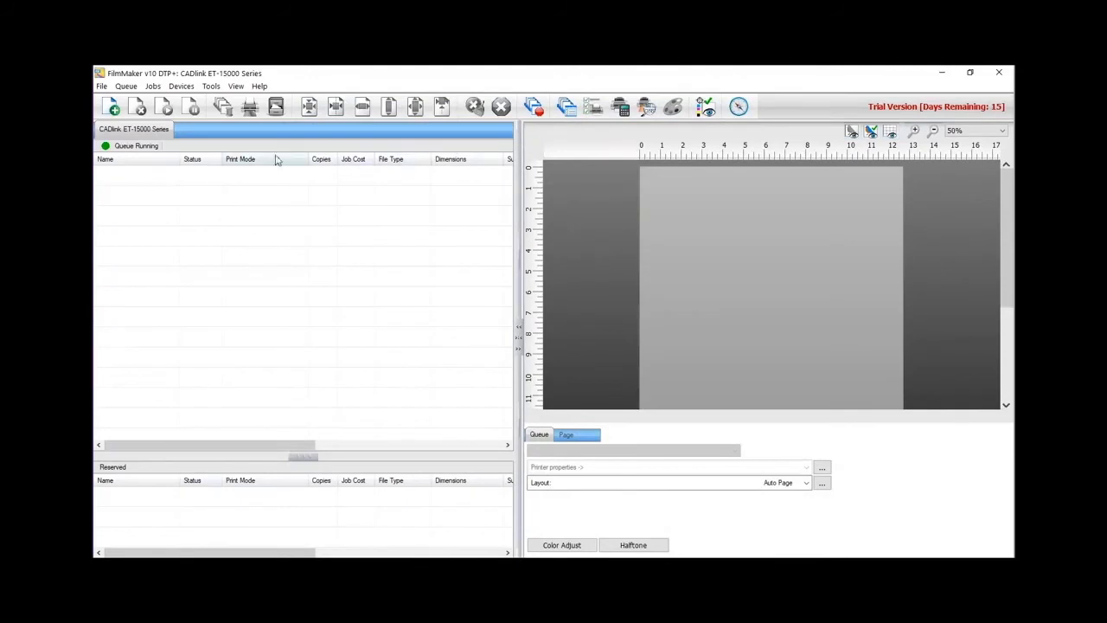
- Start the Ink Density Test Page wizard and confirm 1200x1200 single-black ink slots
click(127, 87)
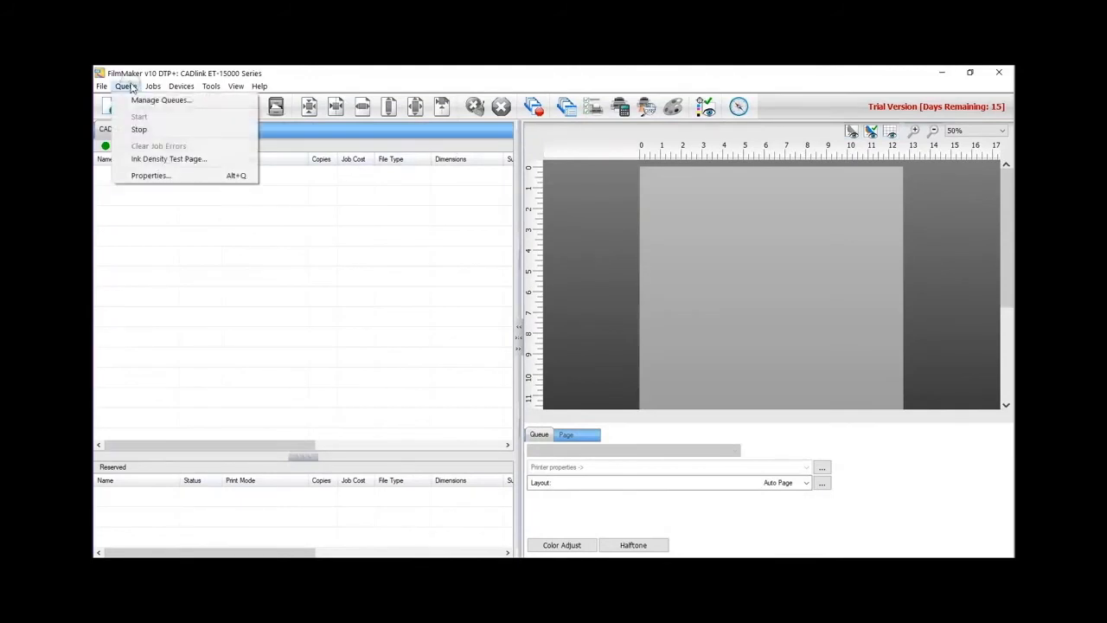
click(168, 159)
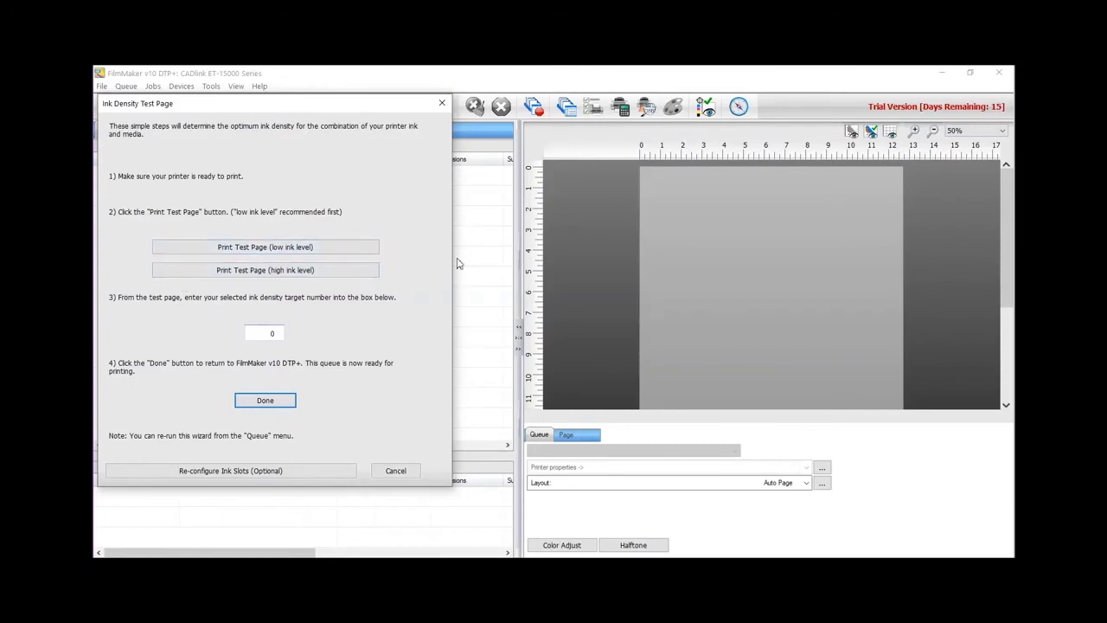
mouse_move(265, 270)
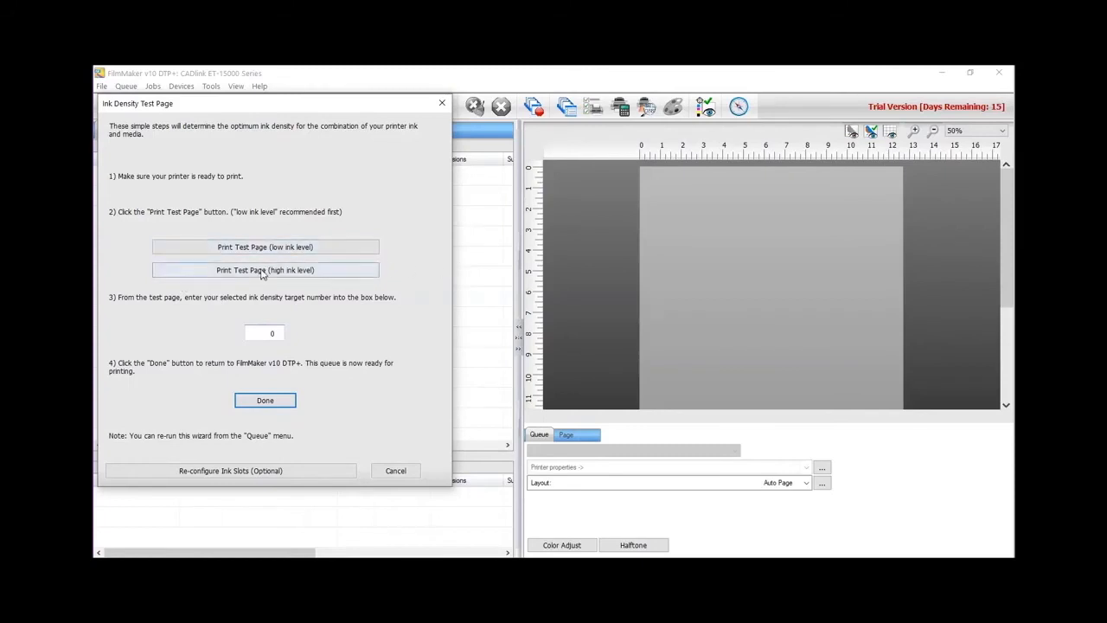
click(230, 470)
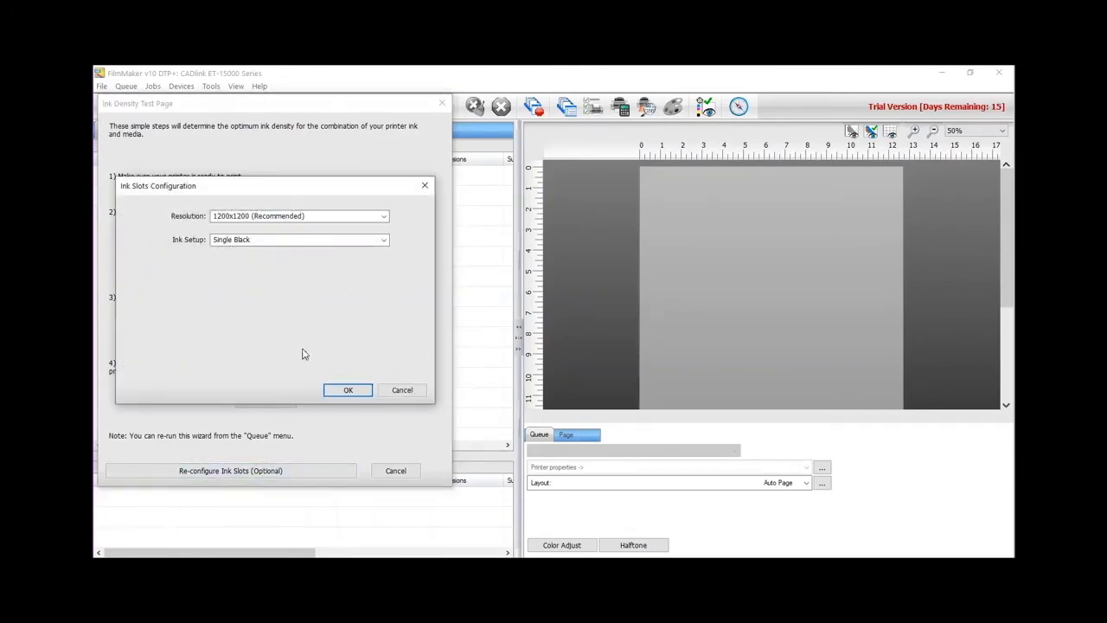
mouse_move(306, 253)
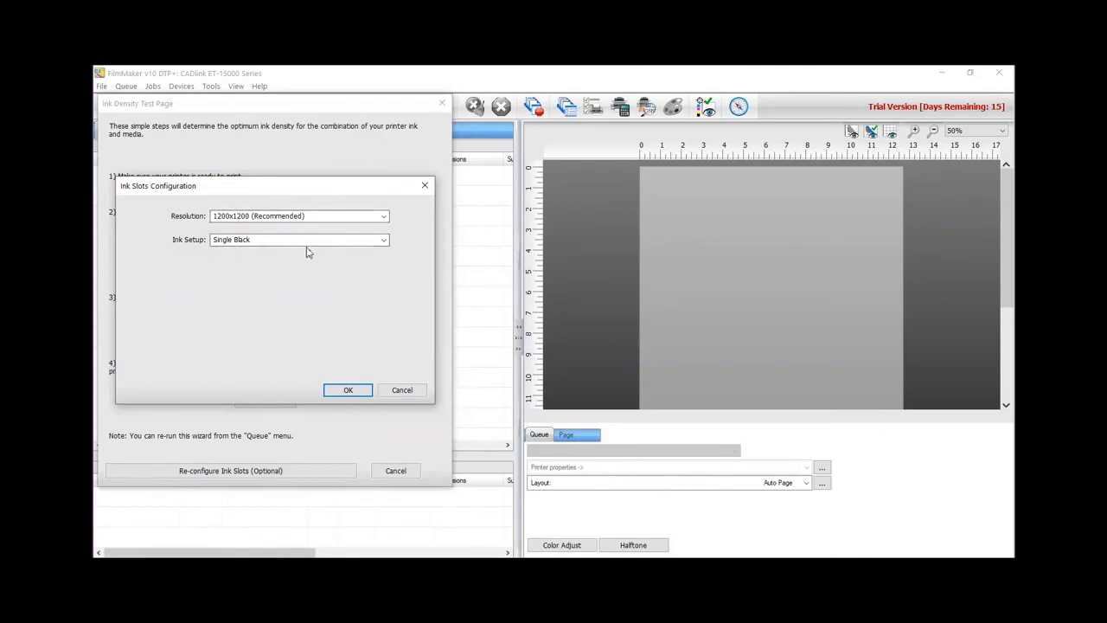
click(348, 389)
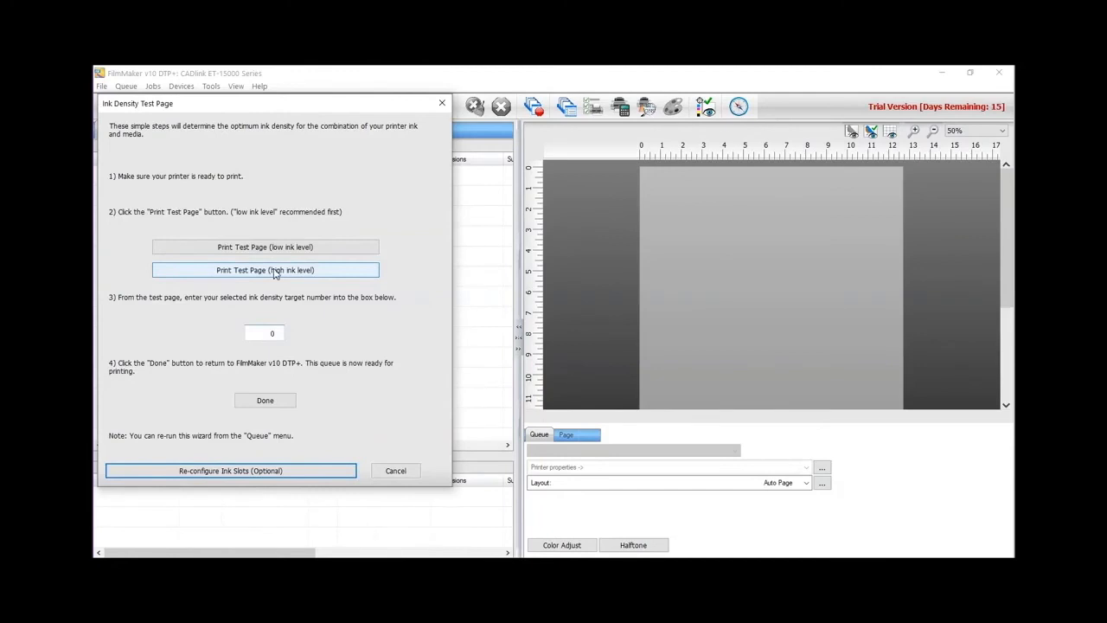
- Send the ink density test page to the ET-15000 queue
click(265, 270)
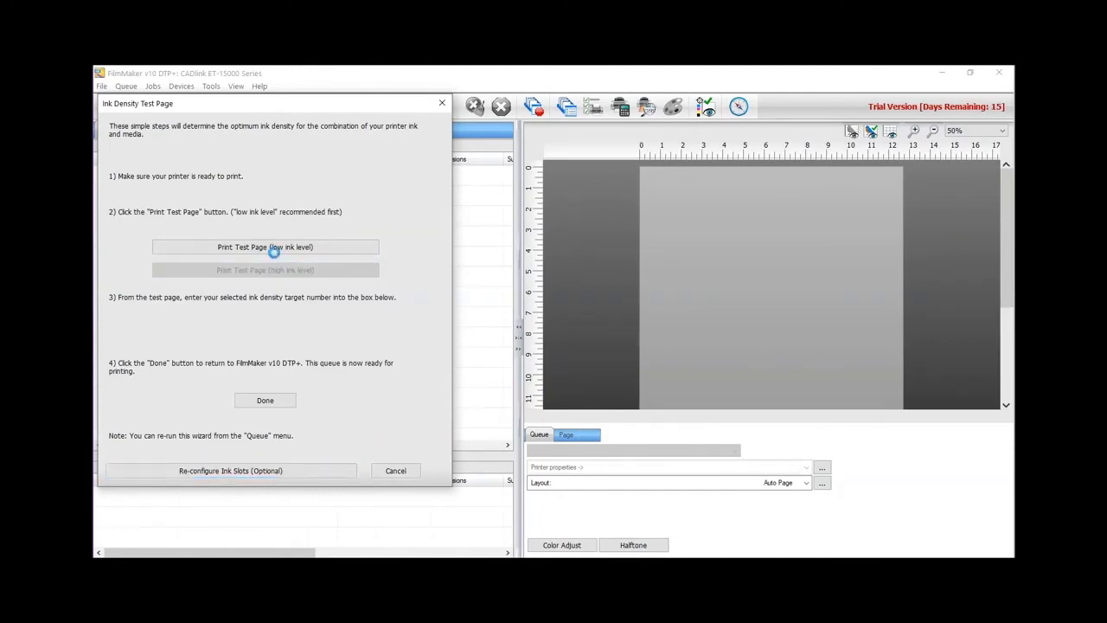
click(265, 245)
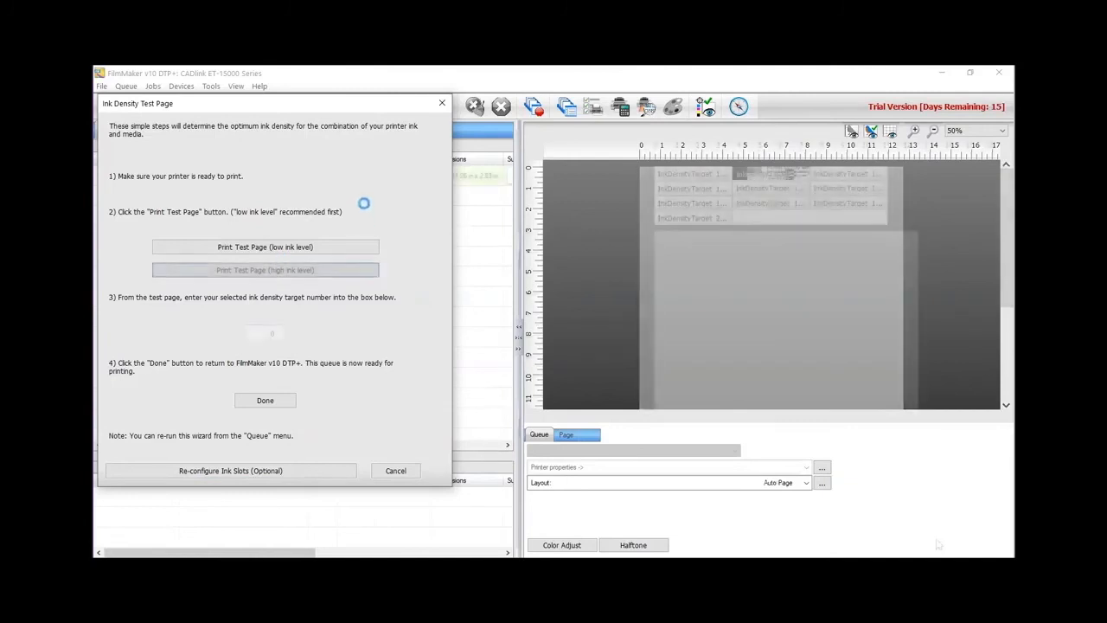
click(265, 270)
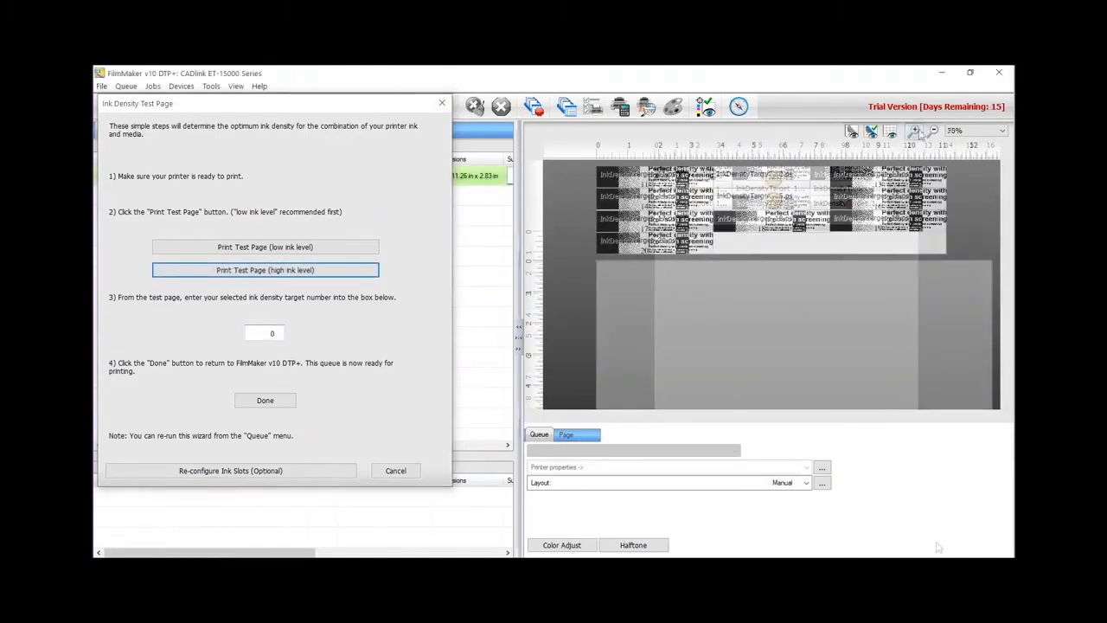
- Enter 18 as the ink density target and finish the wizard with Done
click(914, 131)
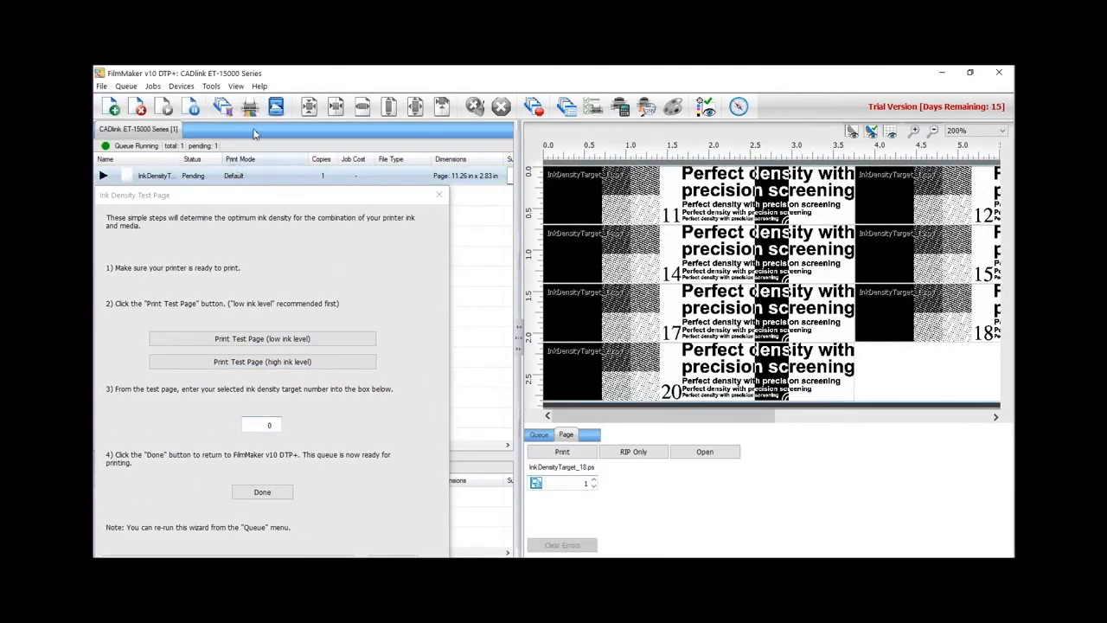
mouse_move(249, 107)
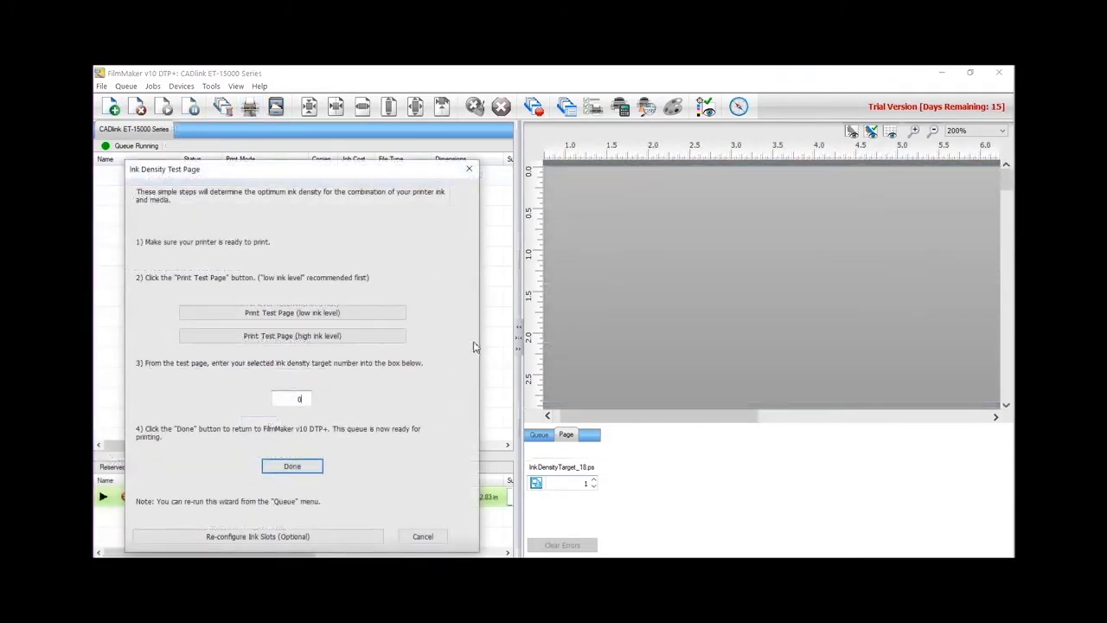
click(290, 398)
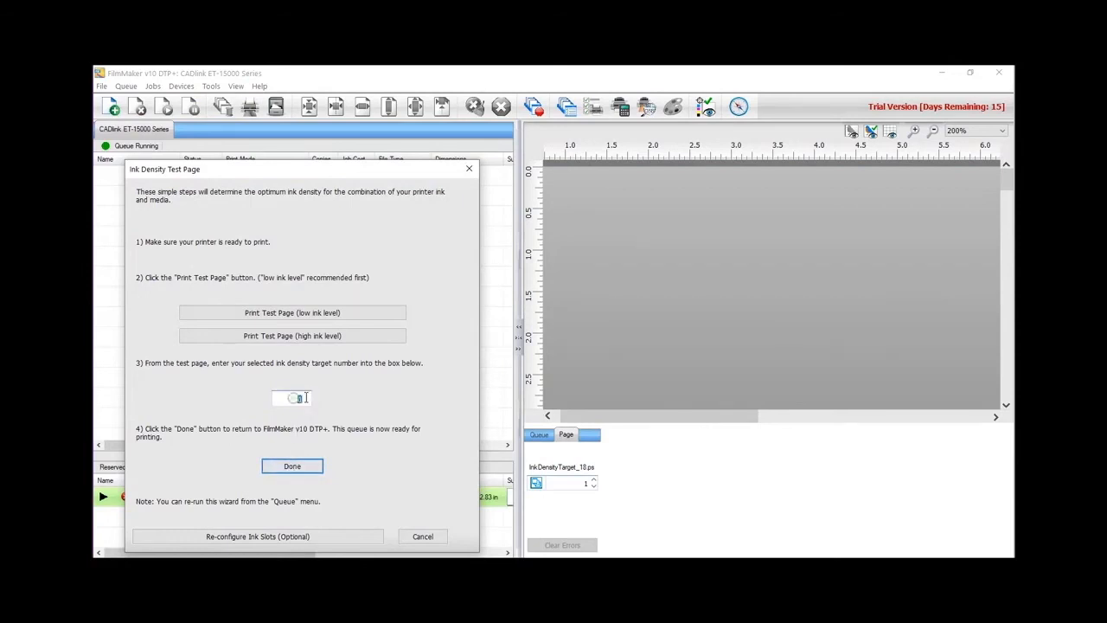
text(1)
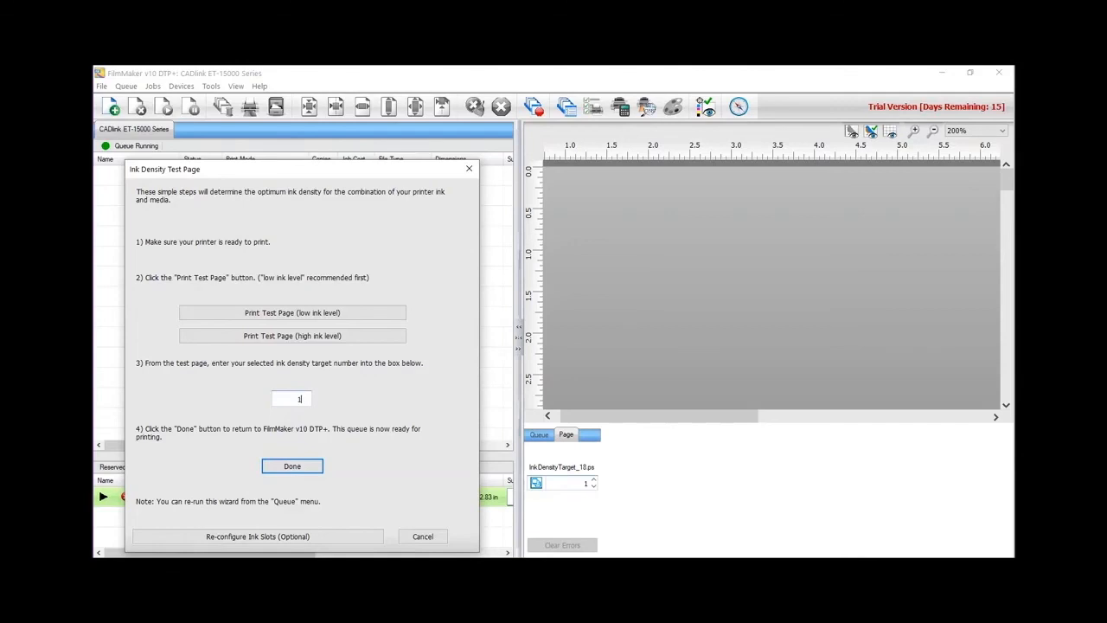
text(8)
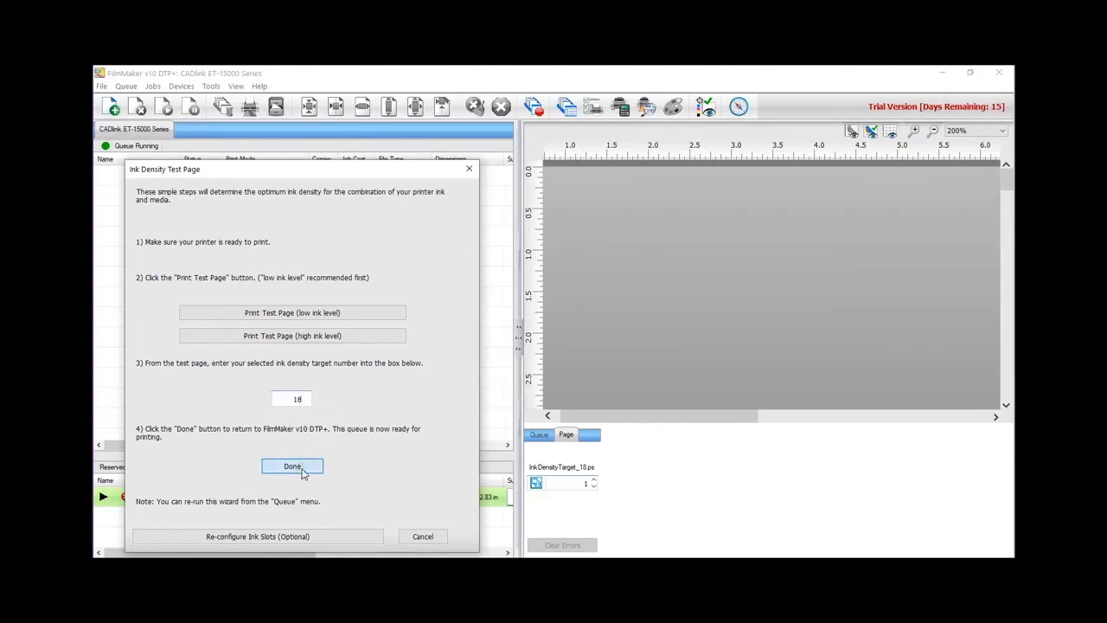
click(292, 467)
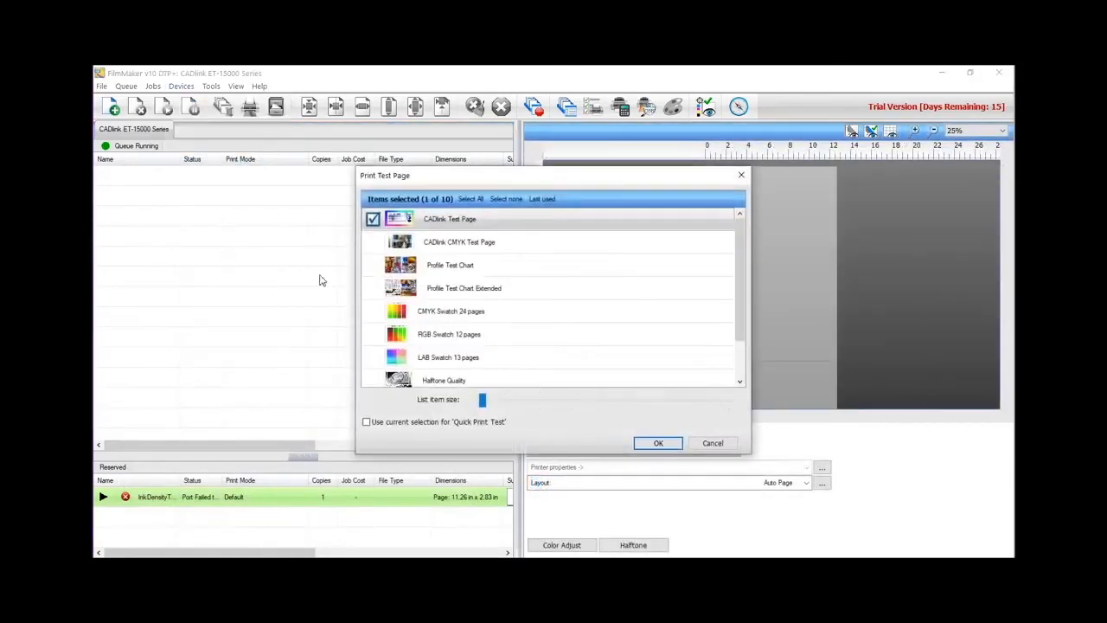
- Add the Halftone sample test page to the queue and print the job
click(658, 443)
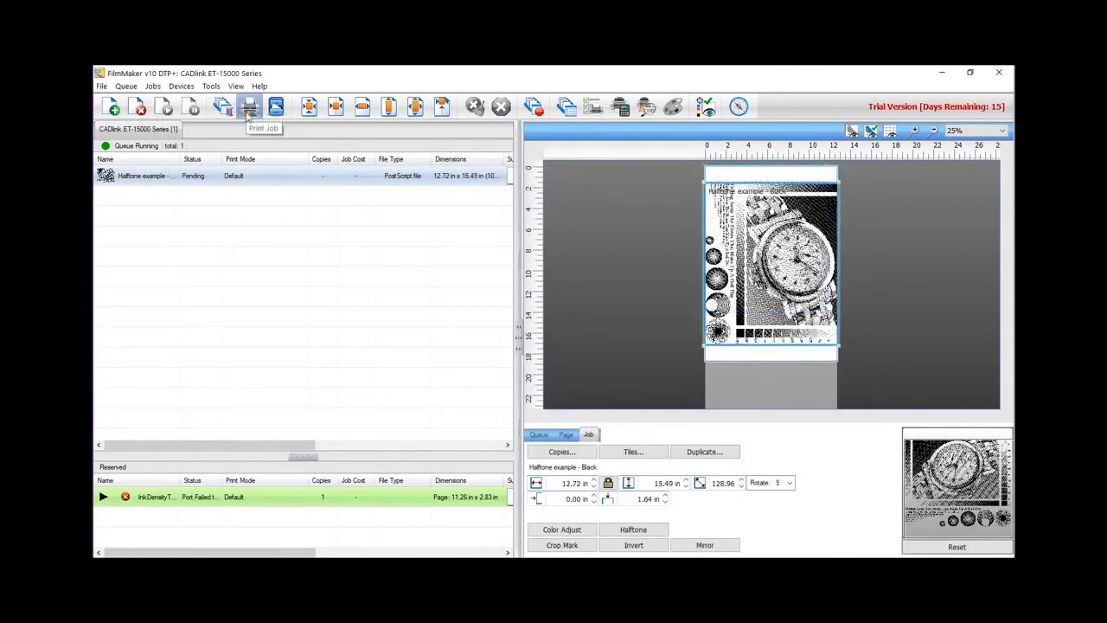
click(249, 105)
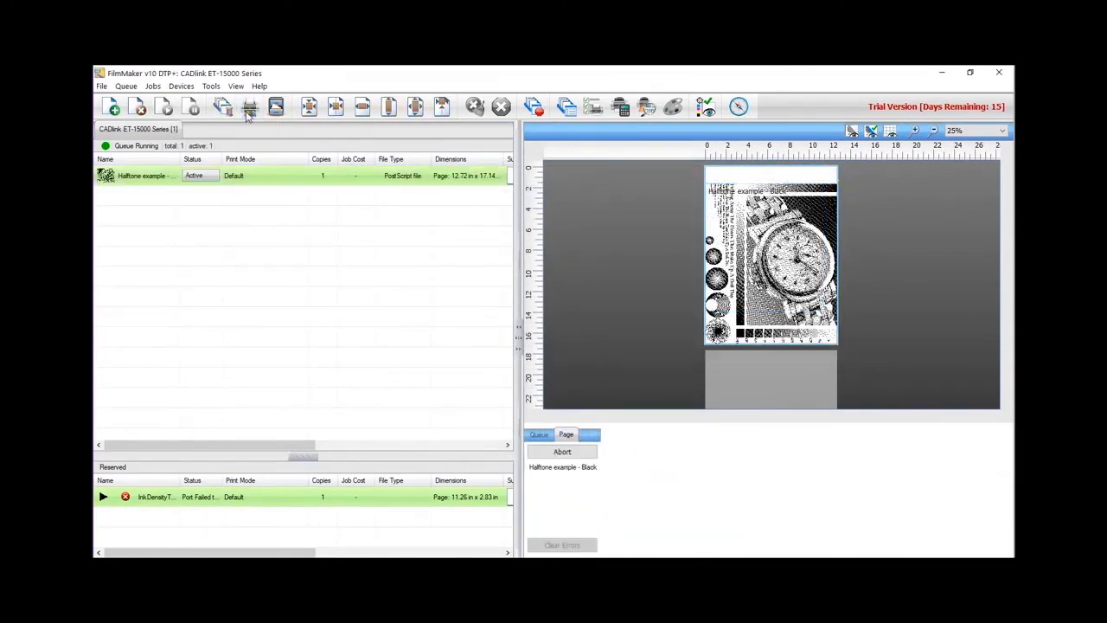